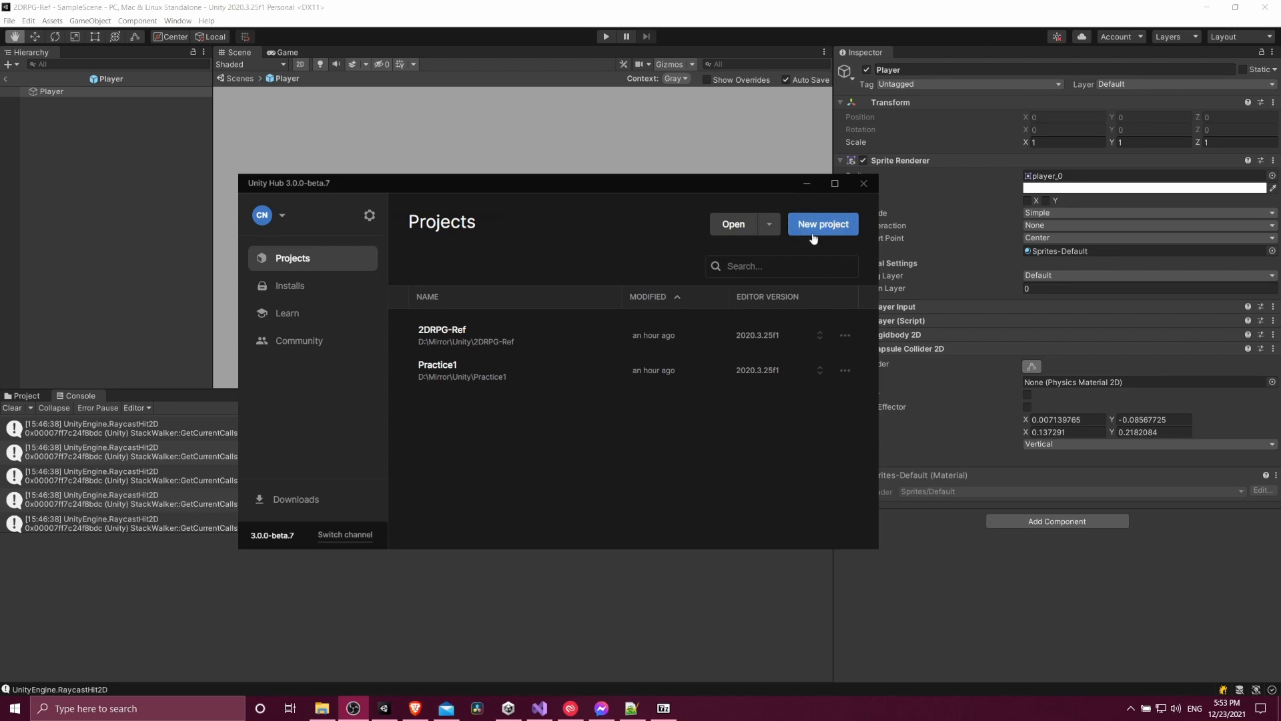
Create a new 2D Mobile project named 2DRPG from Unity Hub
left_click(822, 224)
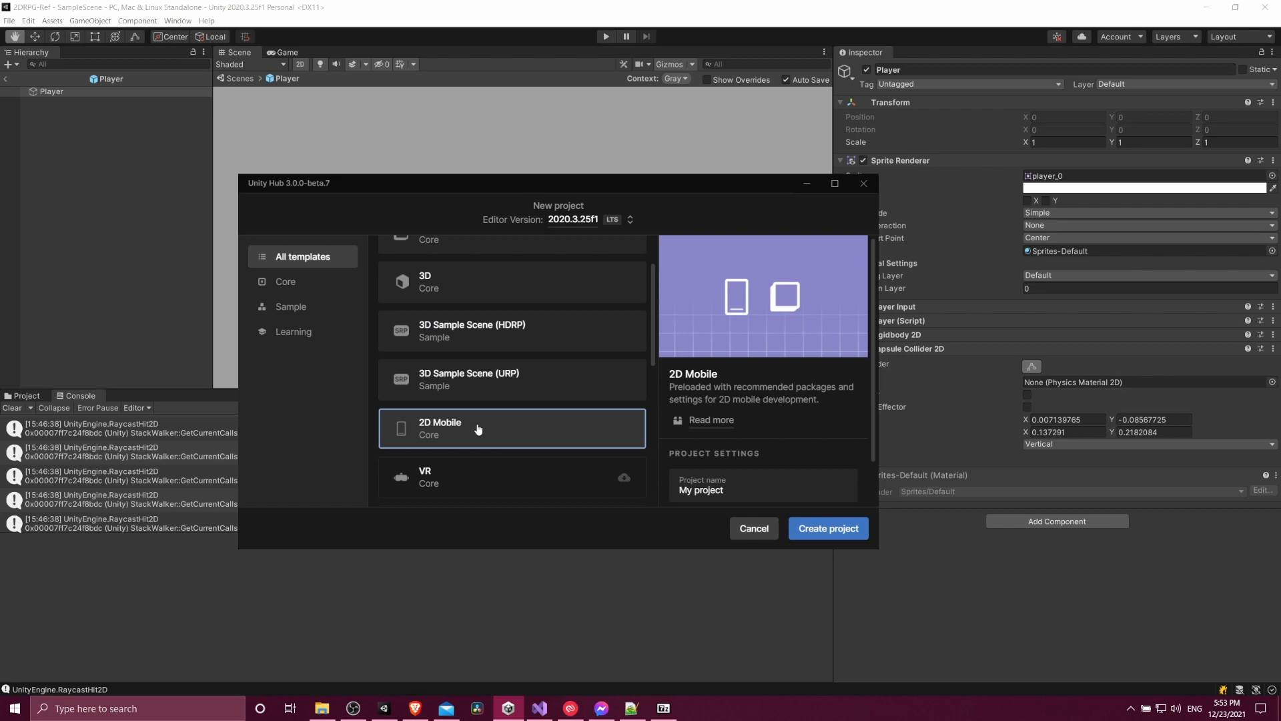
mouse_move(603, 381)
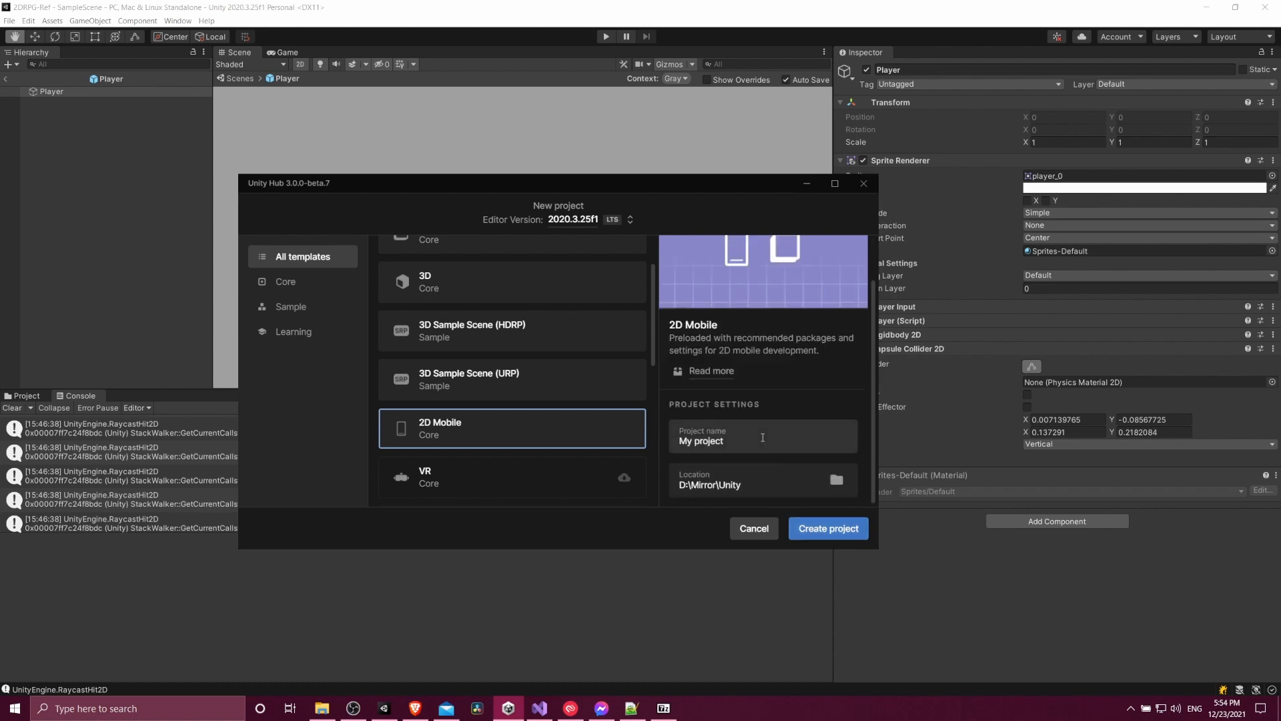
left_click(762, 441)
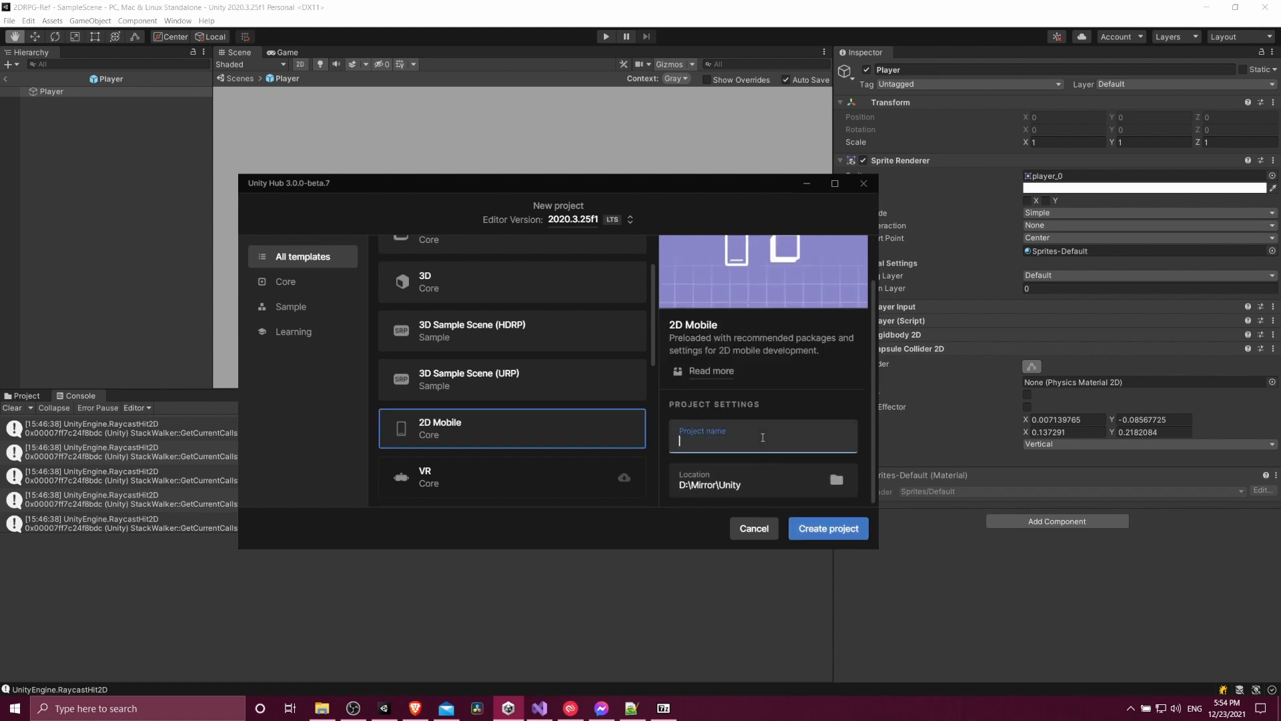
type("2DRPG")
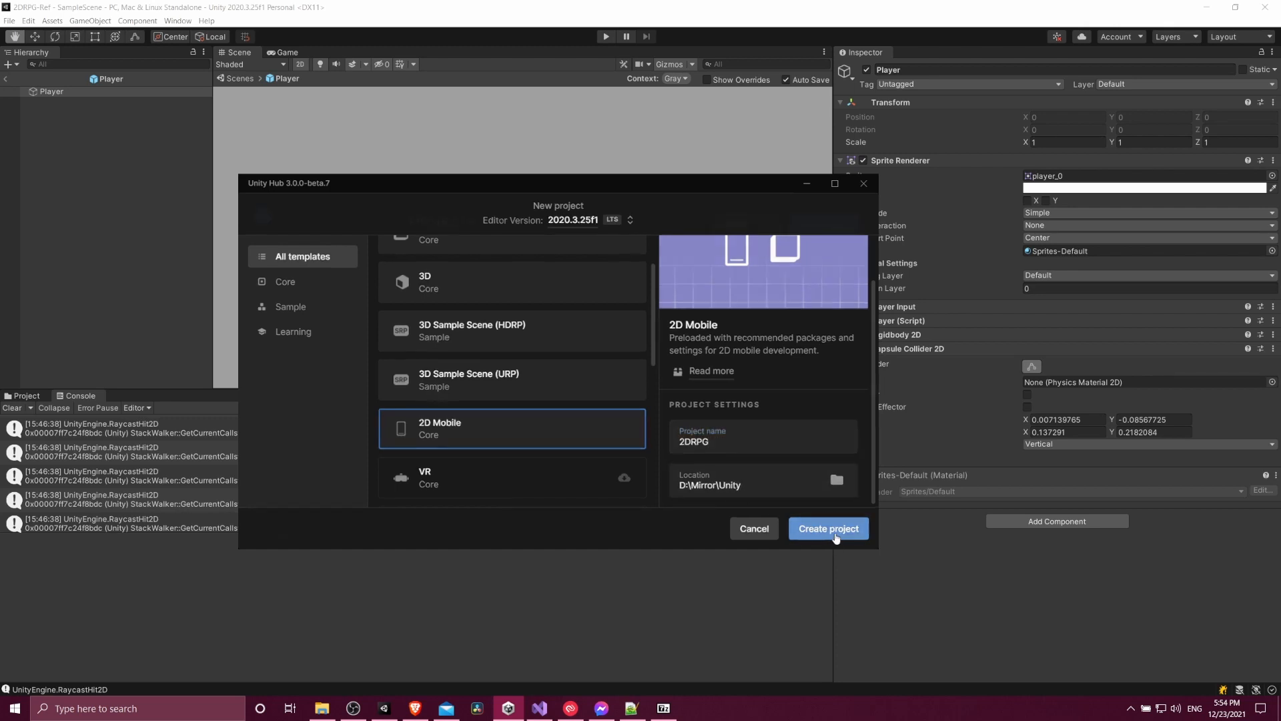
left_click(827, 528)
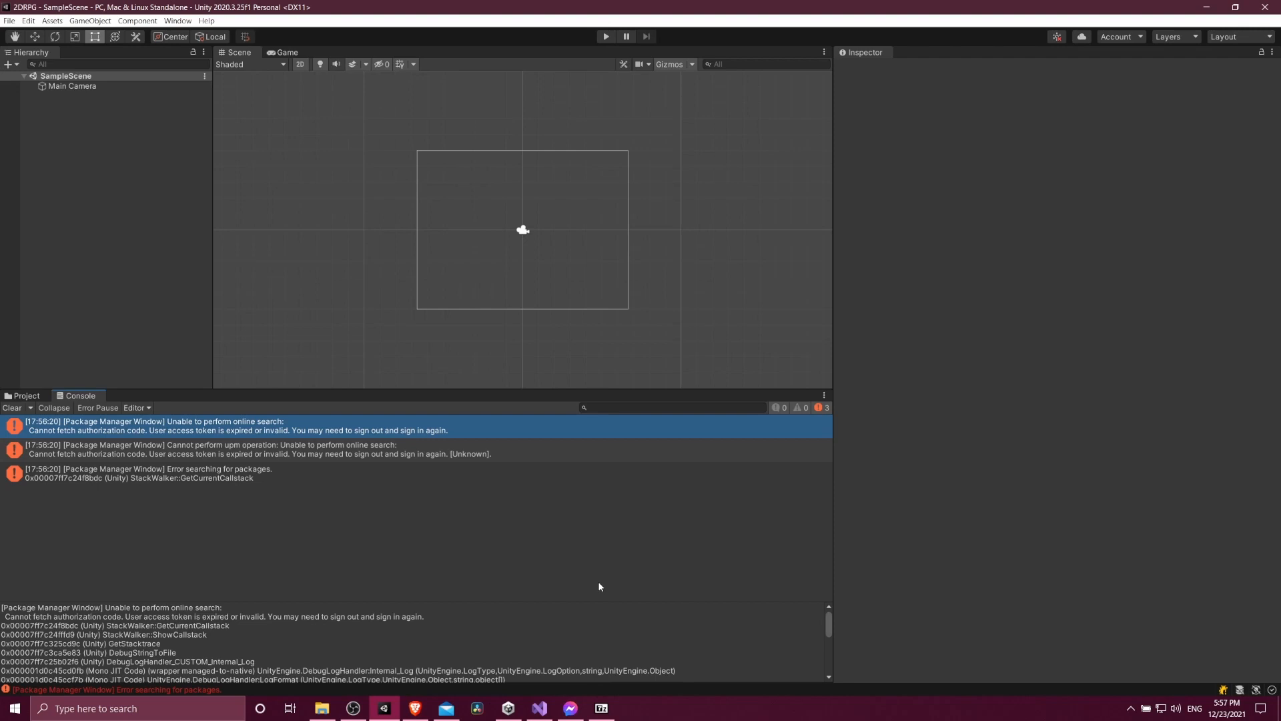
Install the Input System package from the Unity Registry via the Package Manager
left_click(137, 20)
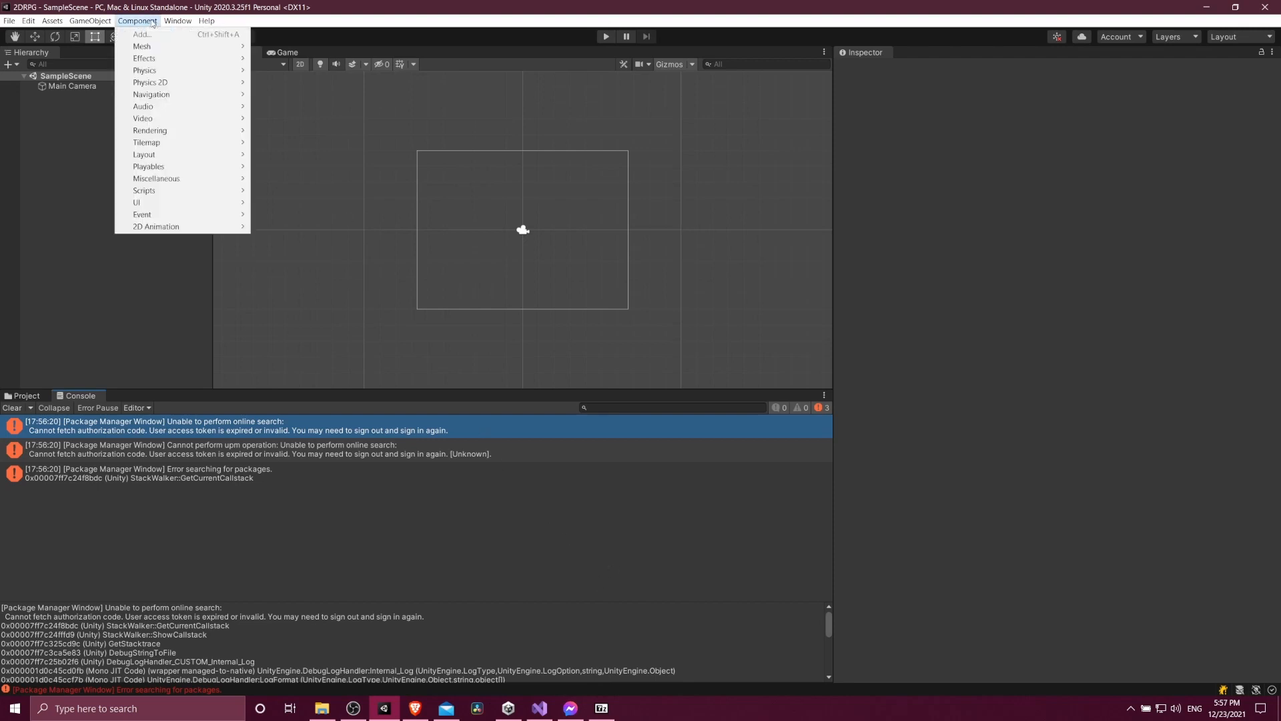
left_click(176, 20)
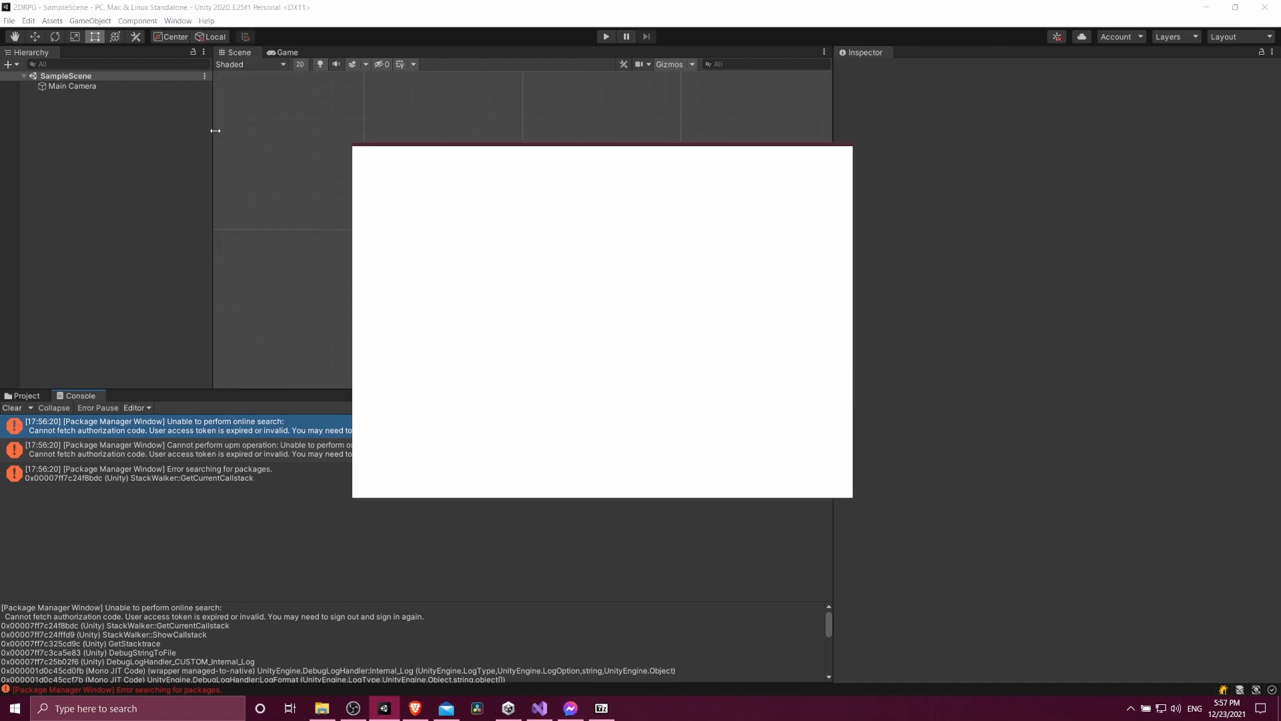
left_click(415, 162)
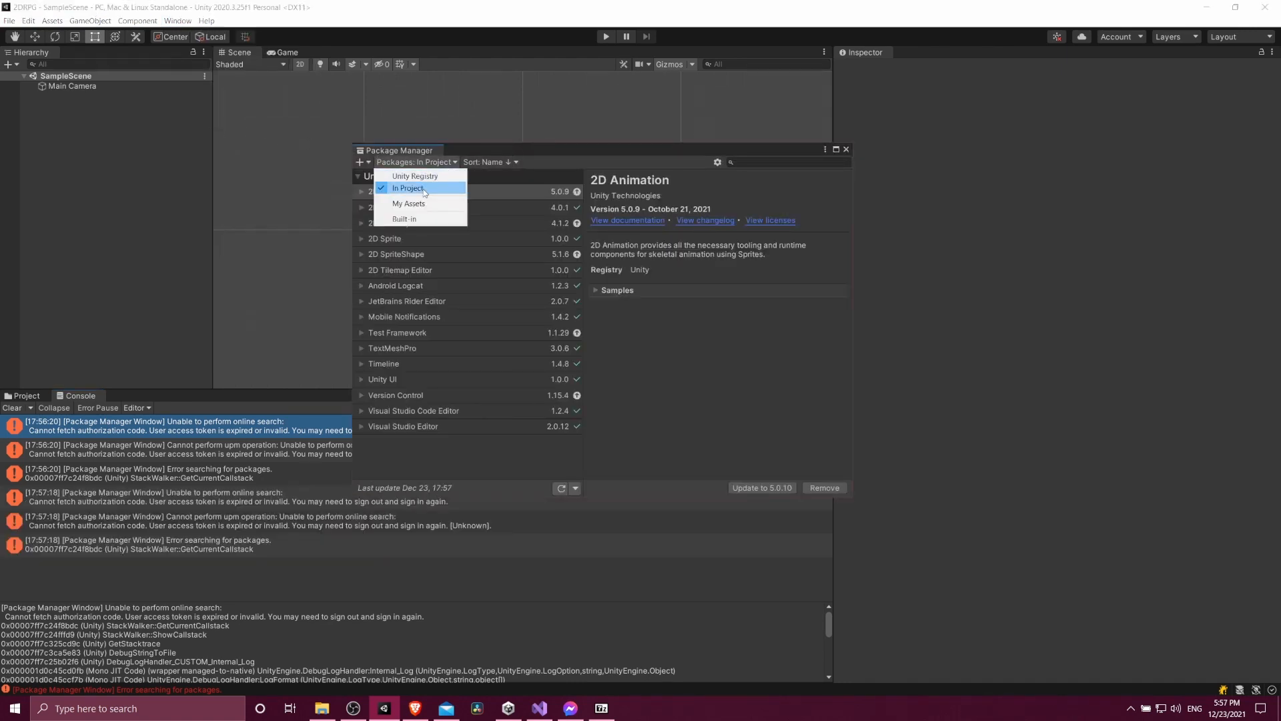
left_click(415, 177)
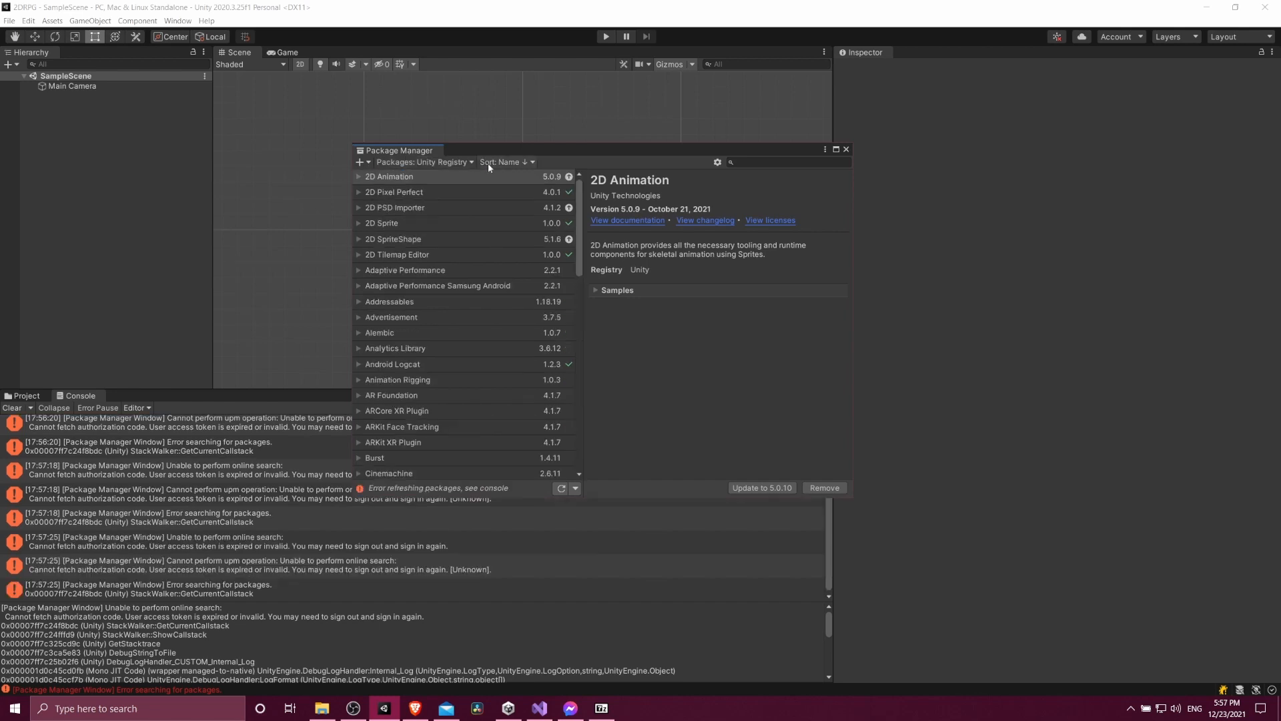
type("input")
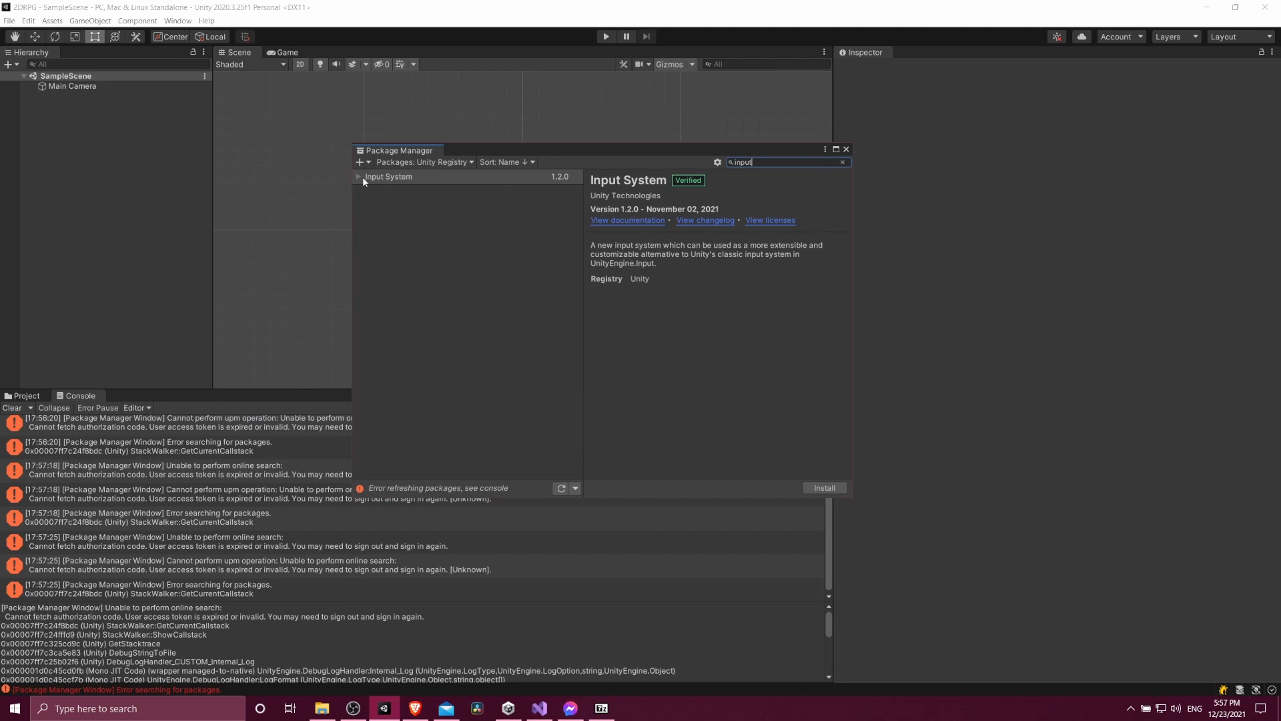
left_click(389, 176)
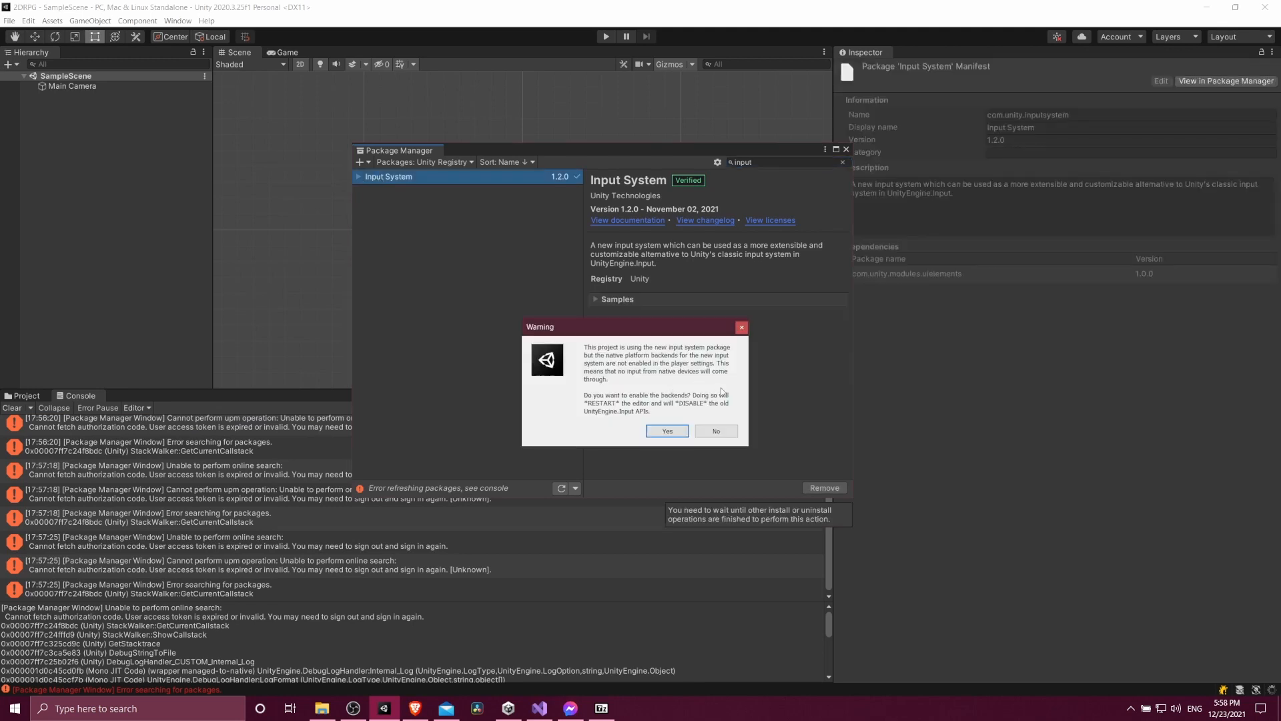
mouse_move(736, 391)
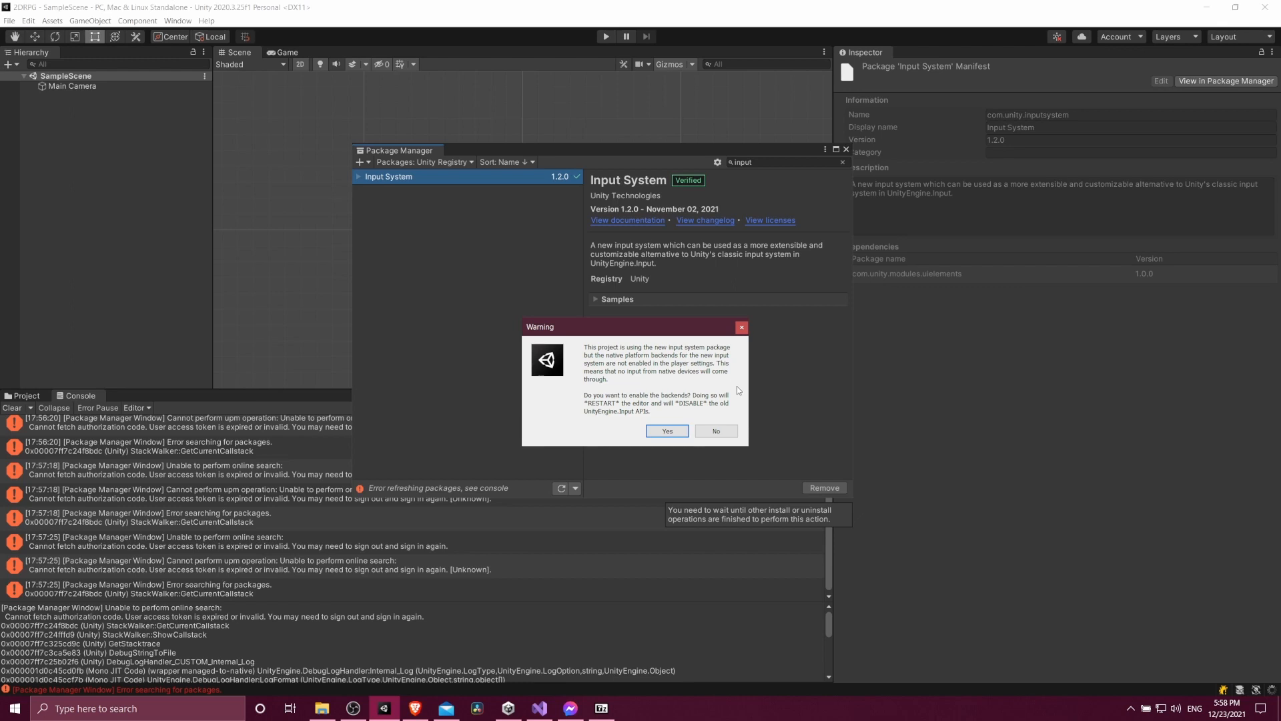
mouse_move(697, 420)
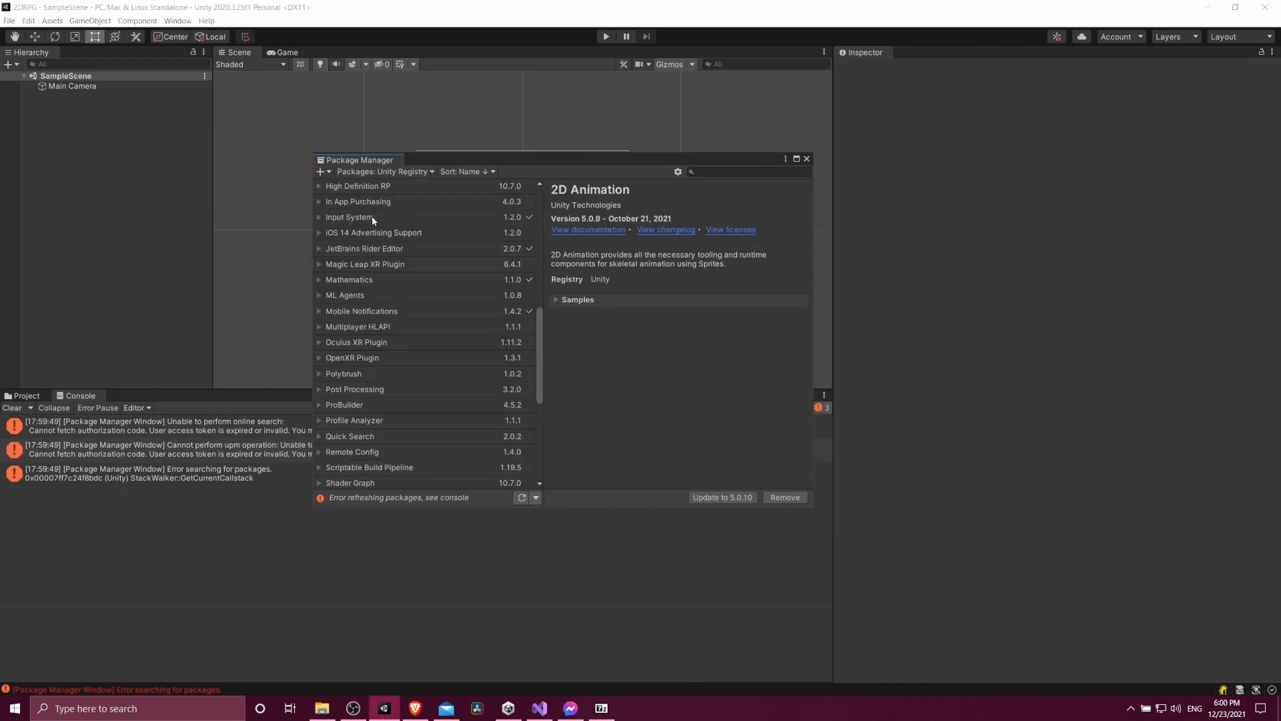
mouse_move(944, 252)
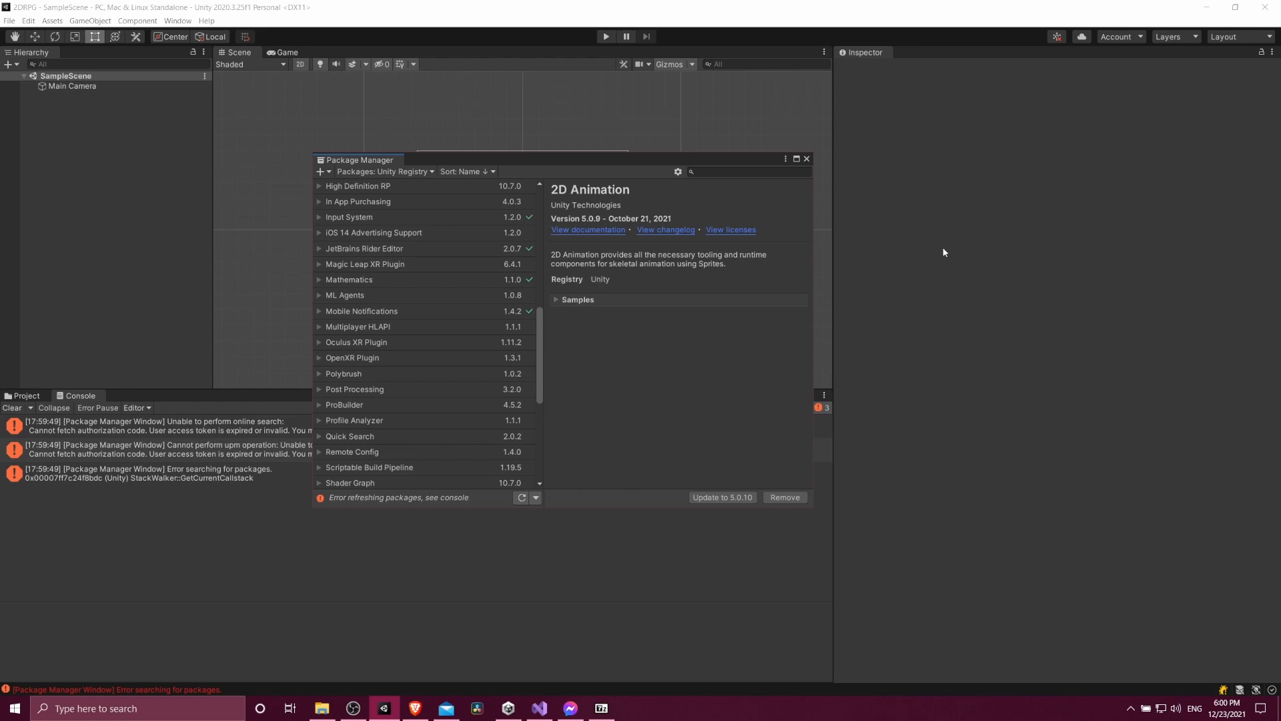
Close the Package Manager after the editor restarts with new input backends enabled
left_click(806, 158)
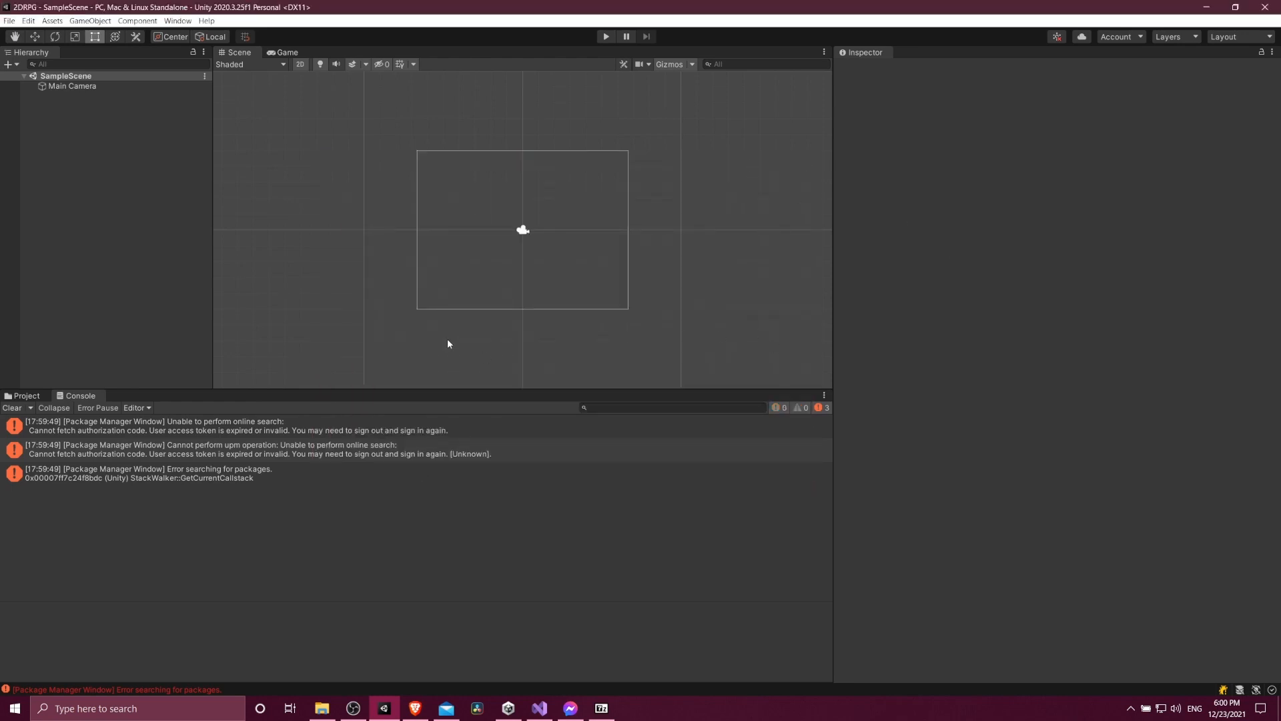
Create Characters/Player folders with a Player prefab and open it for editing
left_click(27, 395)
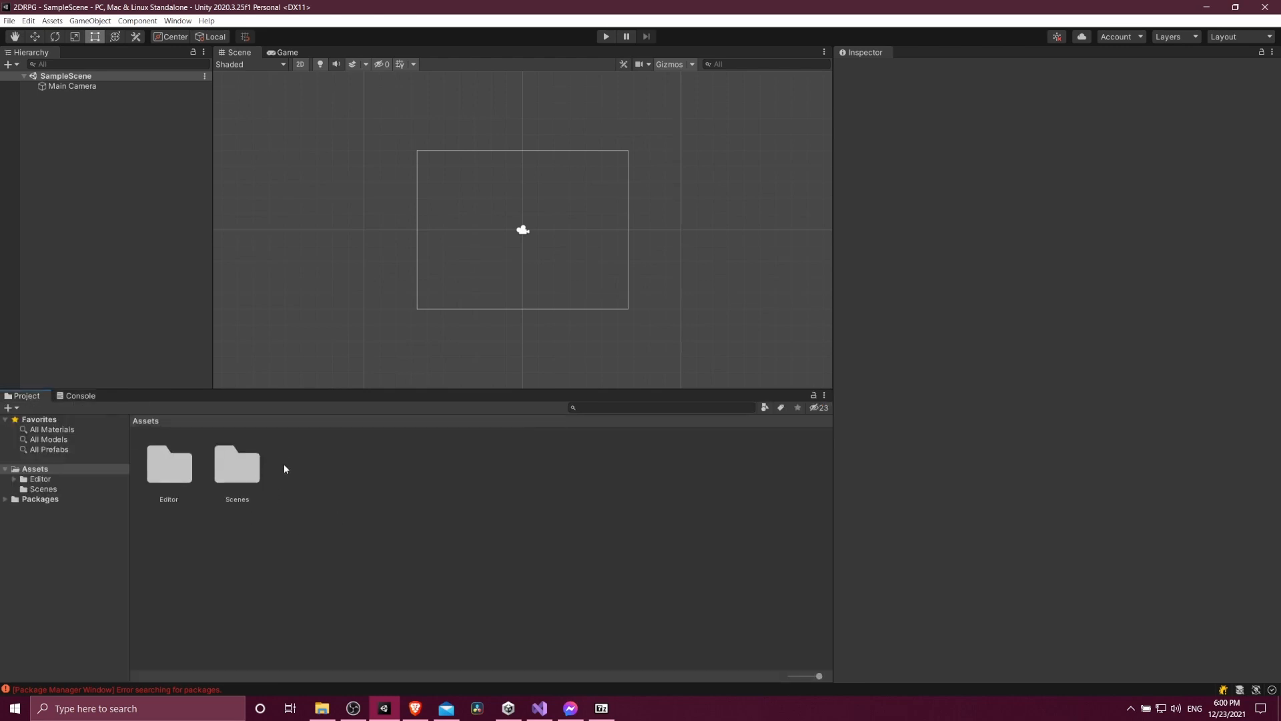
right_click(285, 468)
type("Char")
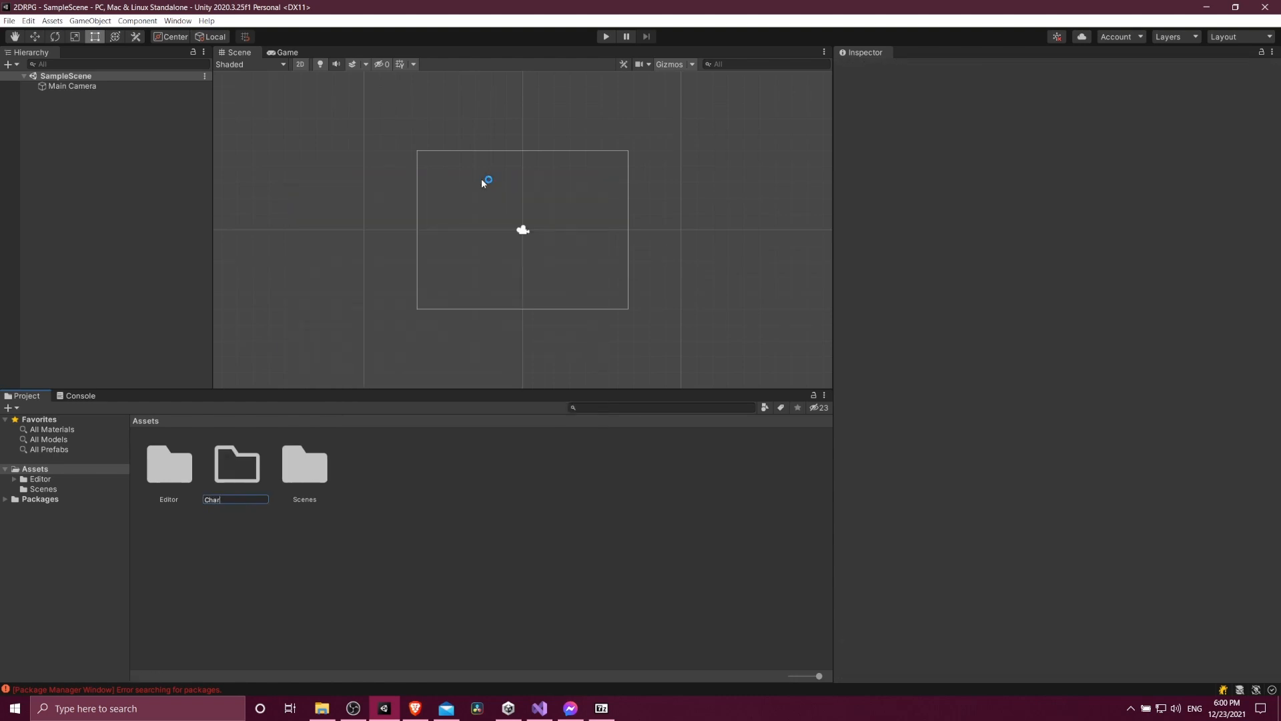
key("enter")
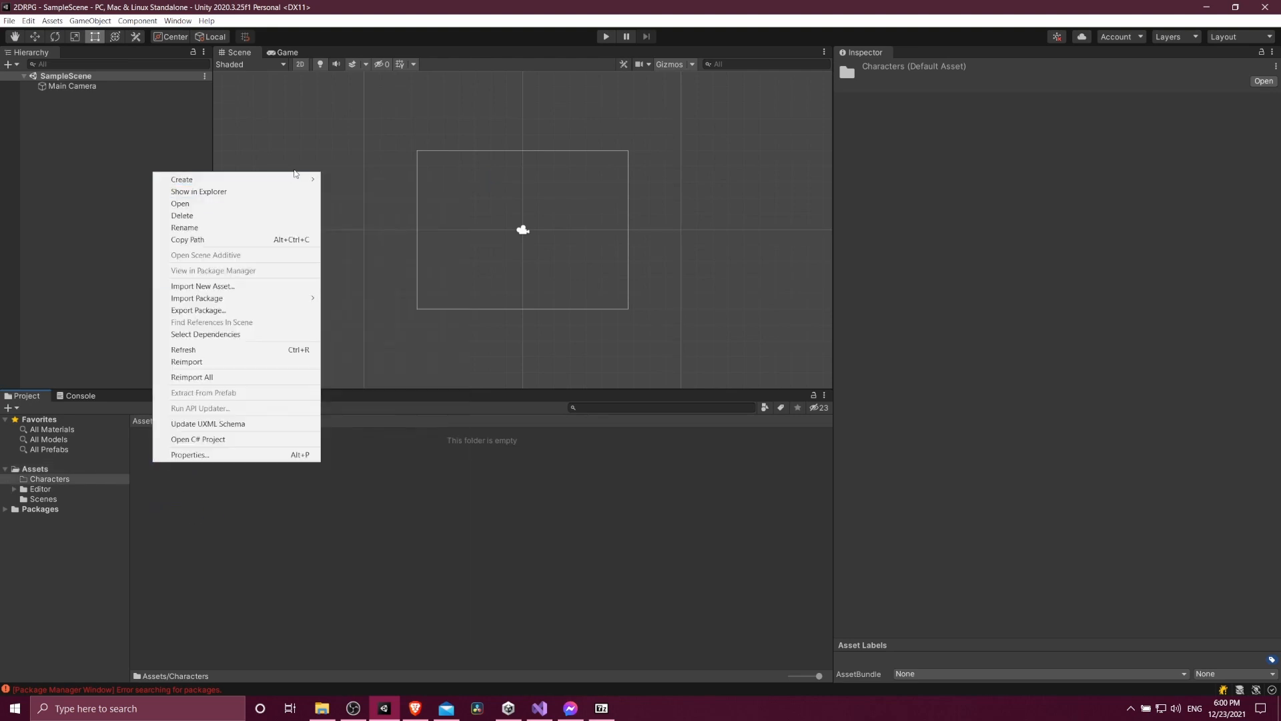
left_click(182, 179)
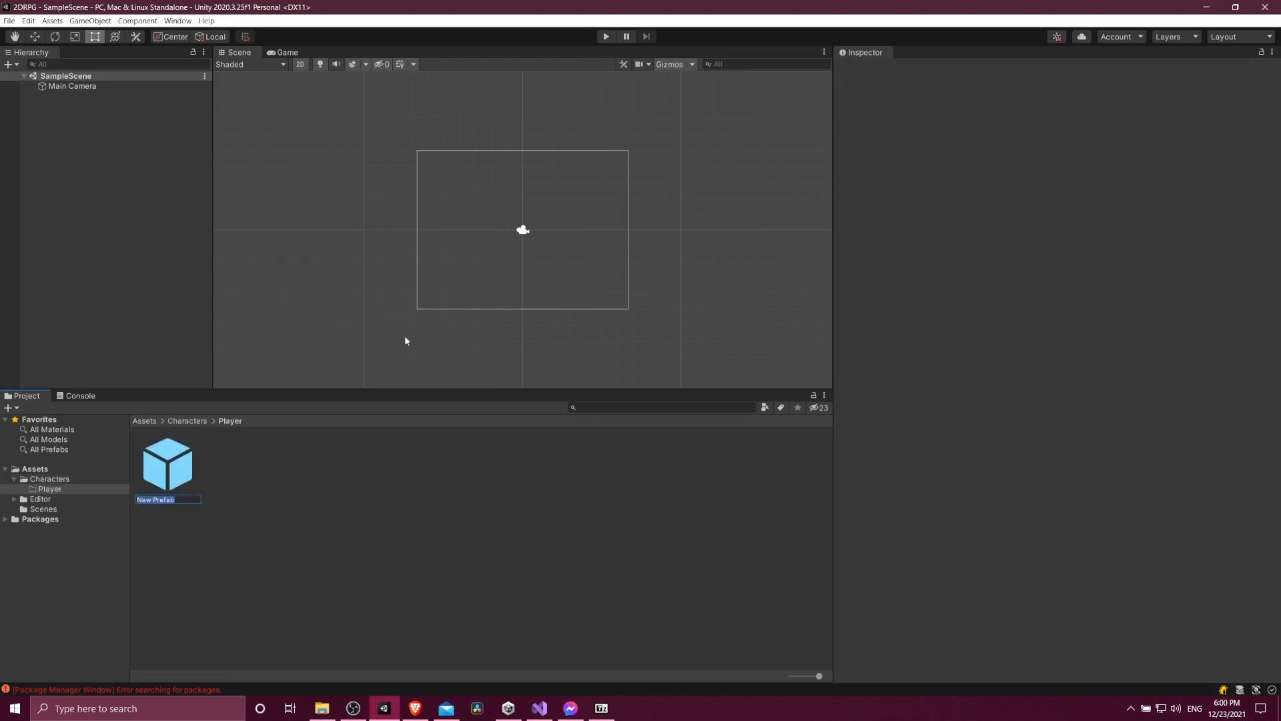
double_click(168, 461)
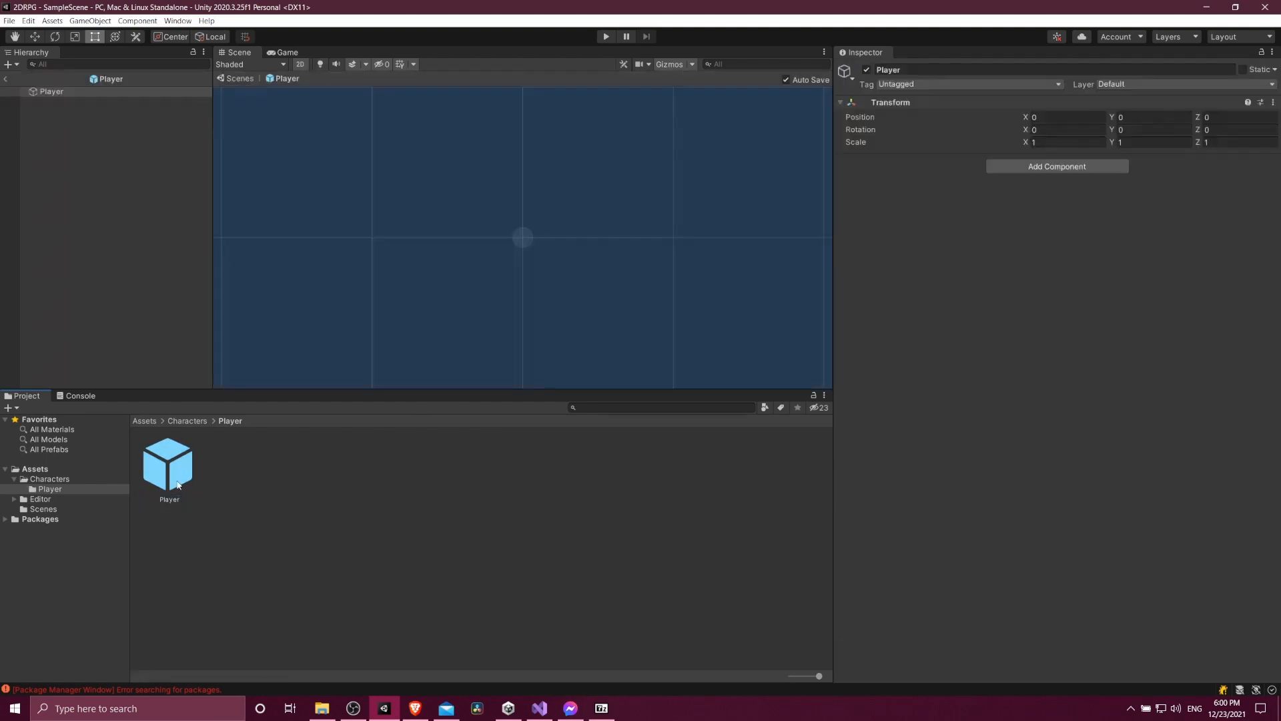
Add a Player Input component to the Player object in the prefab
left_click(51, 91)
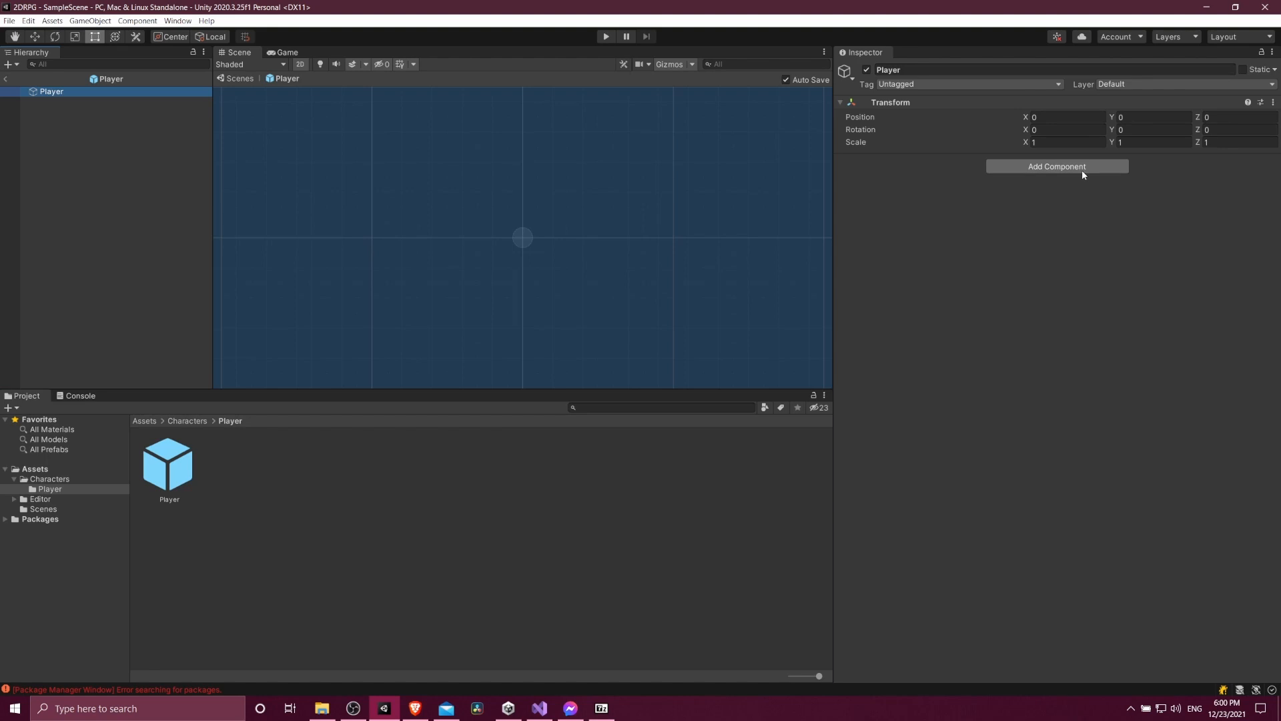
mouse_move(999, 206)
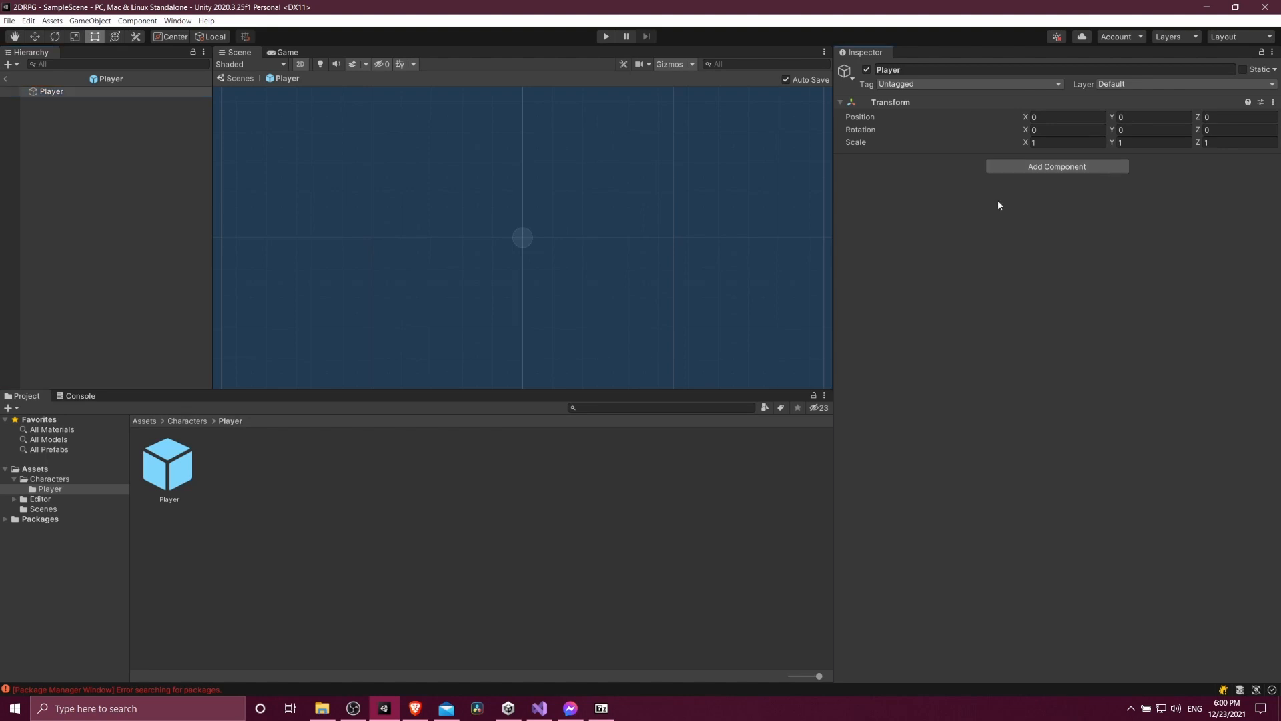
left_click(1056, 166)
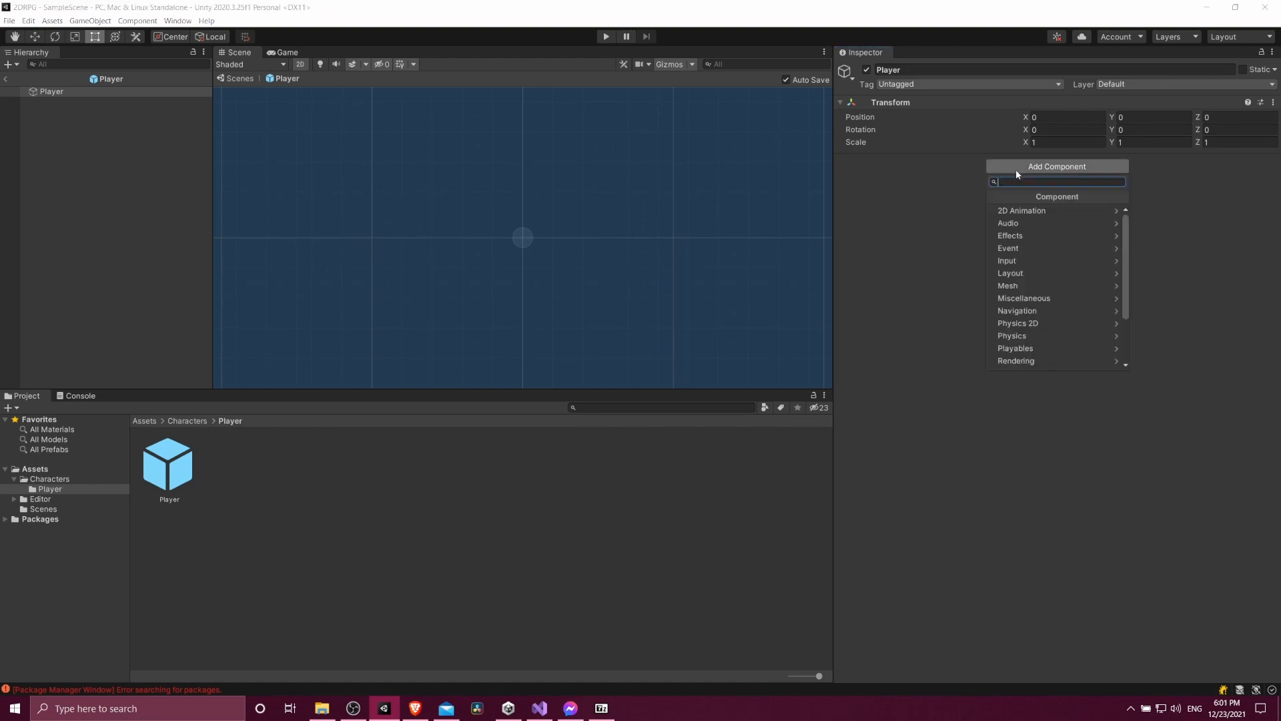
type("player")
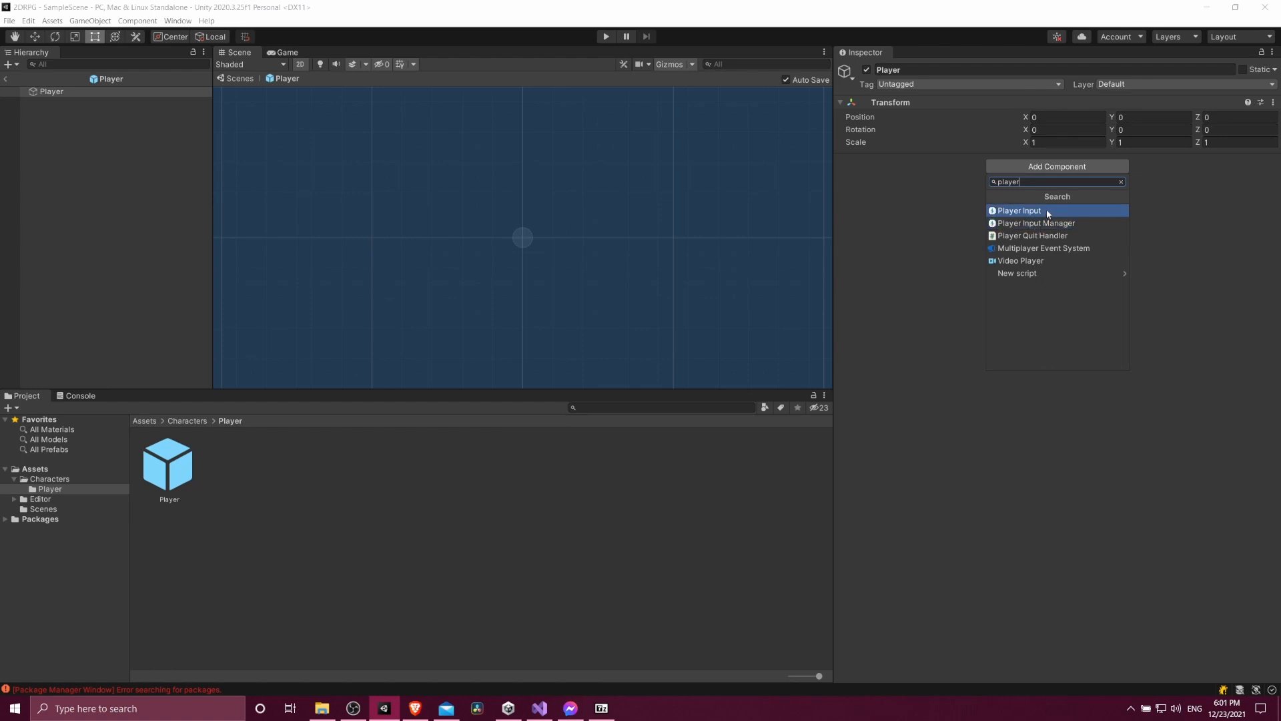
left_click(1017, 210)
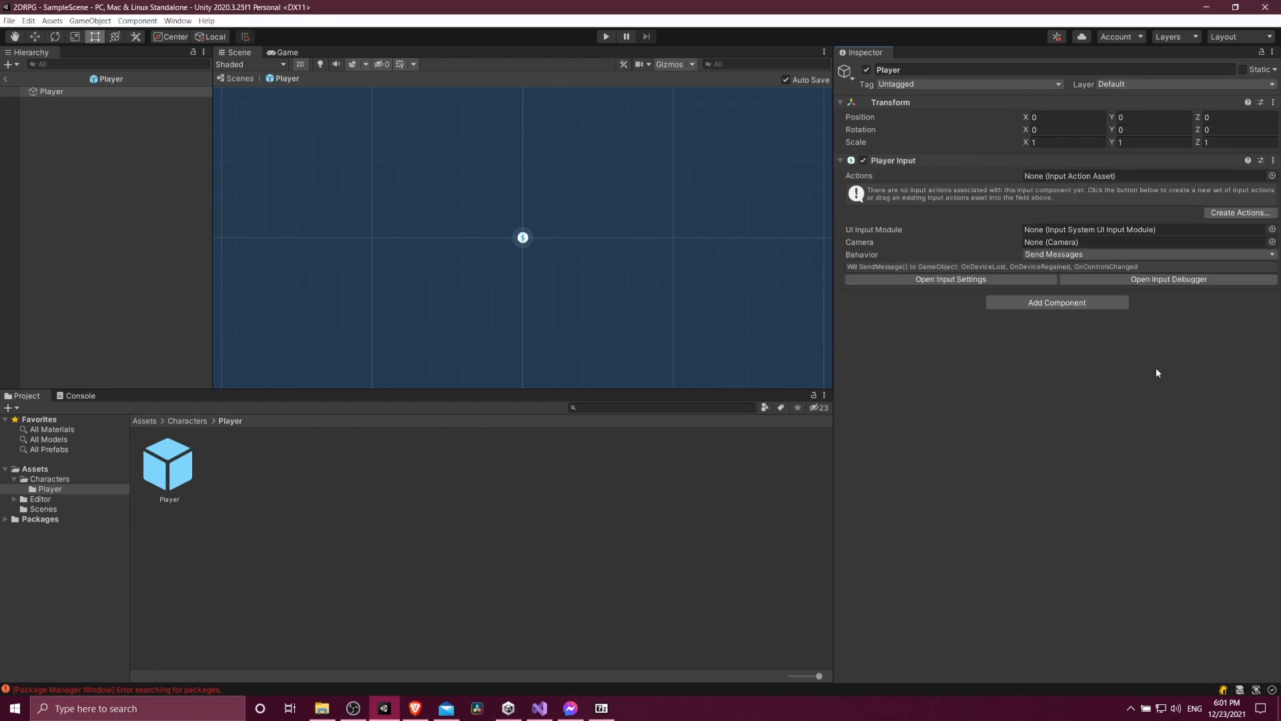
mouse_move(1043, 220)
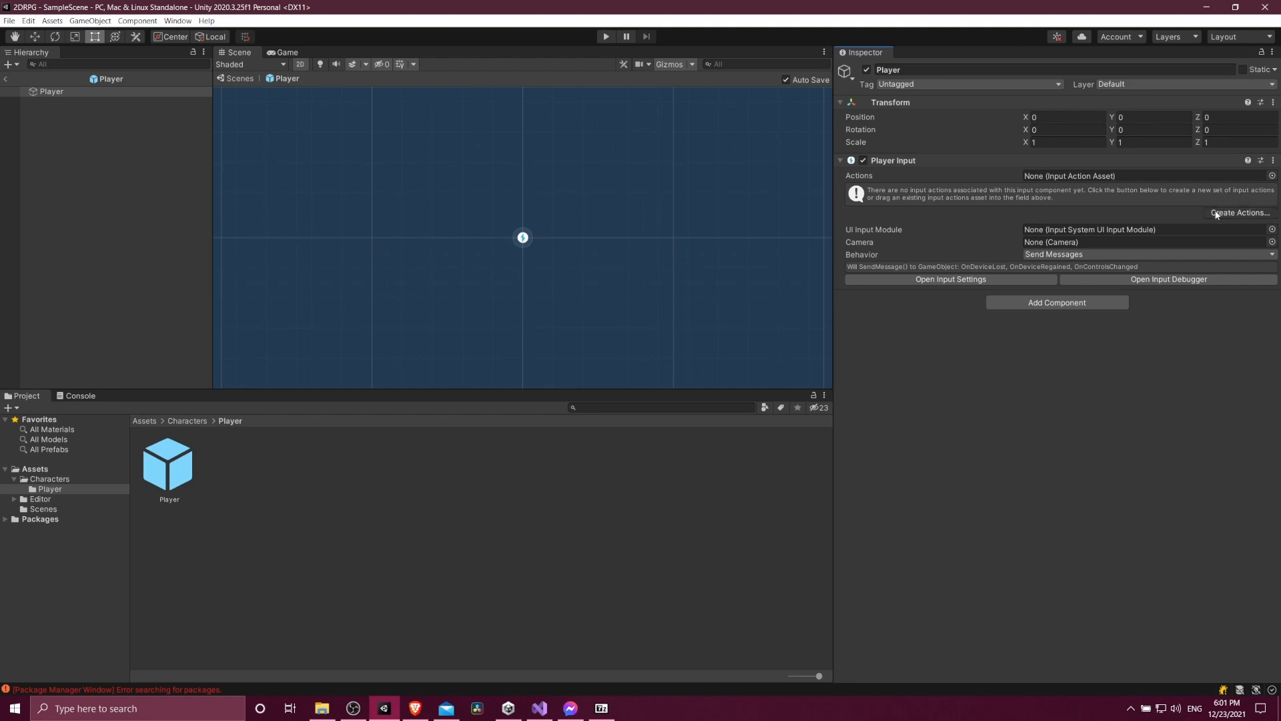
Create a playerinput input actions asset saved in Assets/Characters/Player
left_click(1240, 212)
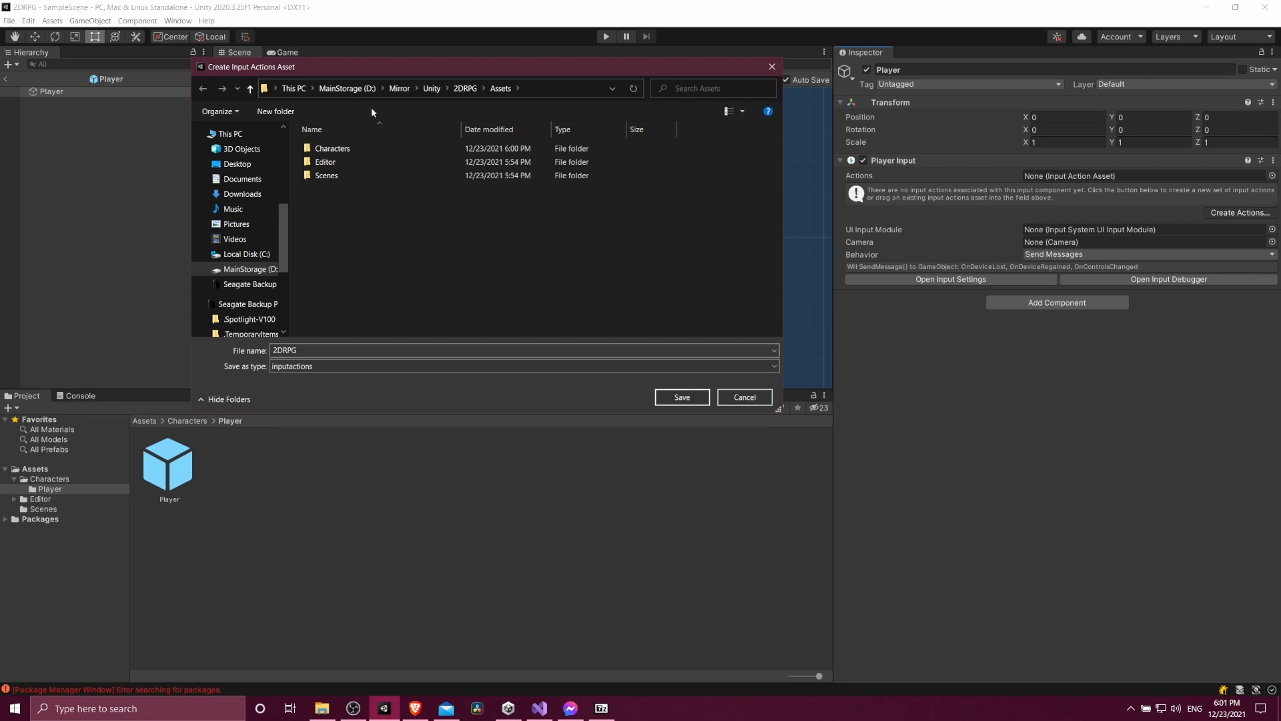
left_click(333, 148)
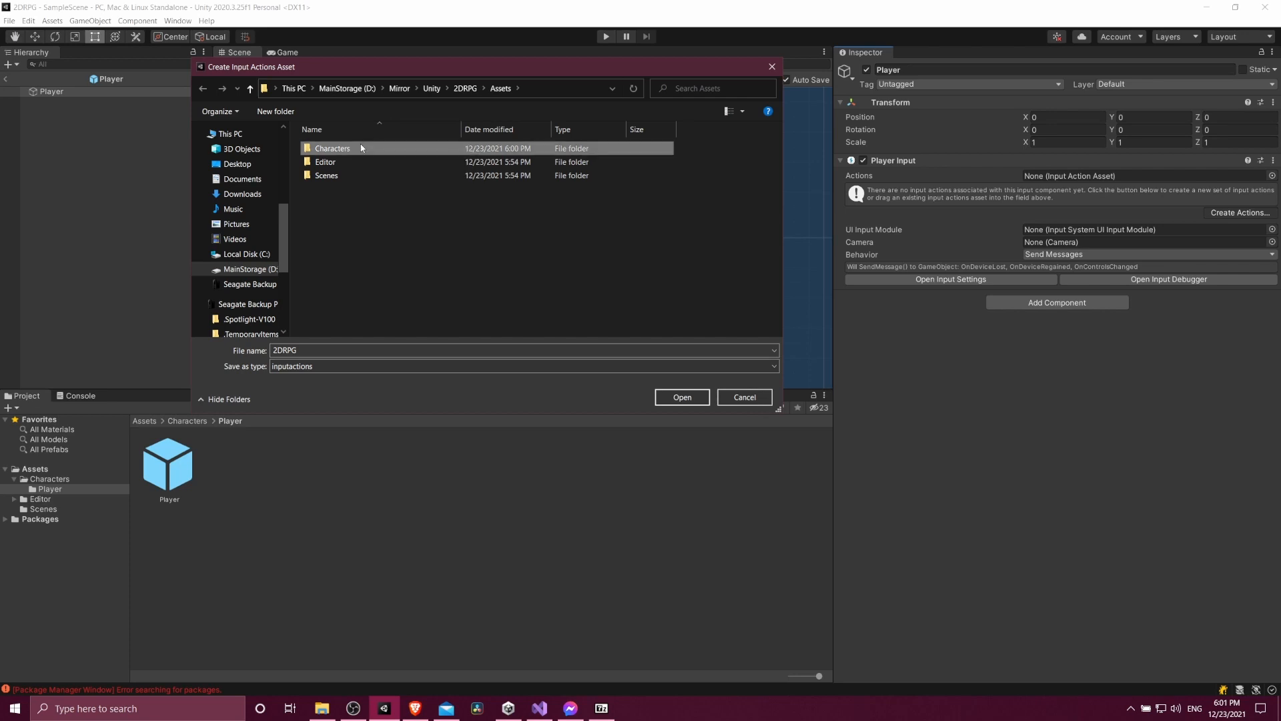
double_click(332, 149)
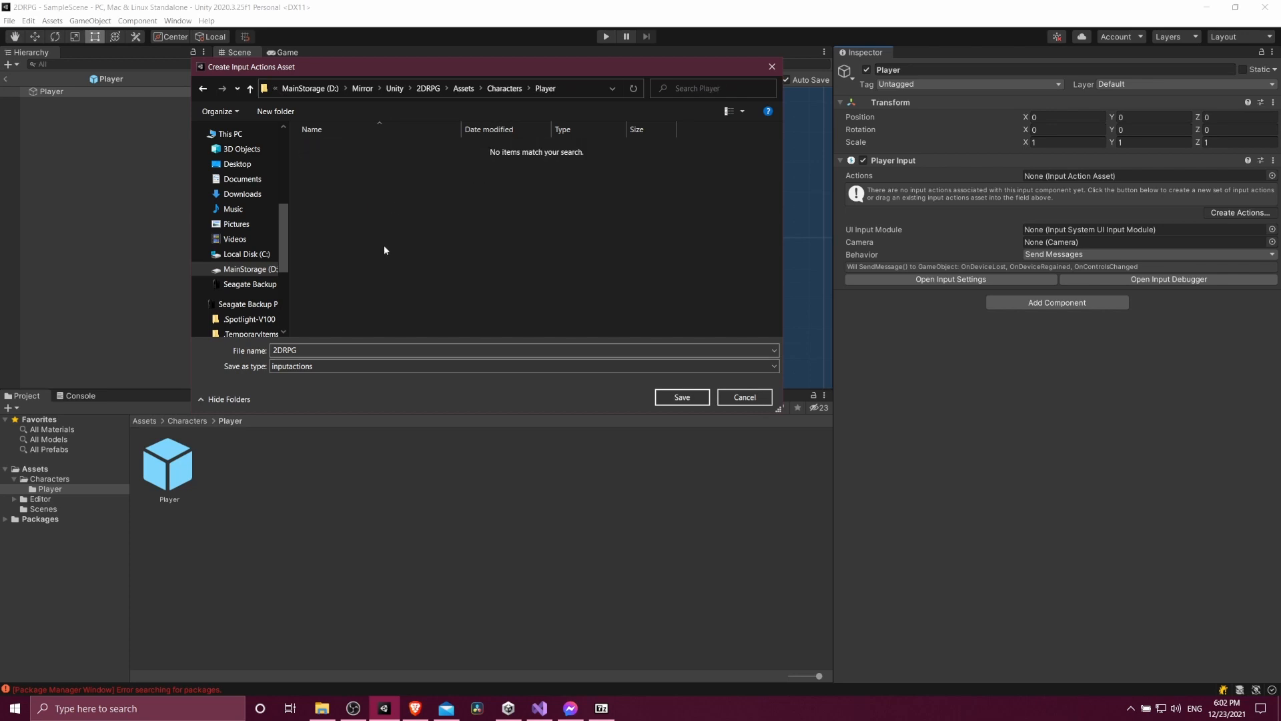
type("playerinput")
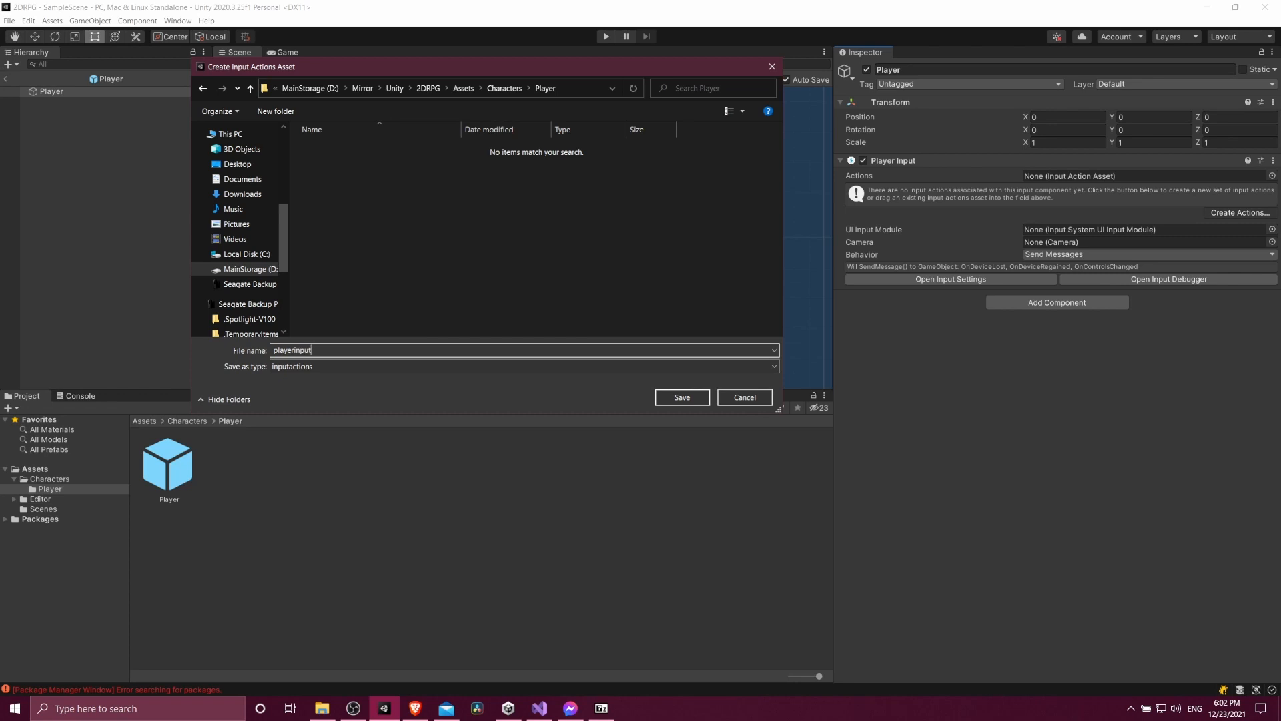
left_click(681, 398)
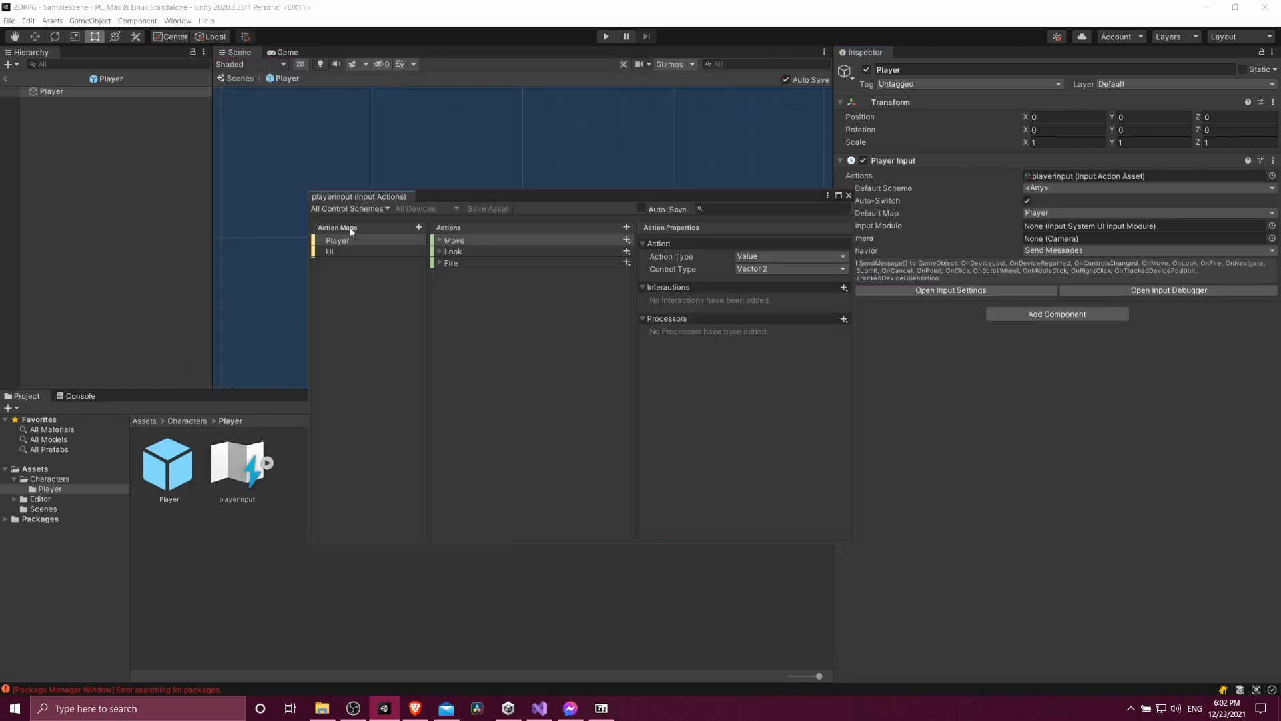
mouse_move(500, 244)
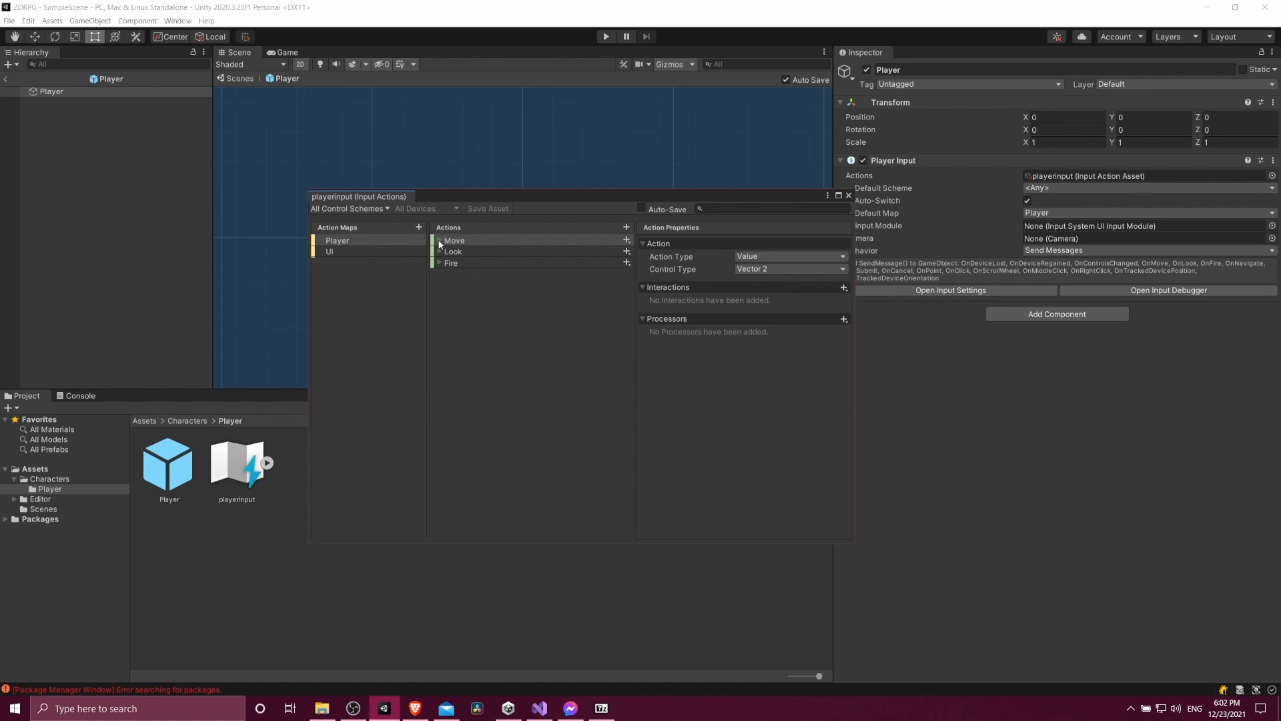
Inspect the Move action's WASD and Left Stick bindings and the Look action, then close the editor
left_click(440, 240)
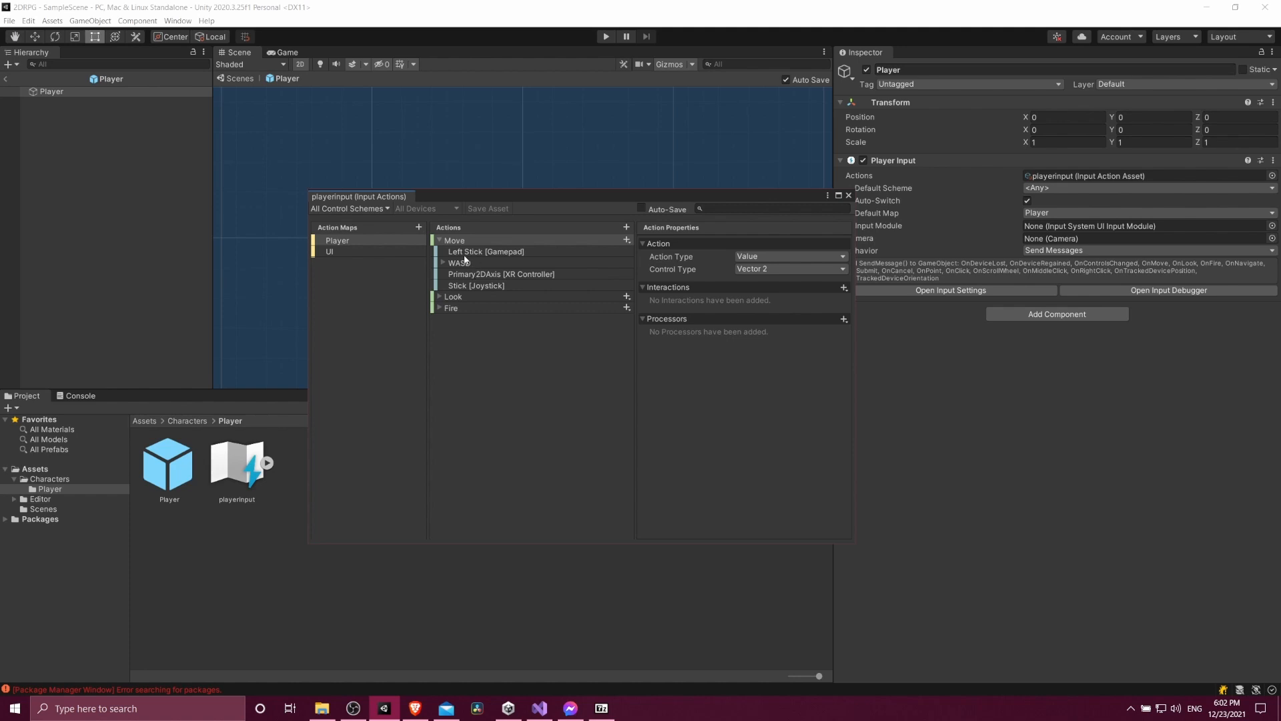
mouse_move(490, 288)
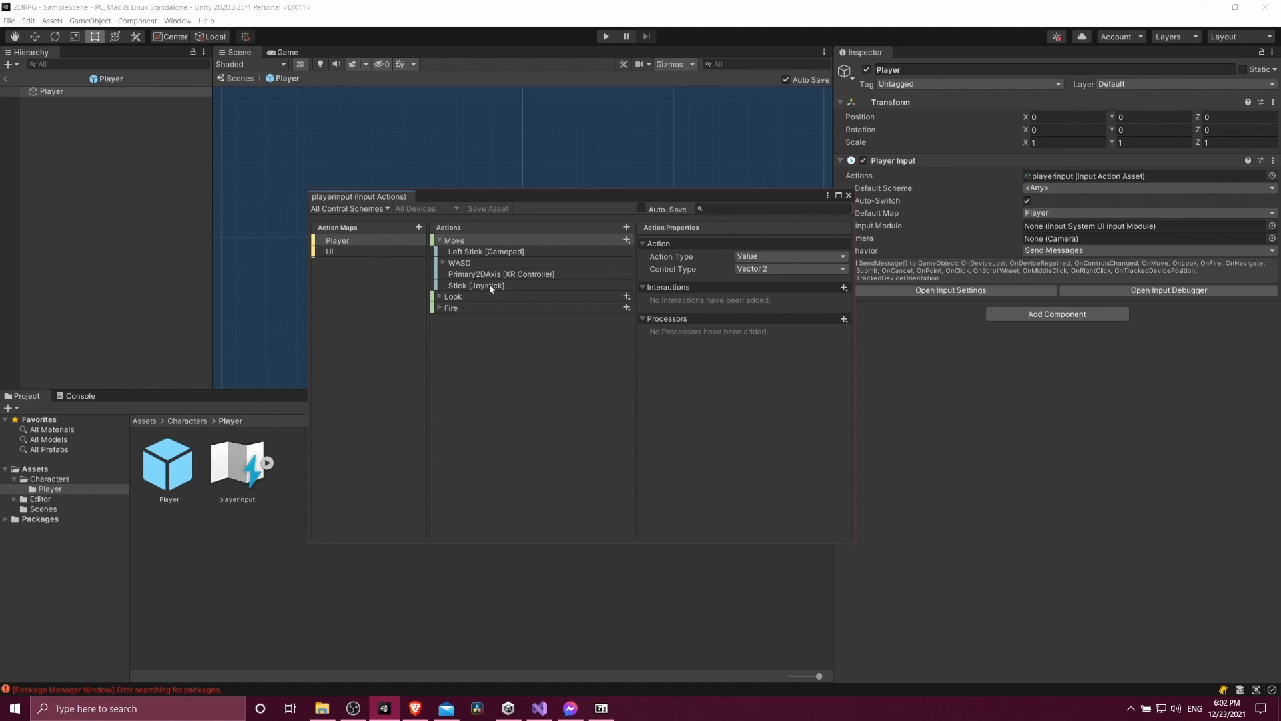
mouse_move(482, 262)
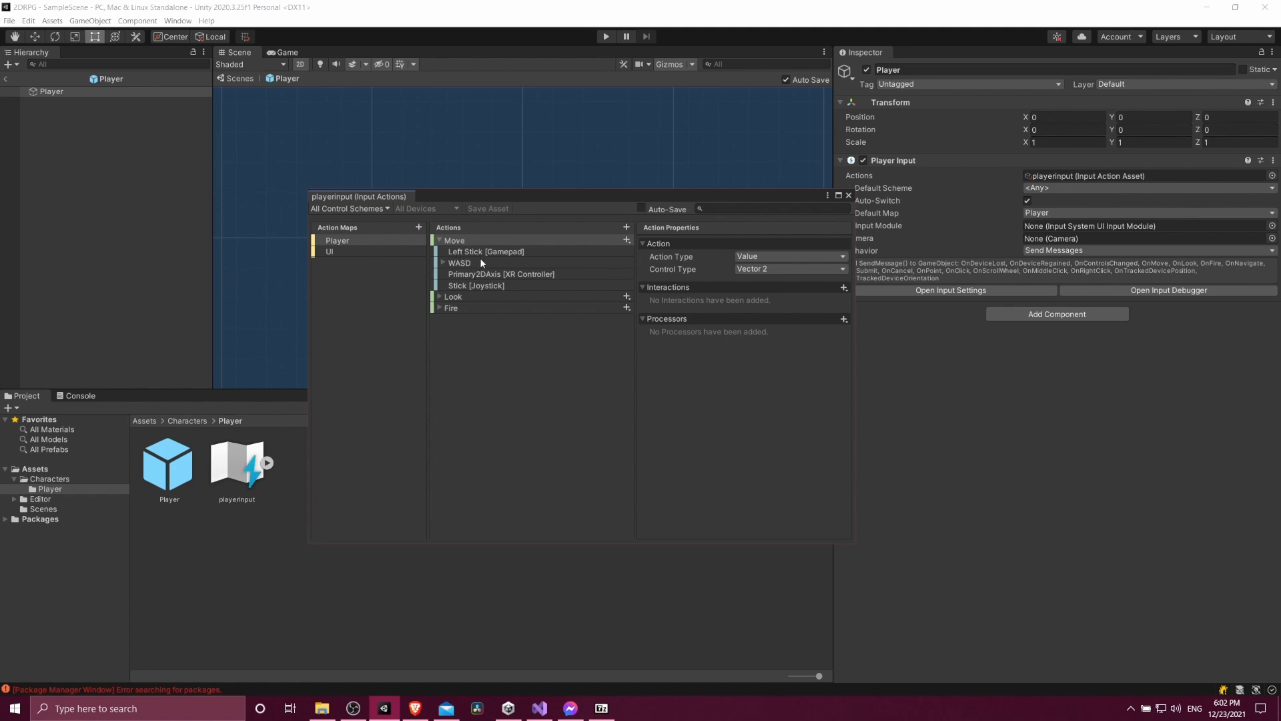
left_click(459, 263)
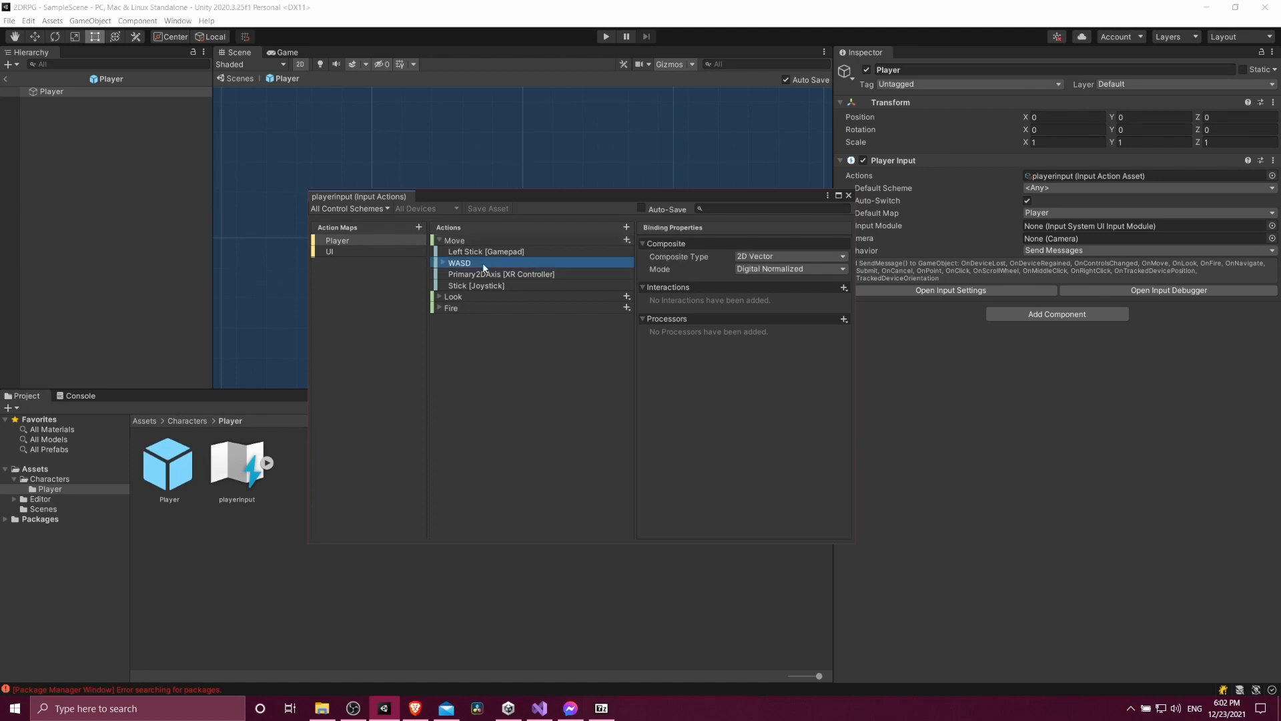
left_click(486, 251)
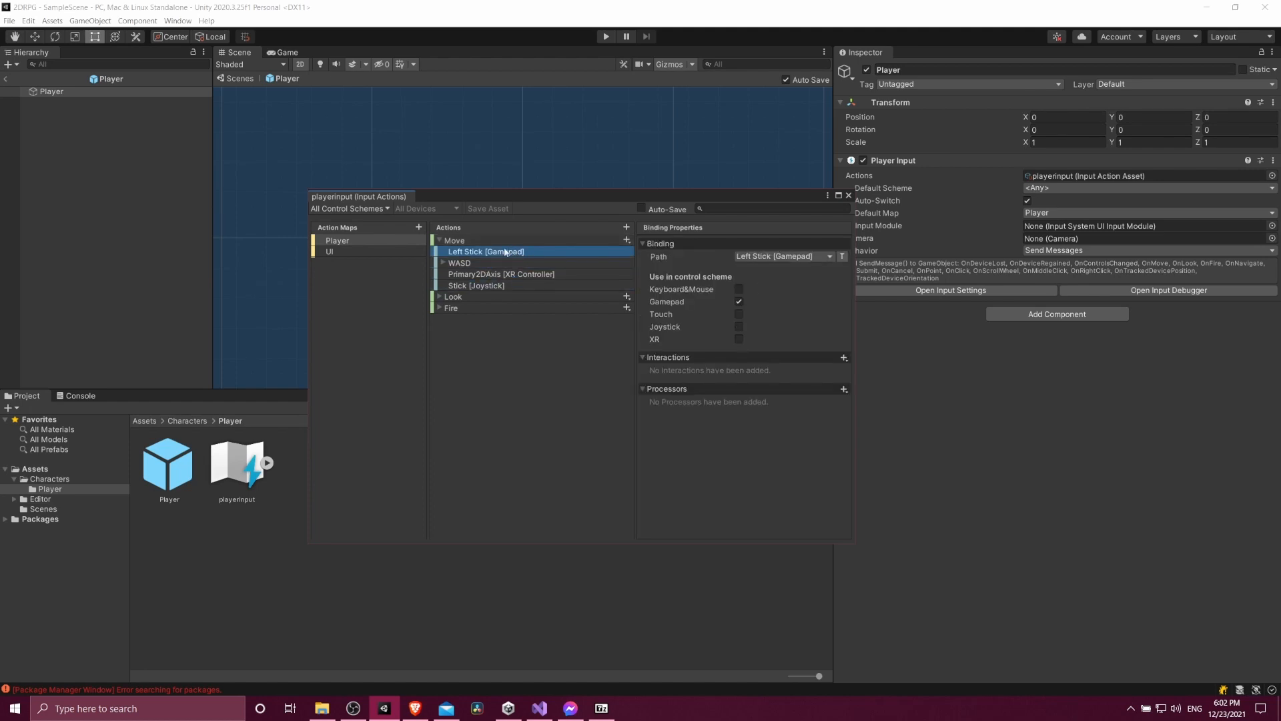
mouse_move(465, 260)
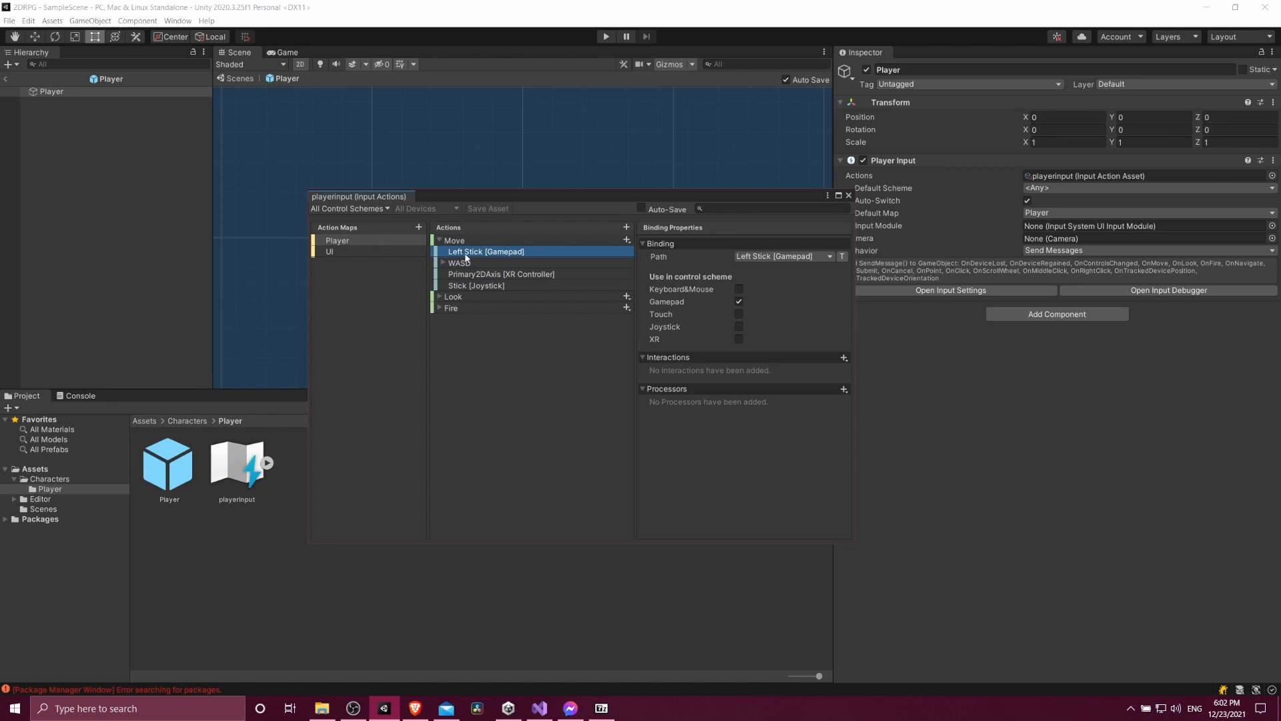
mouse_move(465, 257)
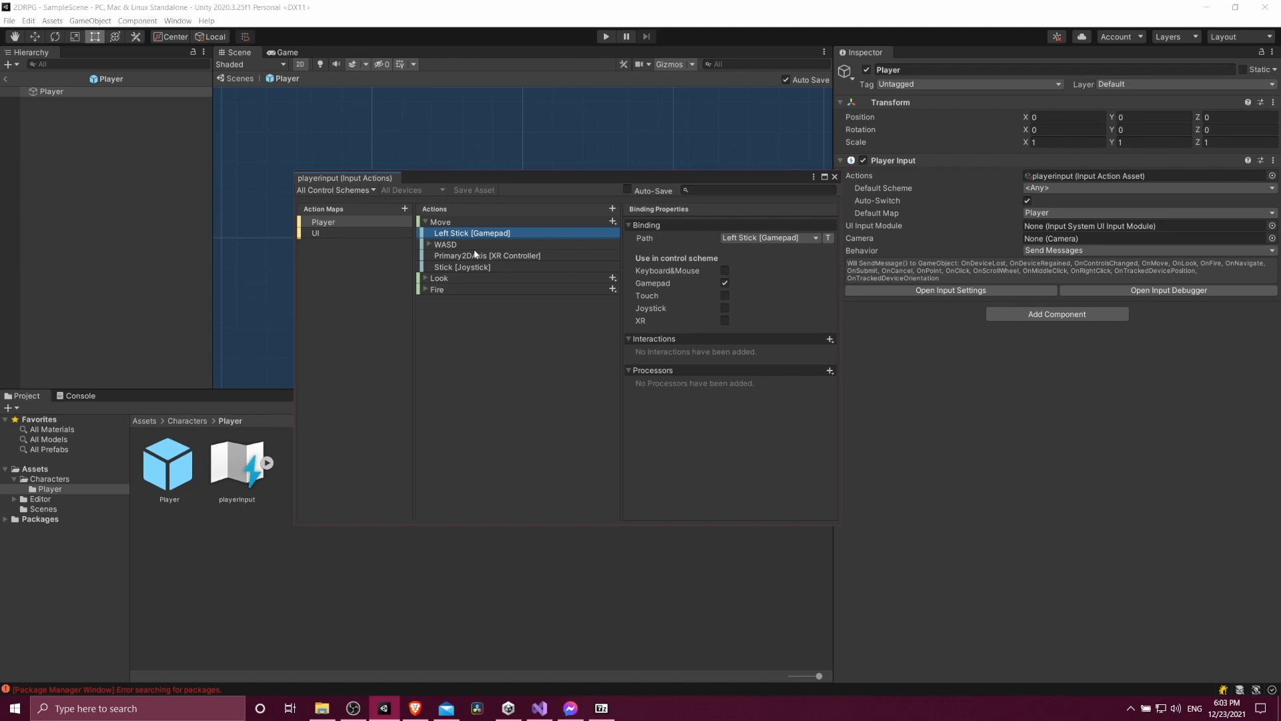
left_click(439, 222)
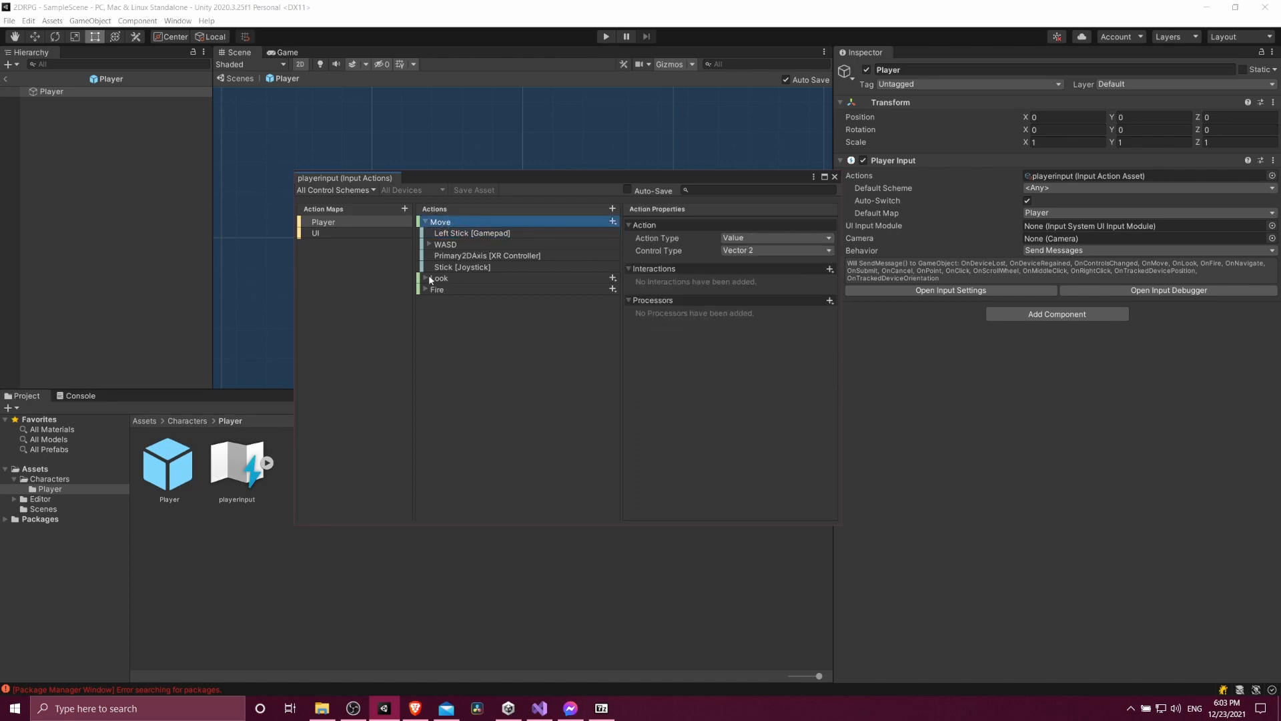
left_click(427, 278)
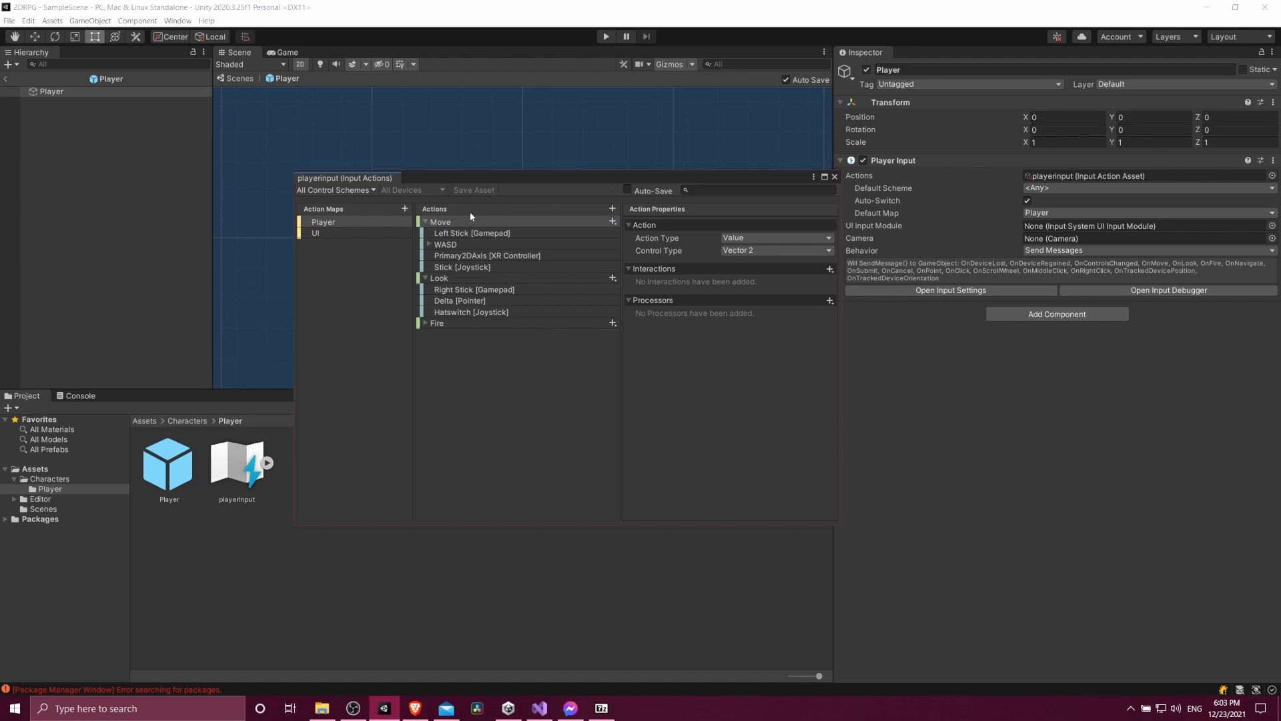
left_click(832, 176)
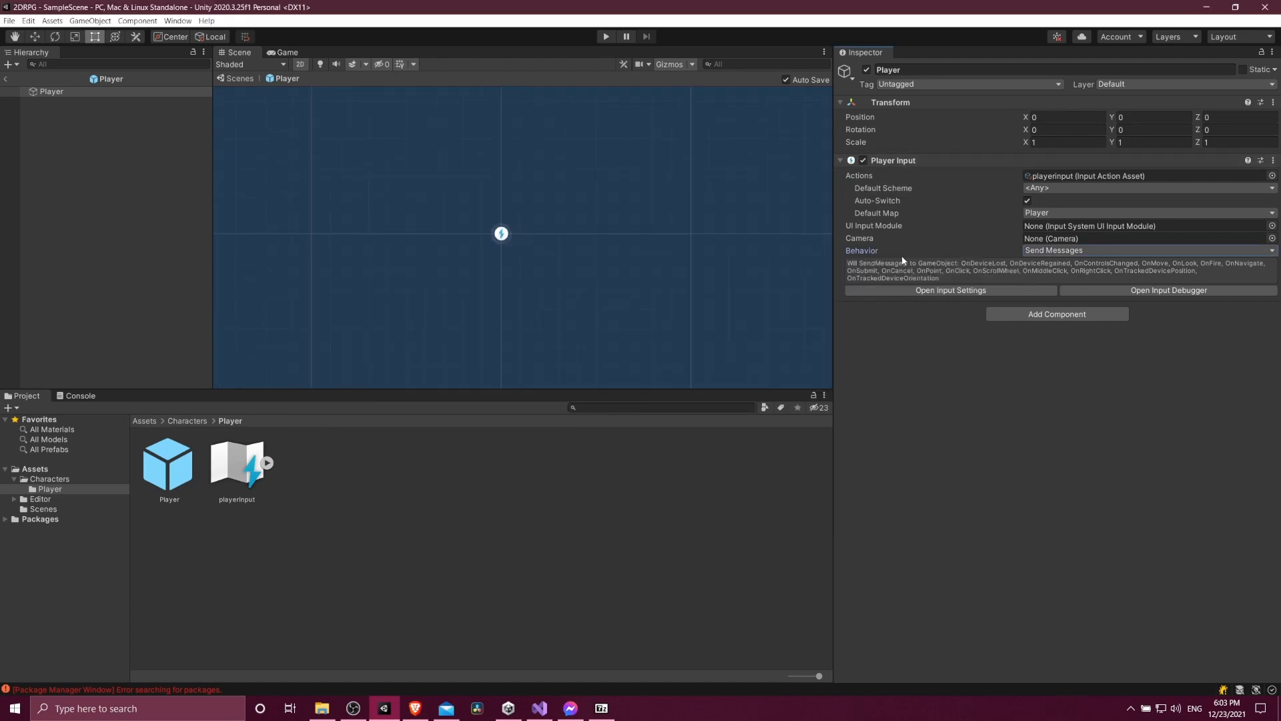
mouse_move(862, 250)
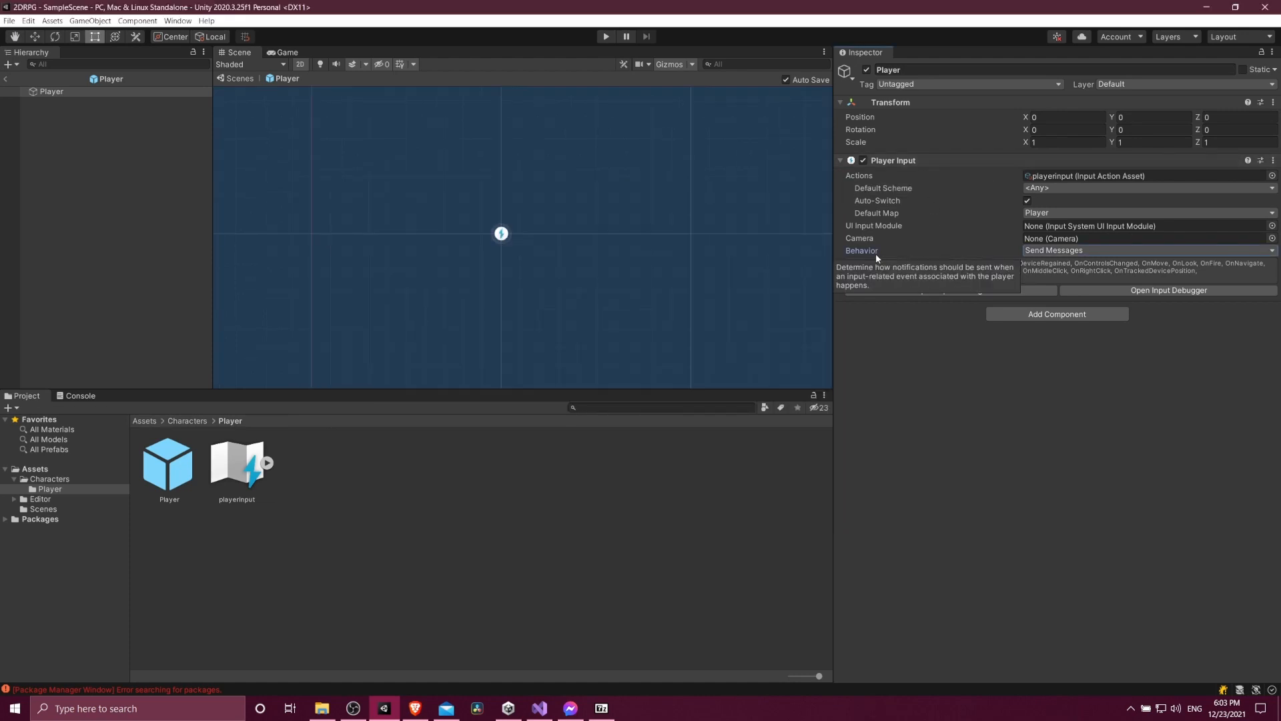
mouse_move(992, 258)
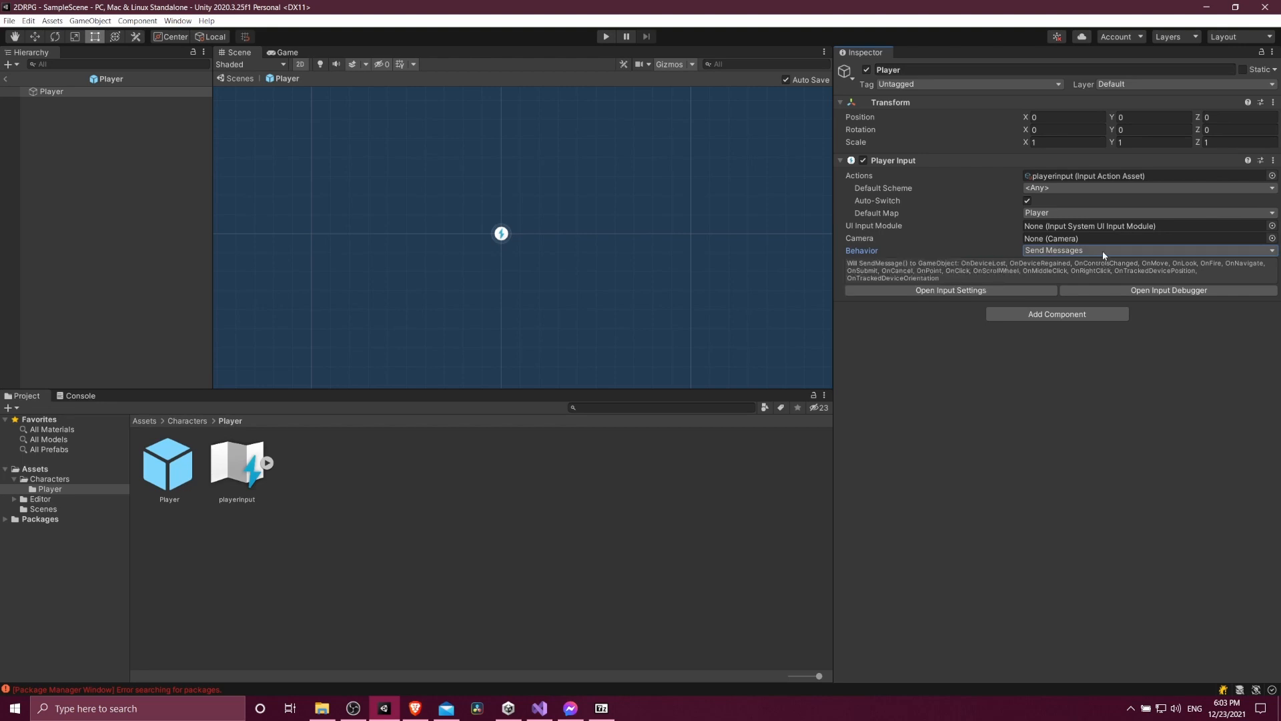
mouse_move(1087, 278)
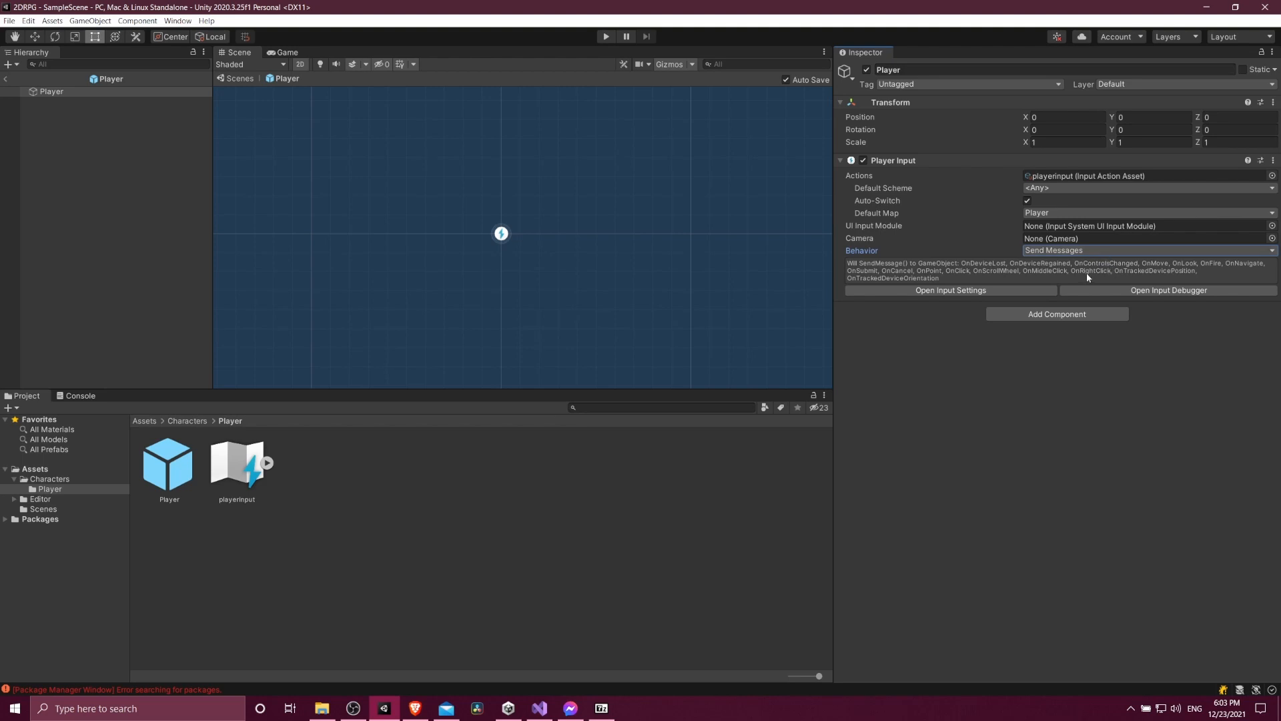
mouse_move(1001, 272)
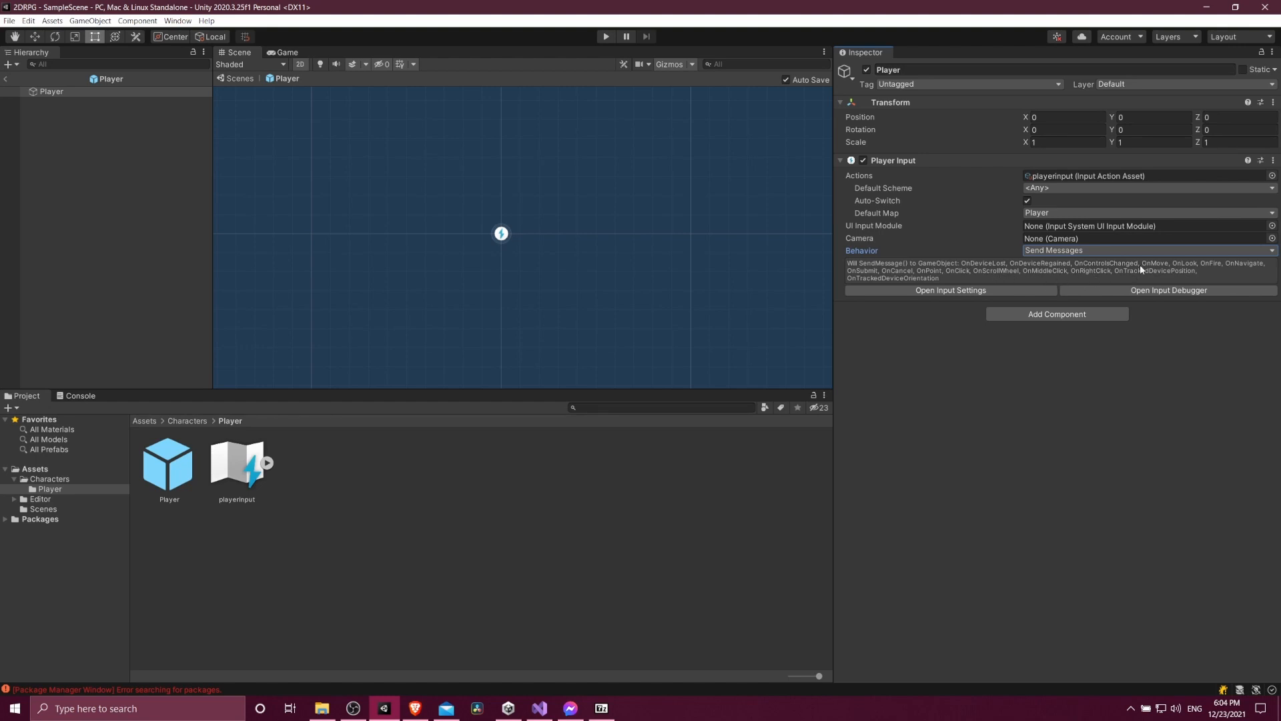
mouse_move(958, 175)
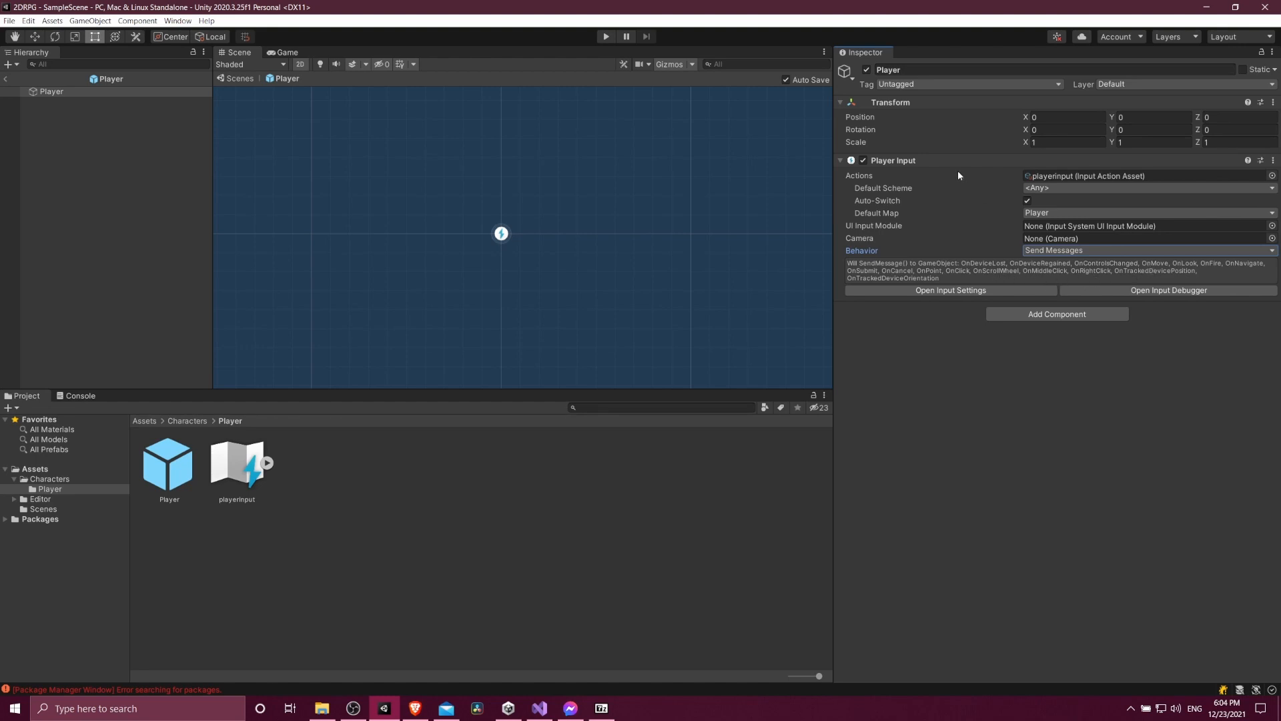
mouse_move(1175, 366)
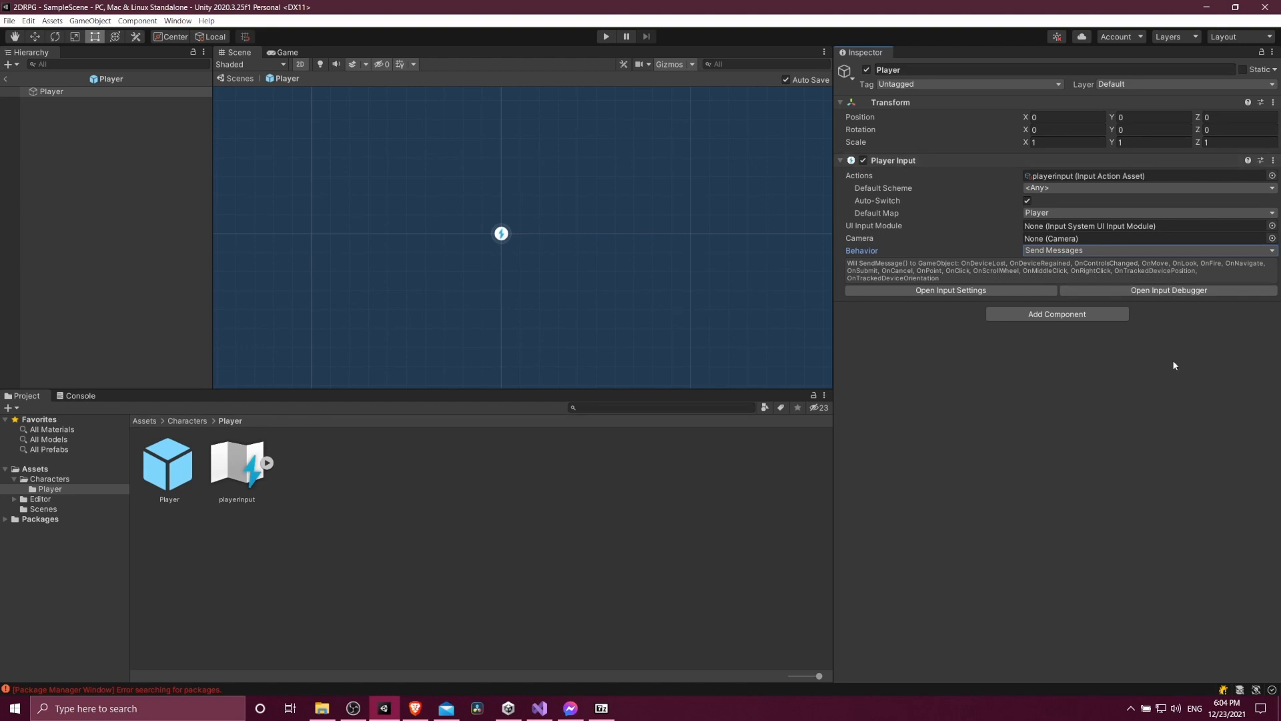
mouse_move(1152, 351)
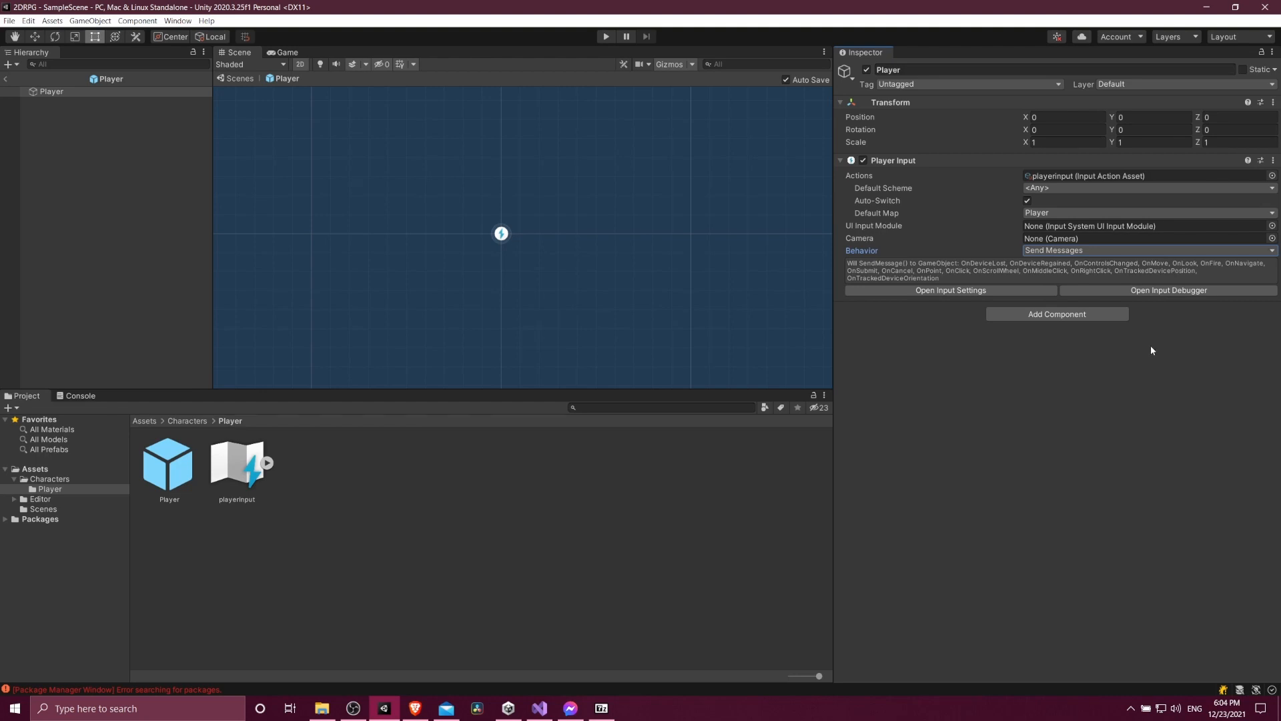
Create and attach a new script named Player to the Player object
left_click(1055, 314)
type("Player")
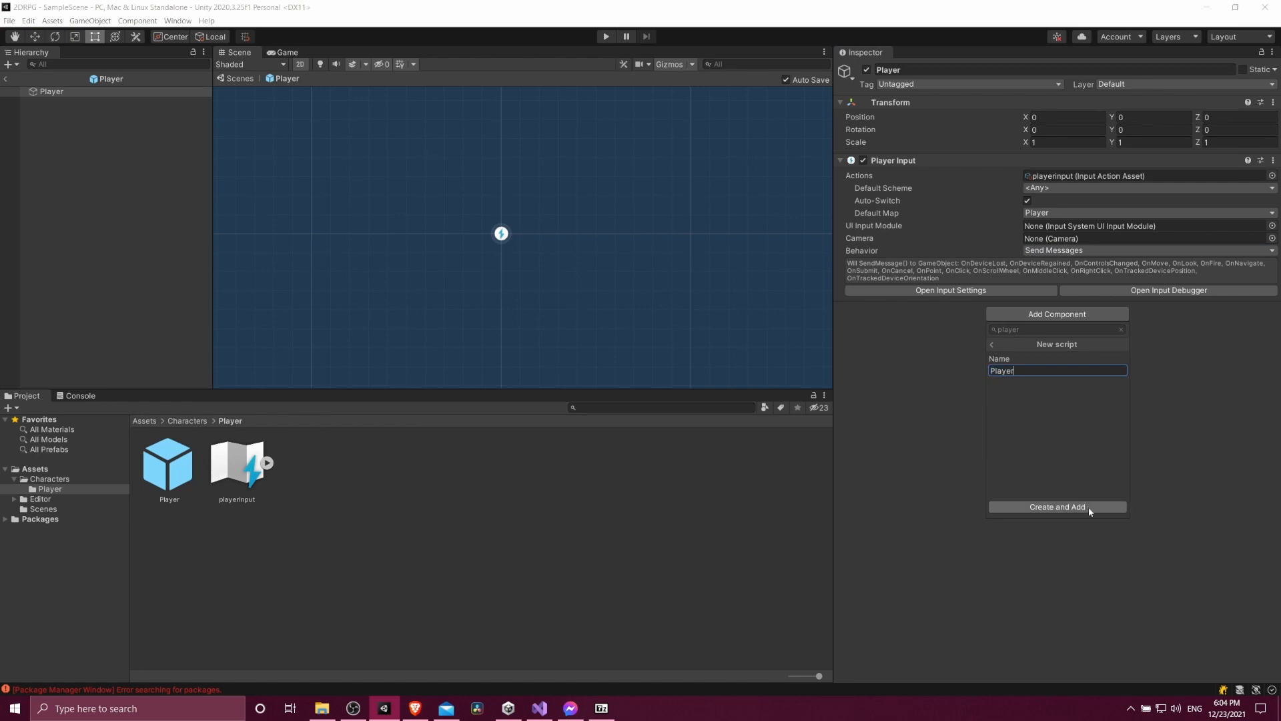
left_click(1057, 507)
type("void")
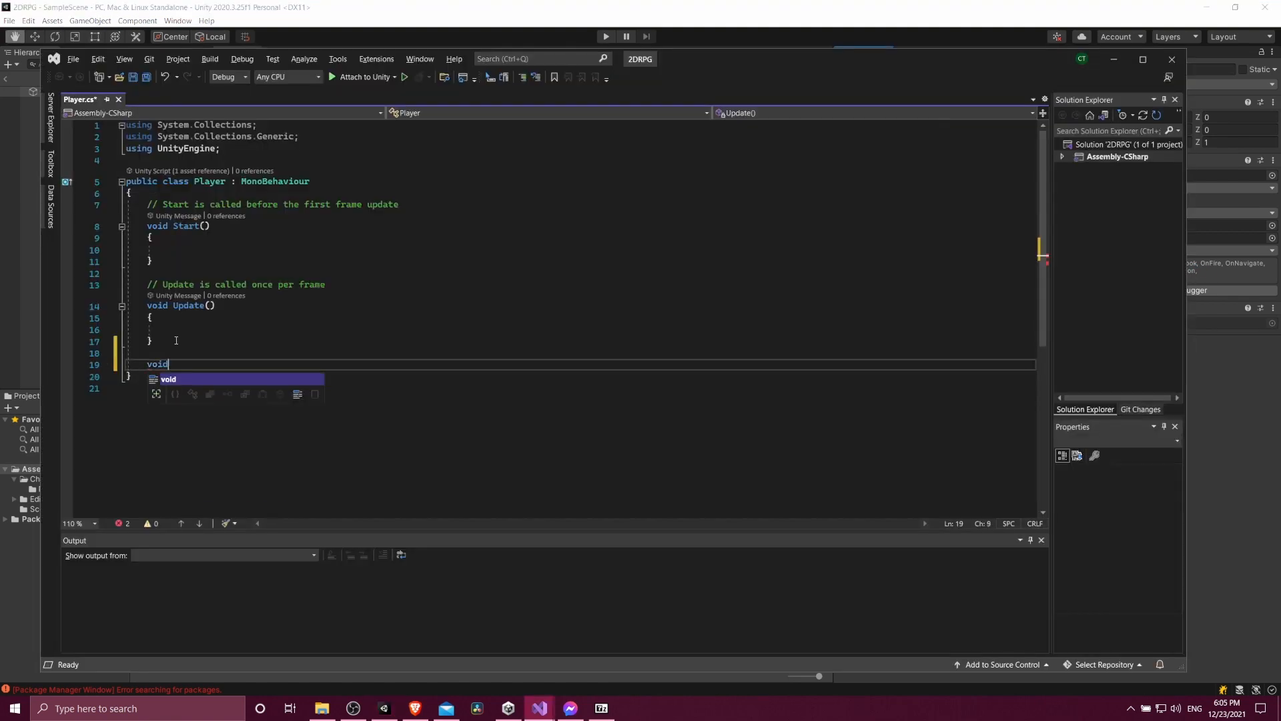
Add an empty OnMove(InputValue value) method and import UnityEngine.InputSystem
type("OnMove")
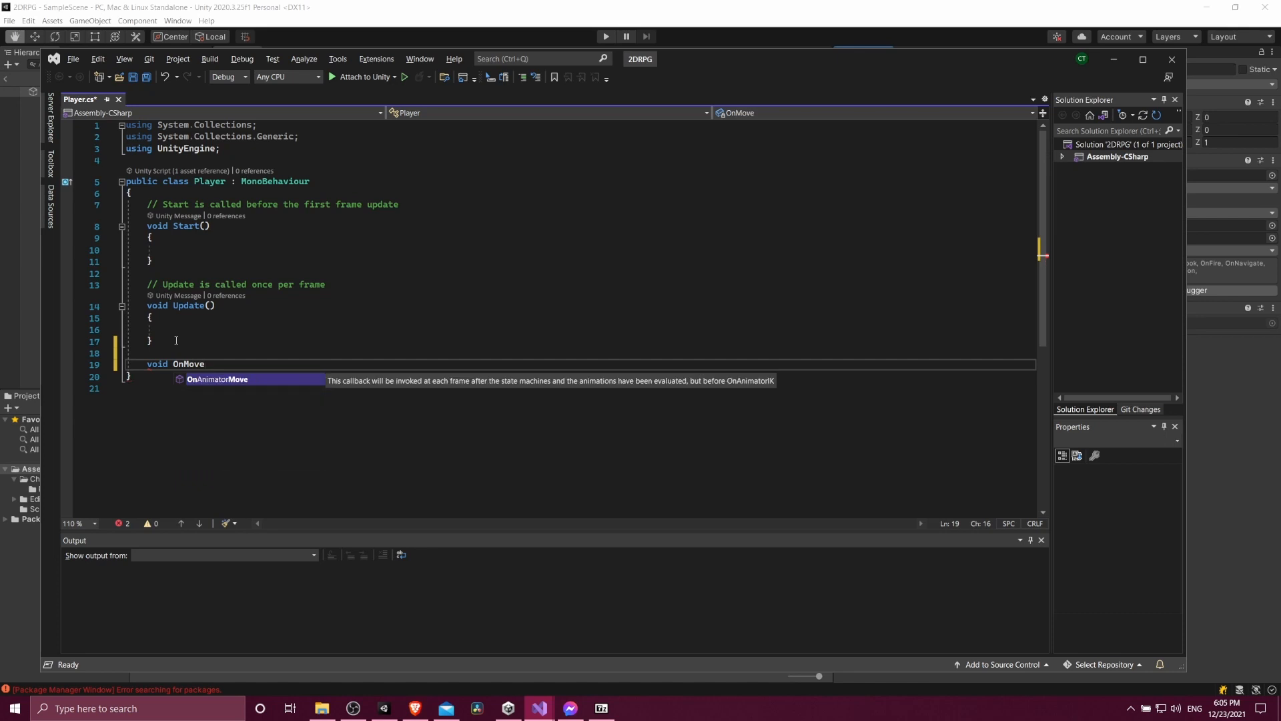
type("()")
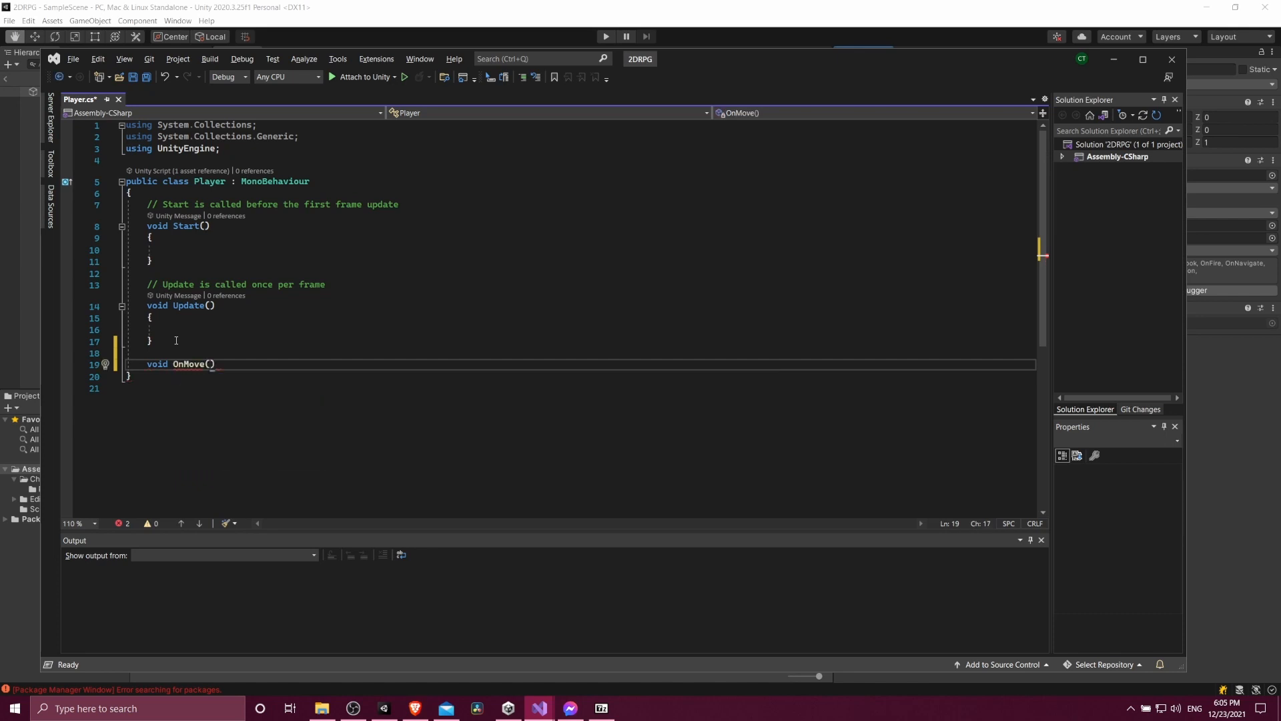
type("Input")
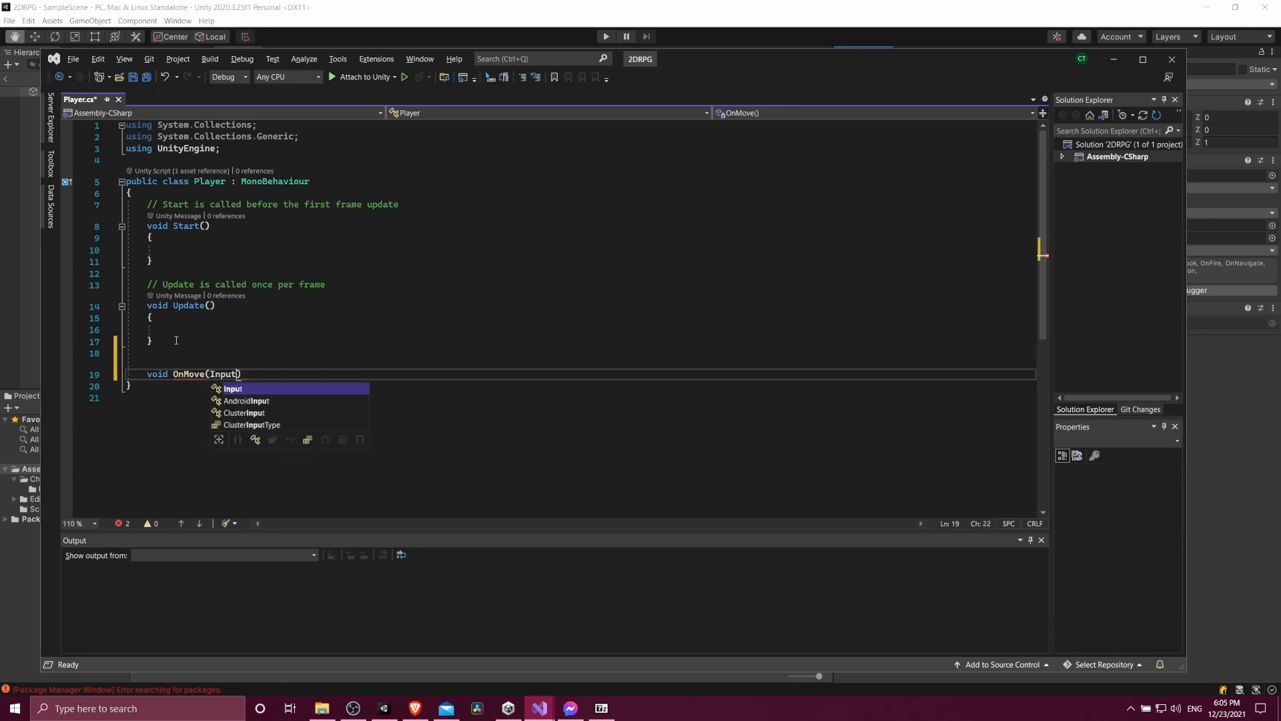
type("Value value")
type("{")
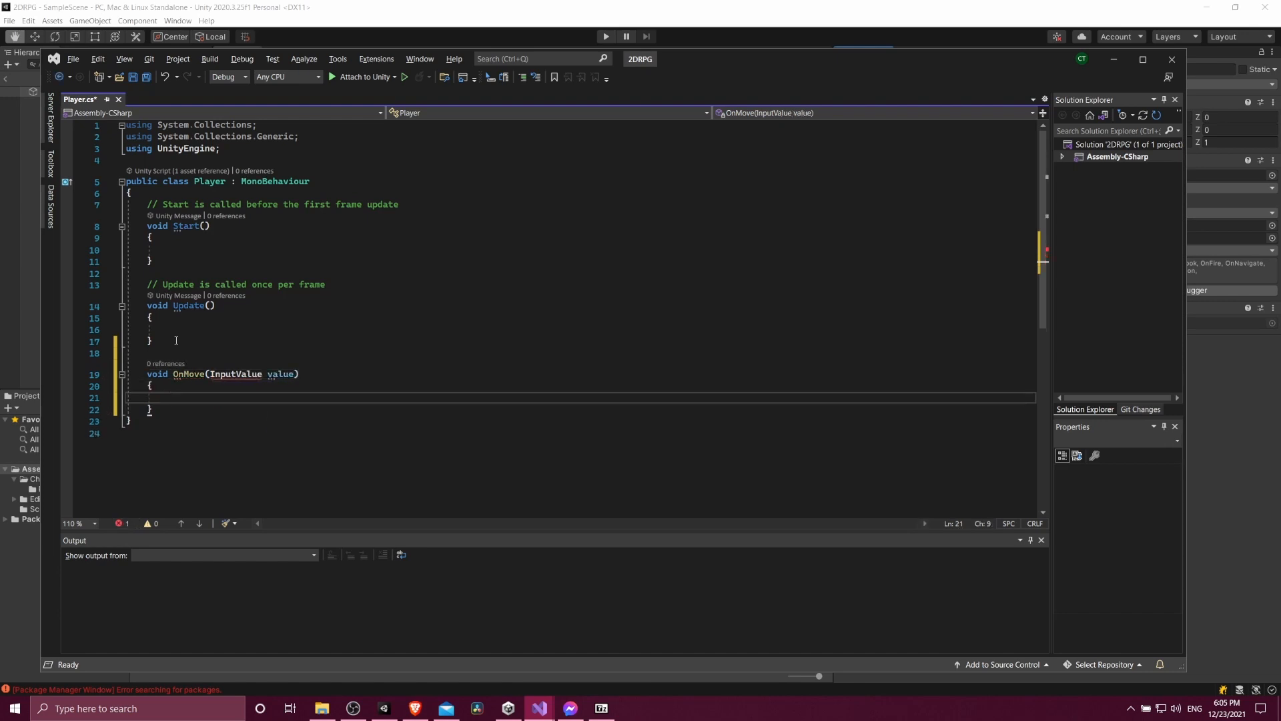
left_click(106, 374)
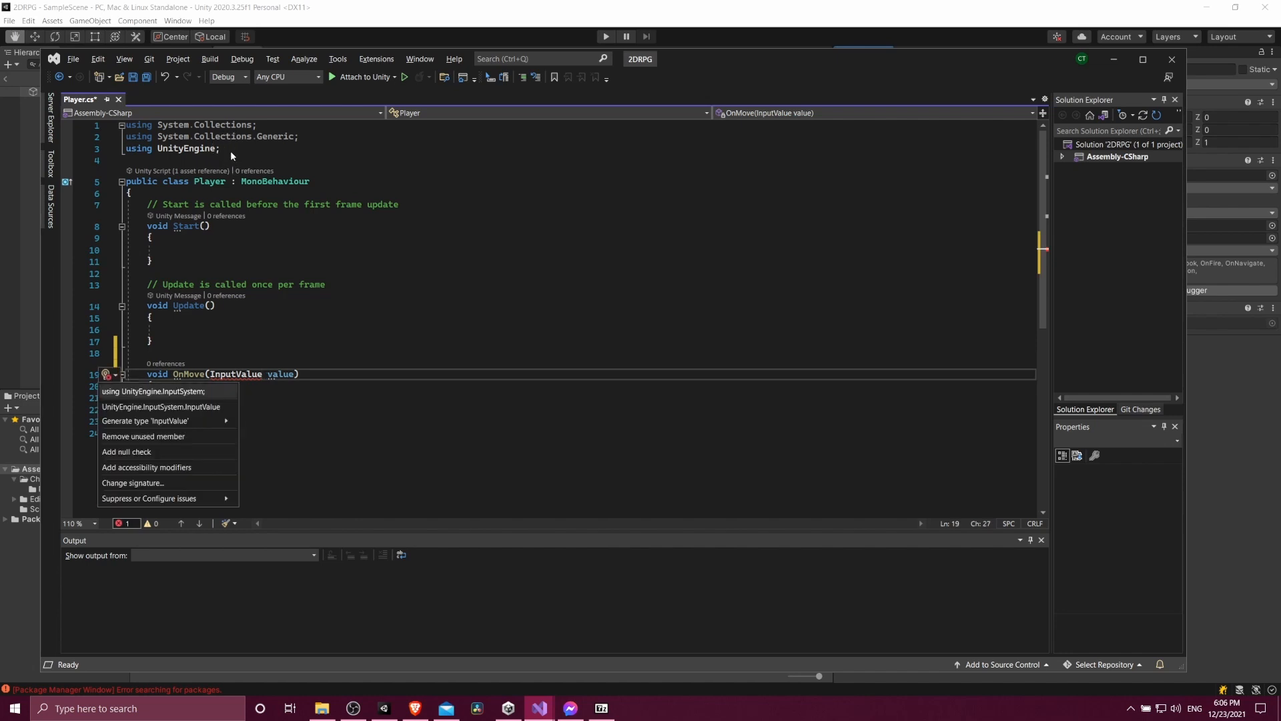
mouse_move(155, 391)
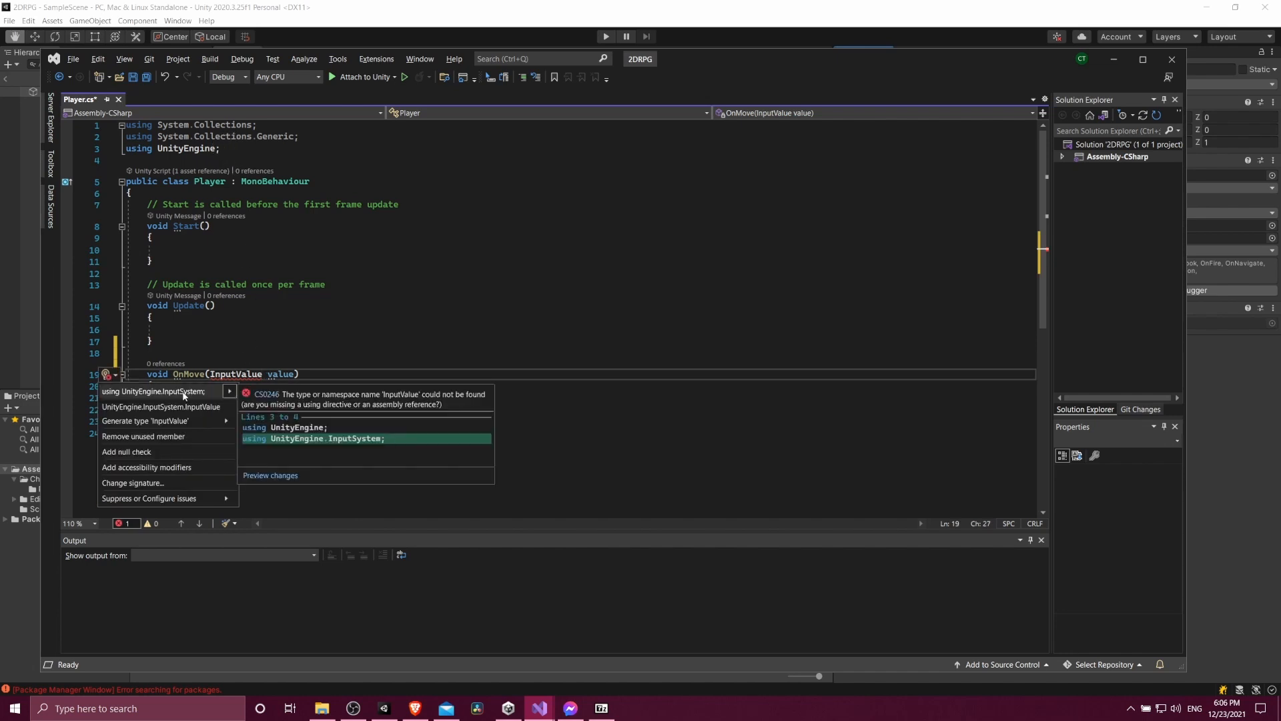
mouse_move(202, 390)
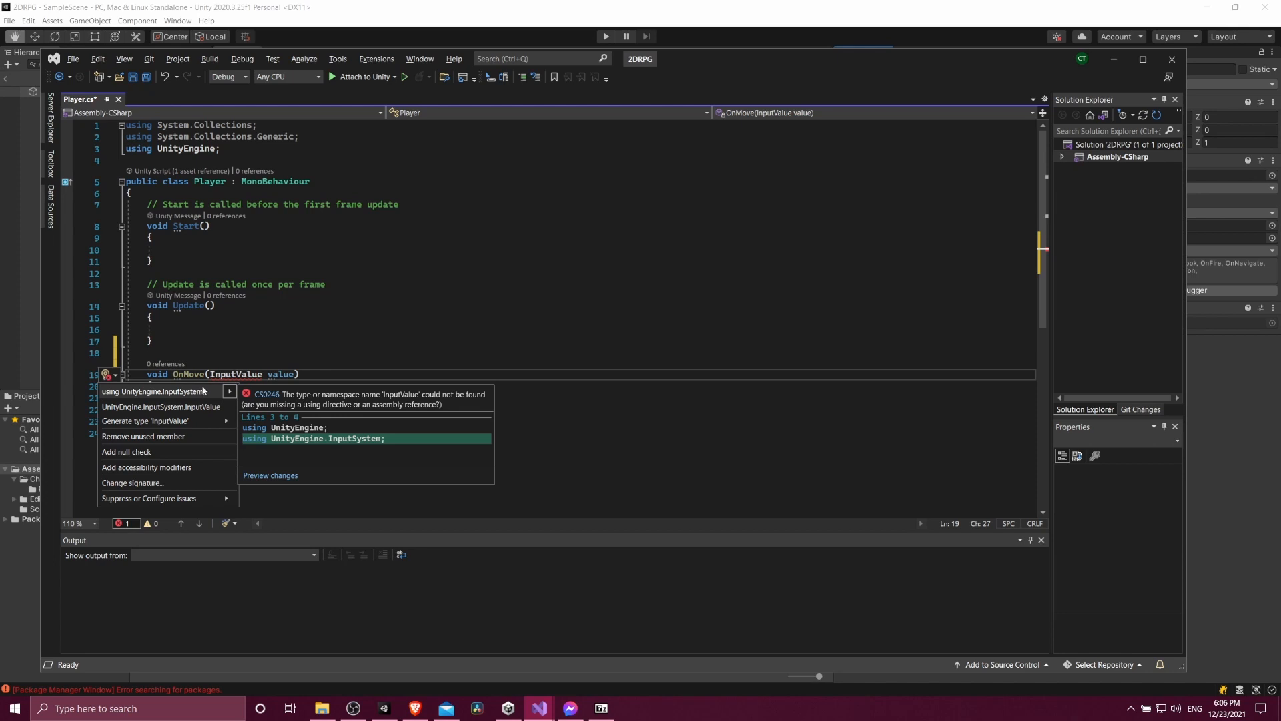
left_click(154, 391)
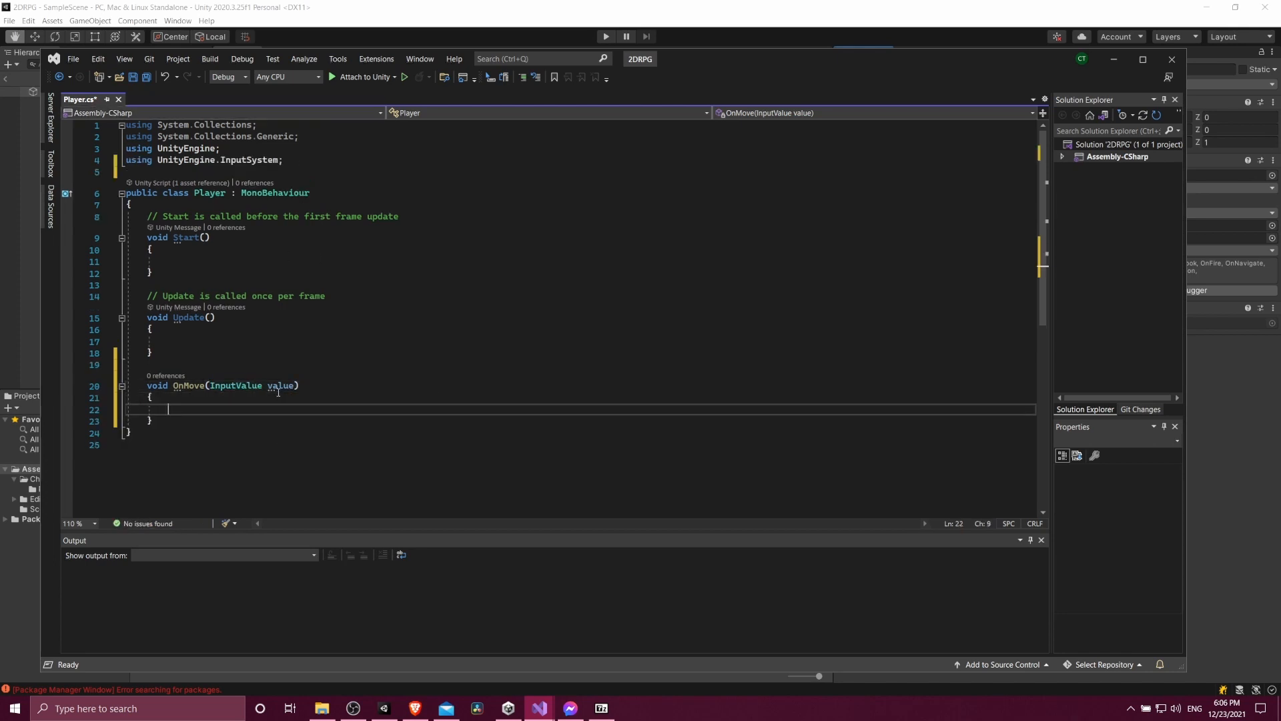
mouse_move(188, 384)
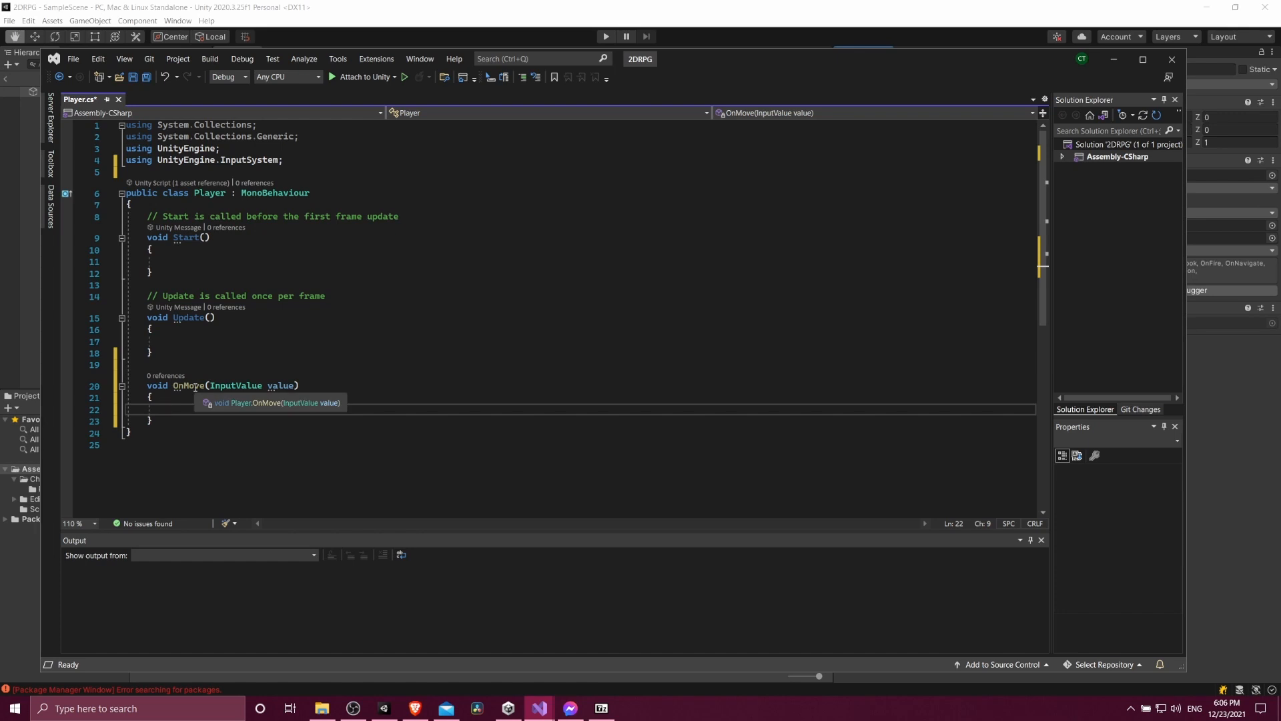
mouse_move(389, 372)
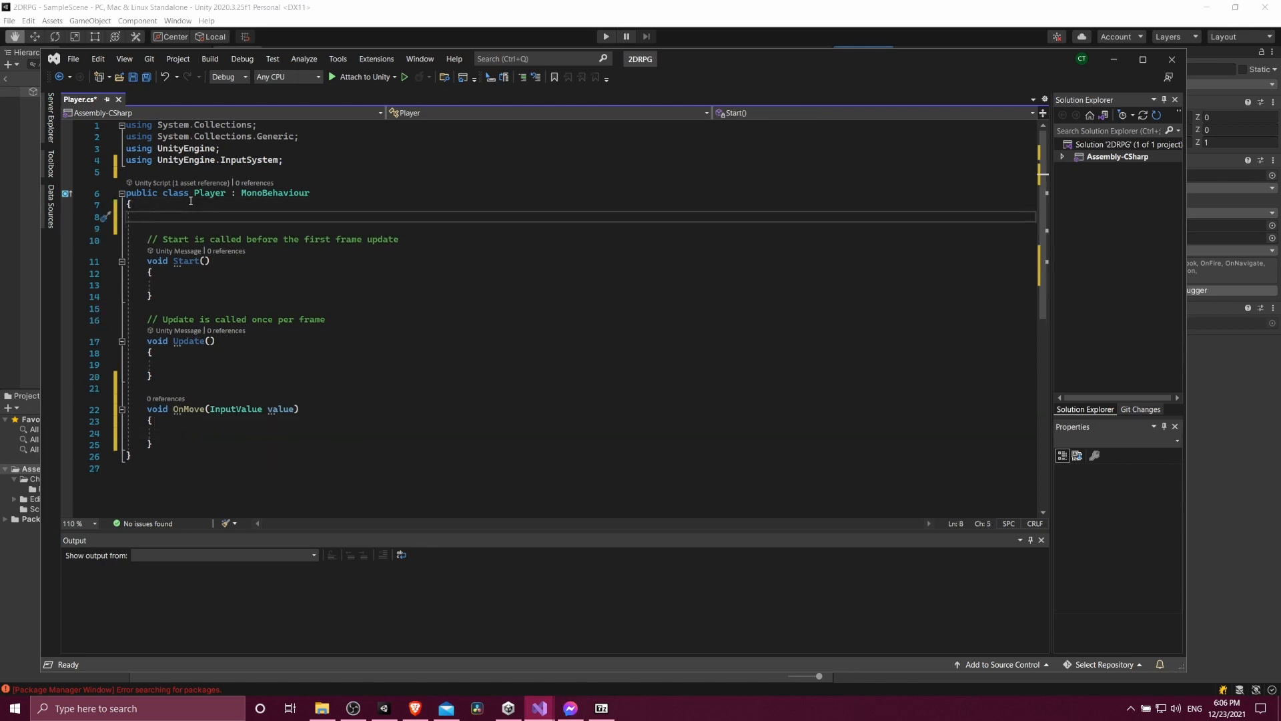
Declare private Vector2 moveInput, assign it from value.Get<Vector2>() in OnMove, and save
type("private Vecto")
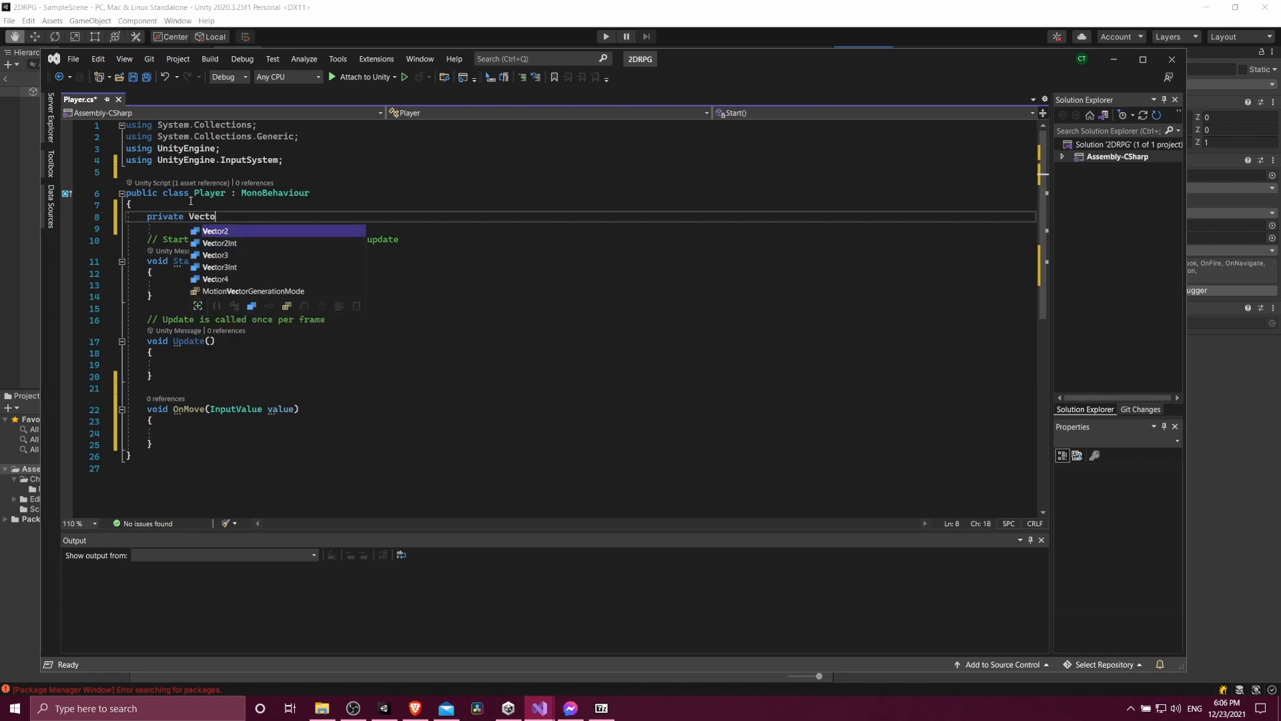
type("r2 moveInput;")
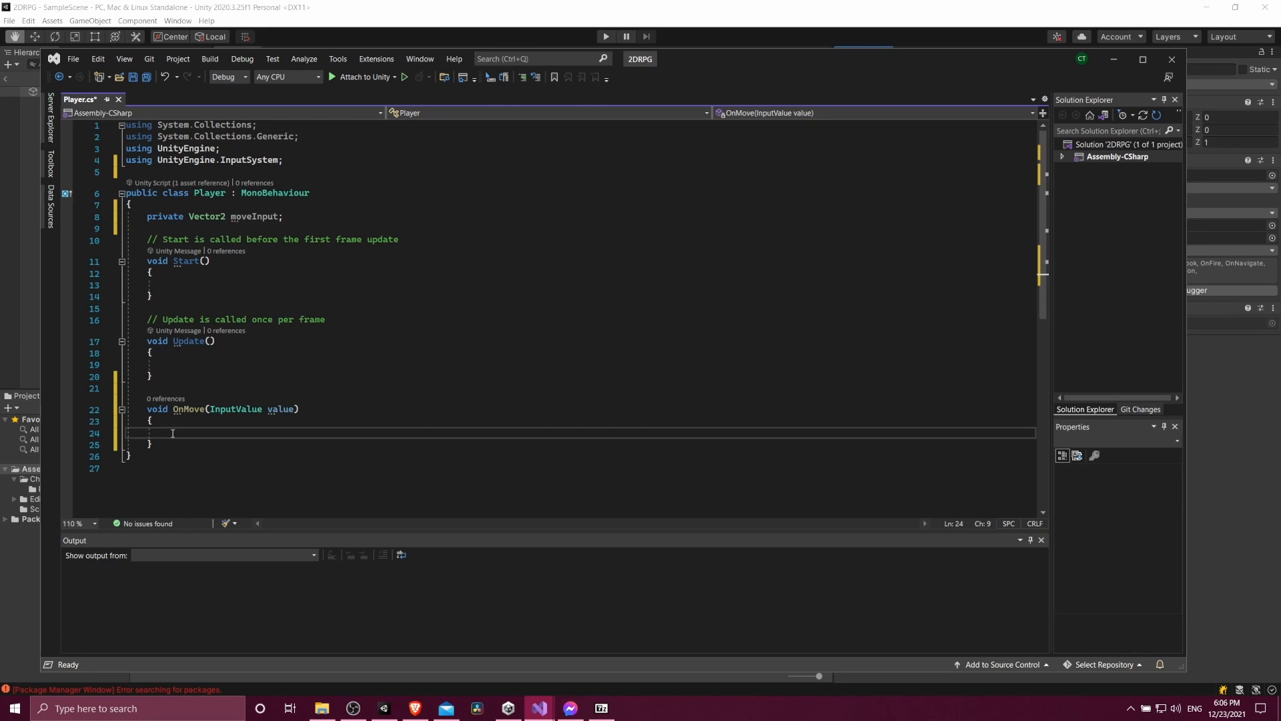
type("moveInput =")
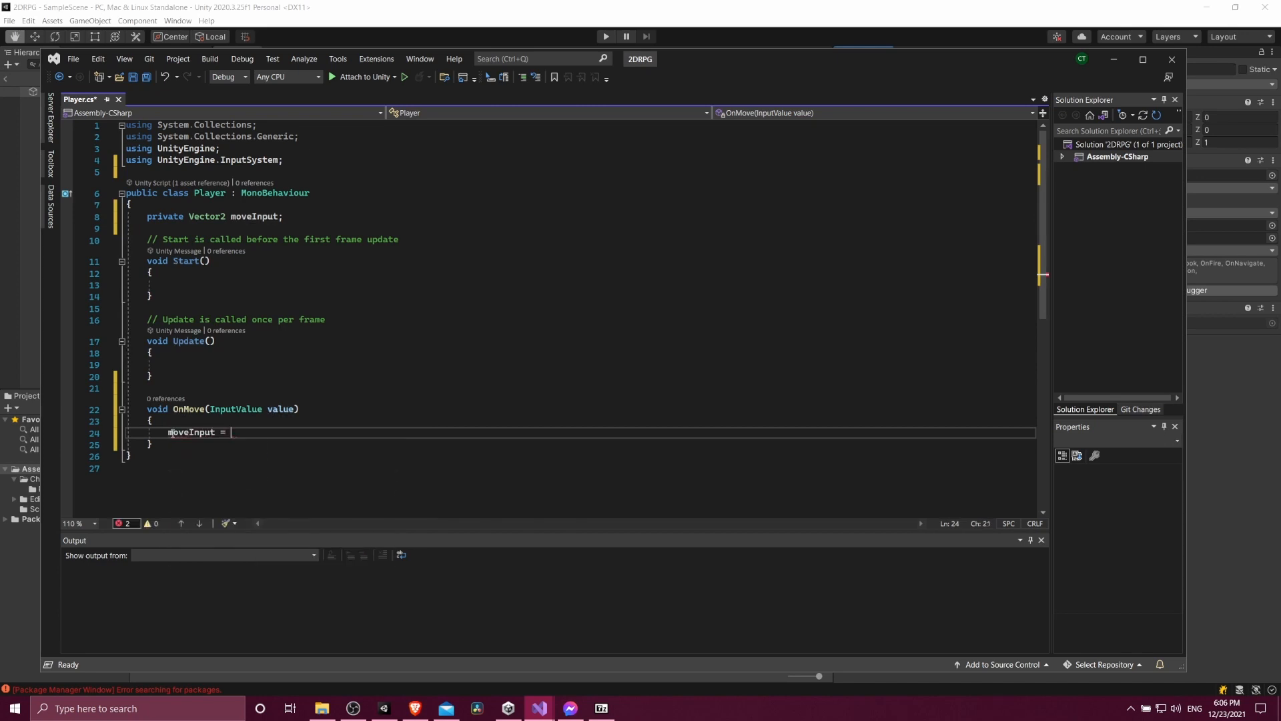
type("value.Get<Vector2>(")
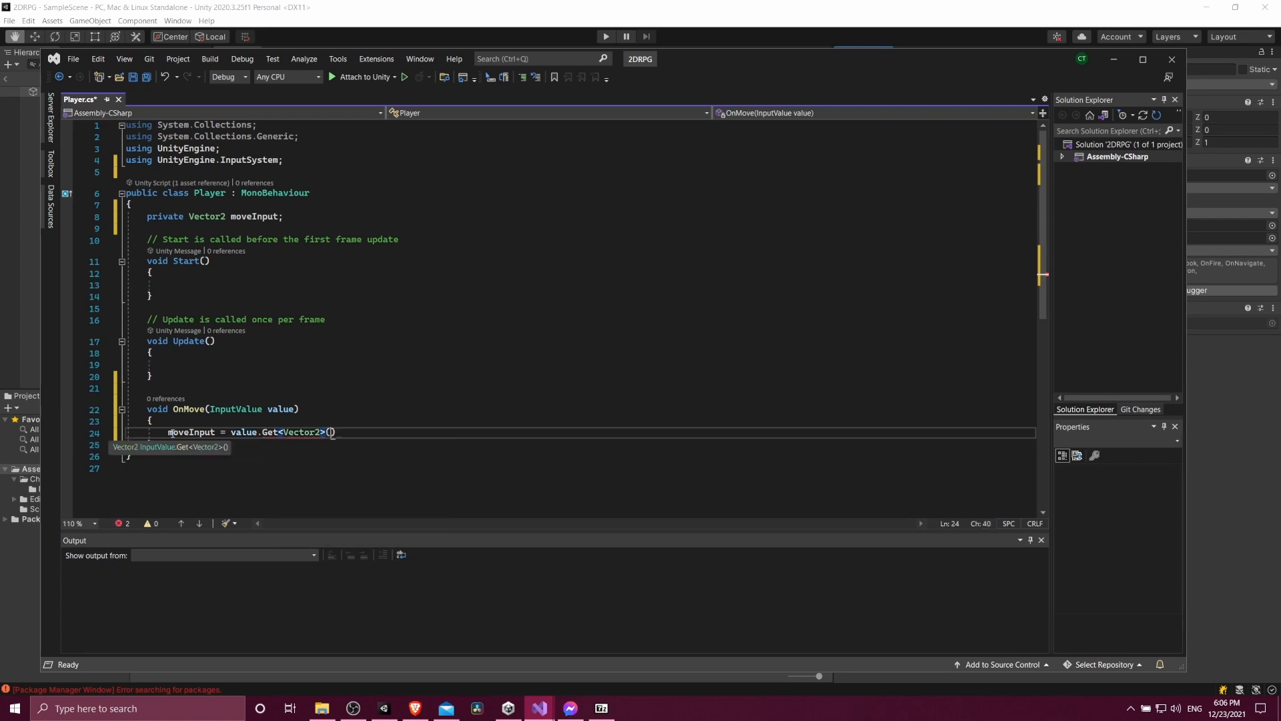
key("ctrl+s")
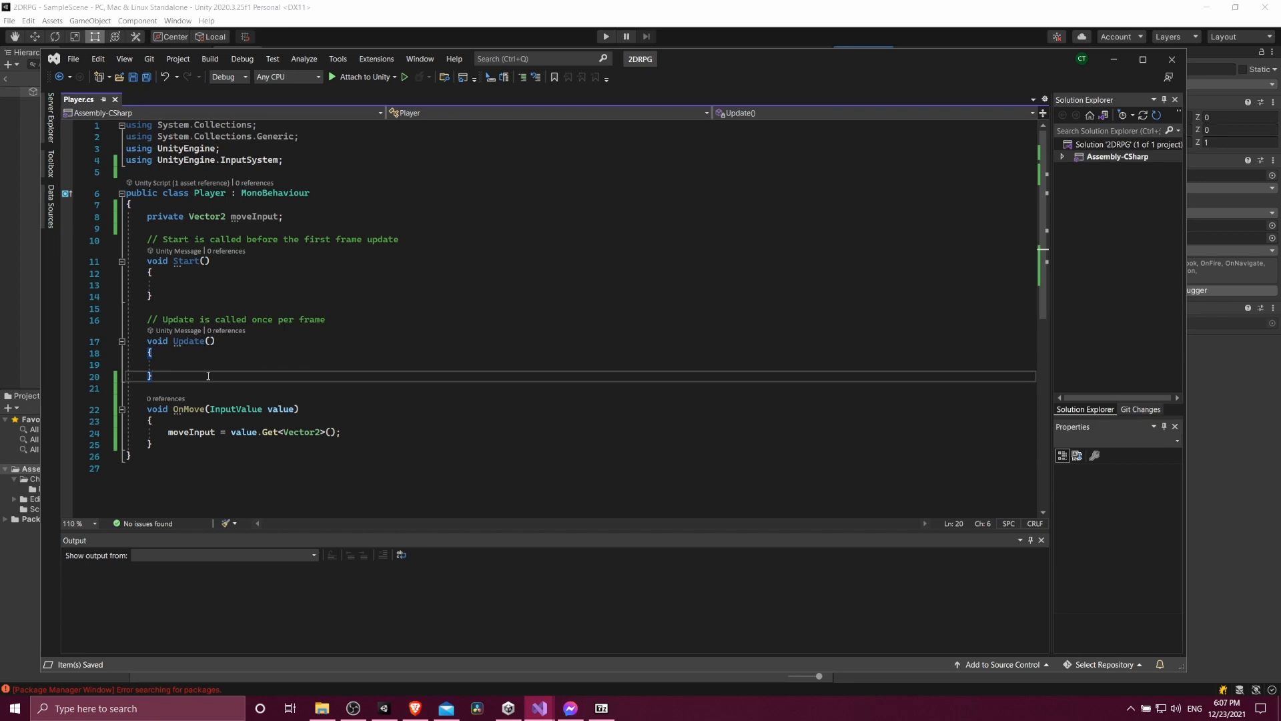
Write an empty void PhysicsUpdate() method and delete the default Start and Update methods
type("void")
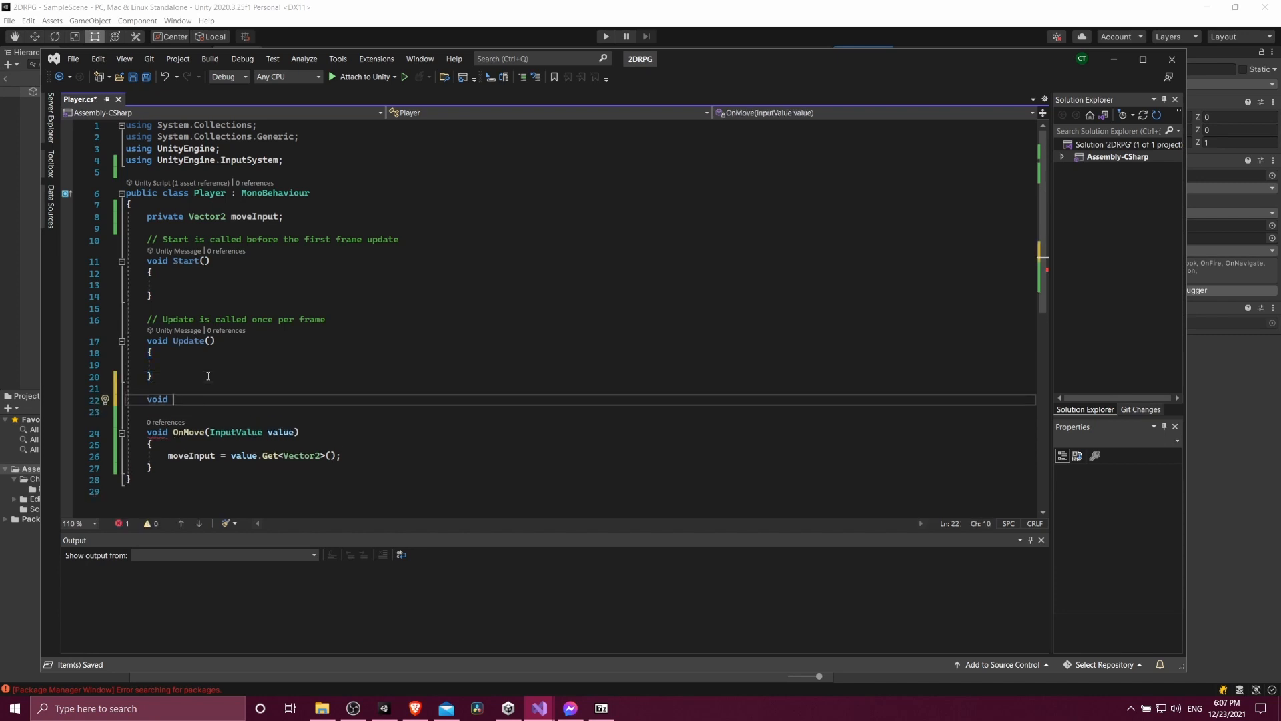
type("Ph")
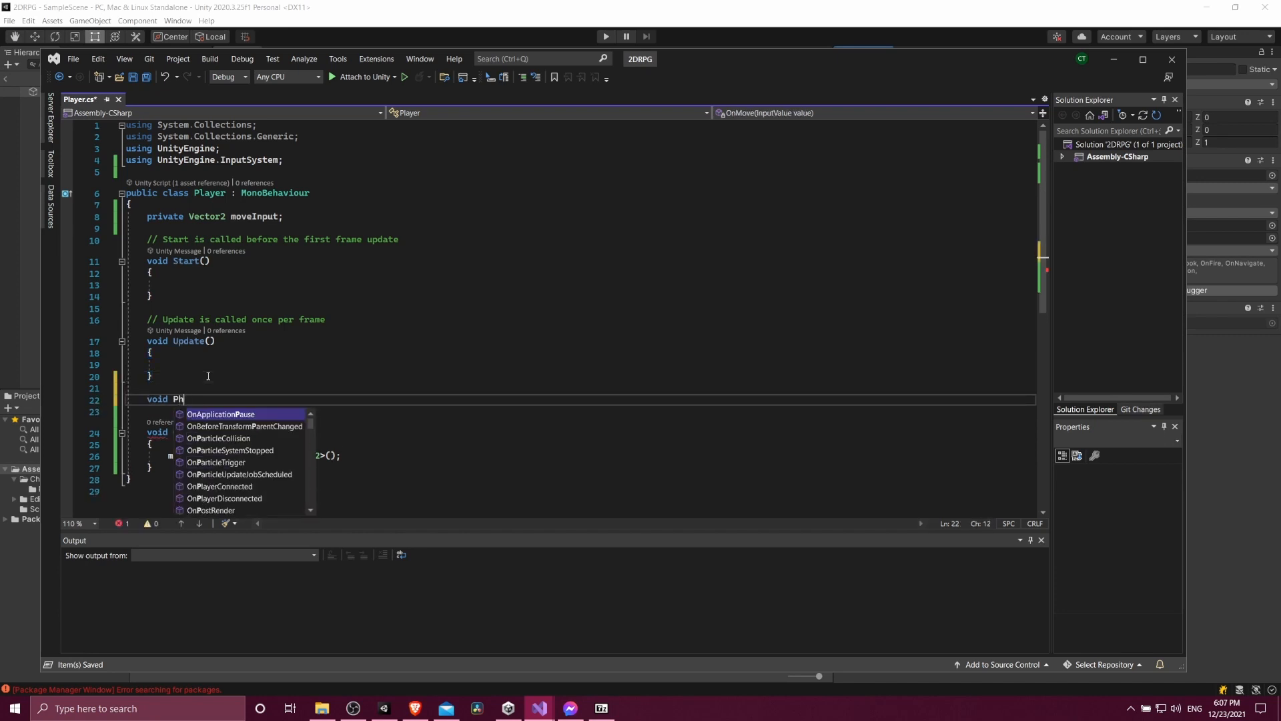
type("ysicsUpdate()")
left_click(578, 411)
type("{")
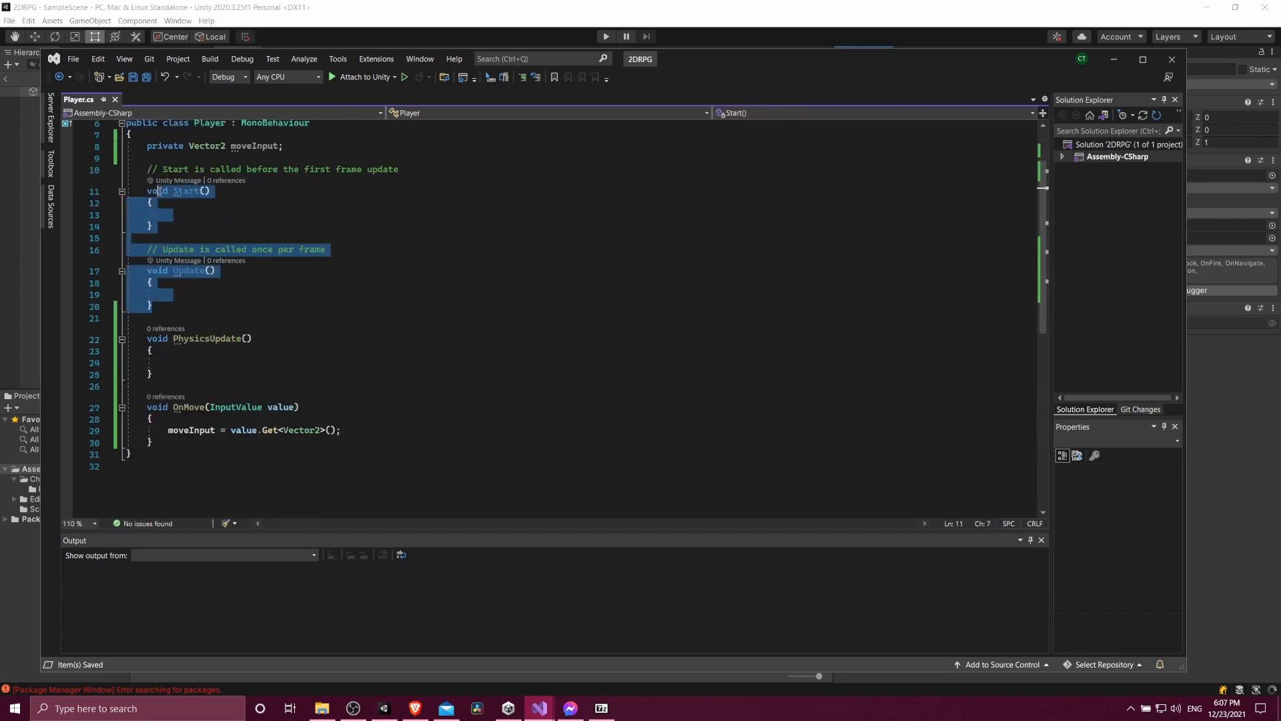
left_click(286, 146)
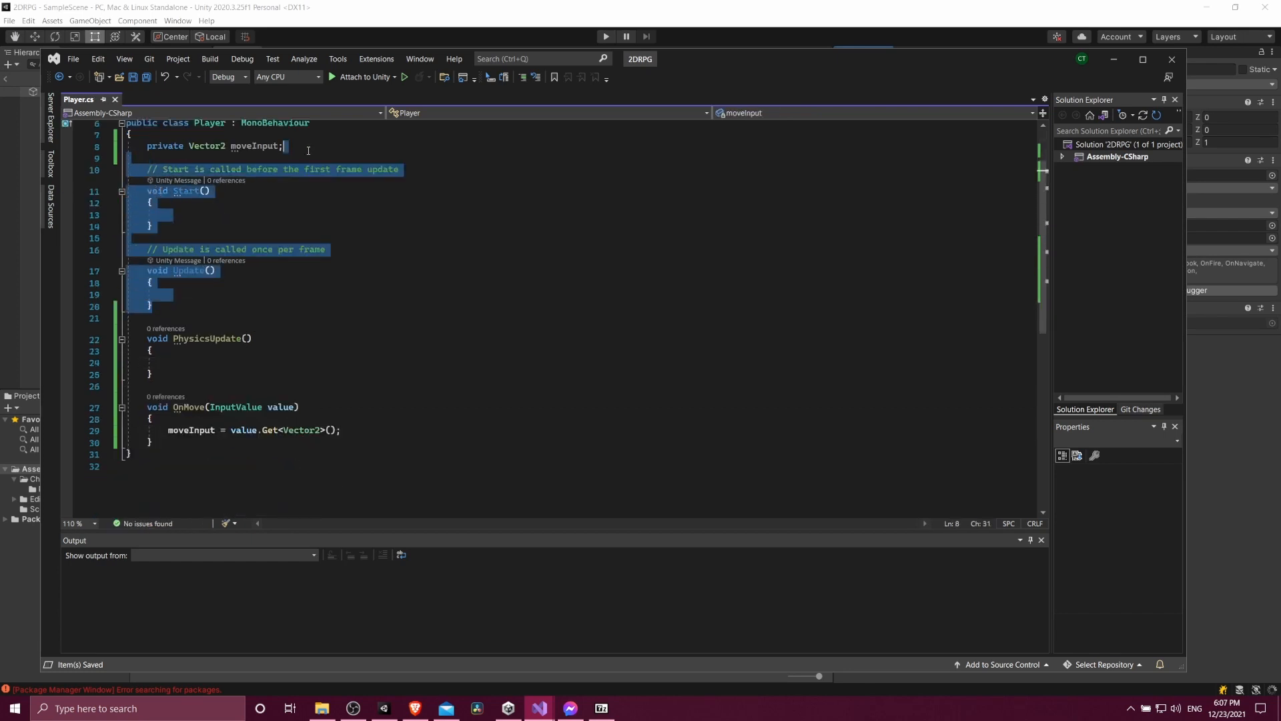
key("Delete")
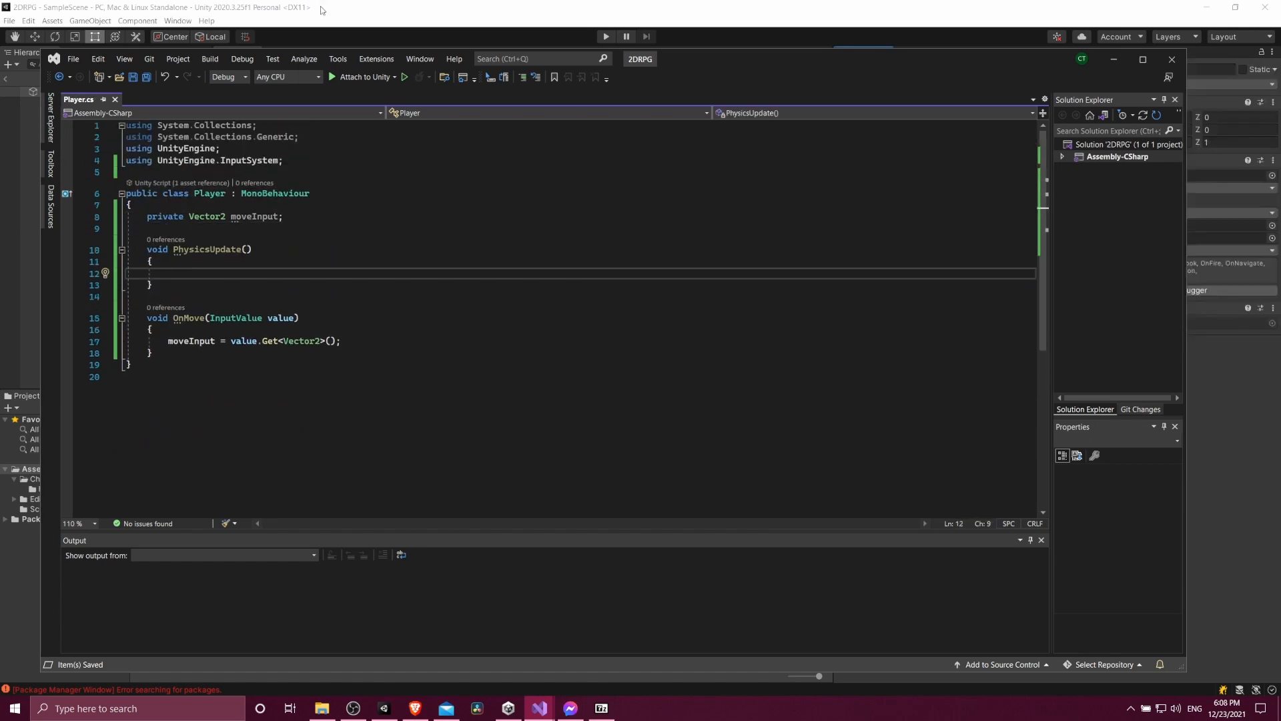
Add a Rigidbody 2D to Player, set its Body Type to Kinematic, then search for a collider
left_click(383, 708)
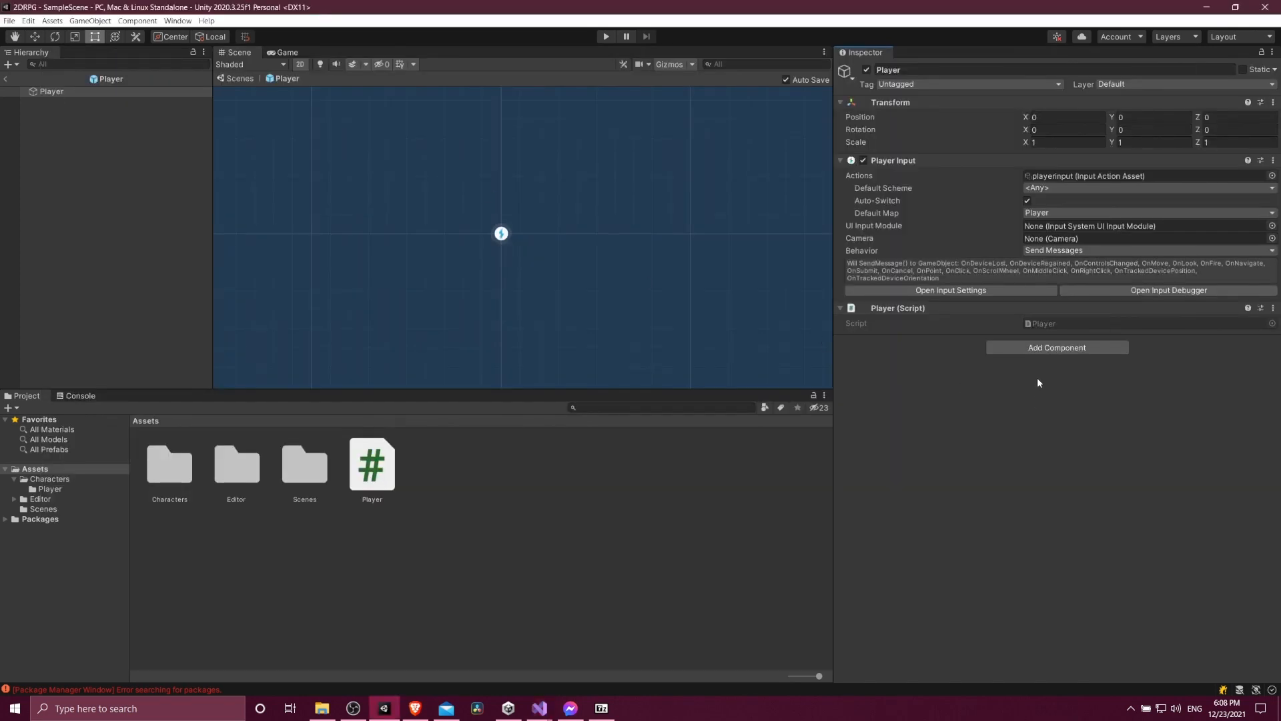
left_click(1056, 347)
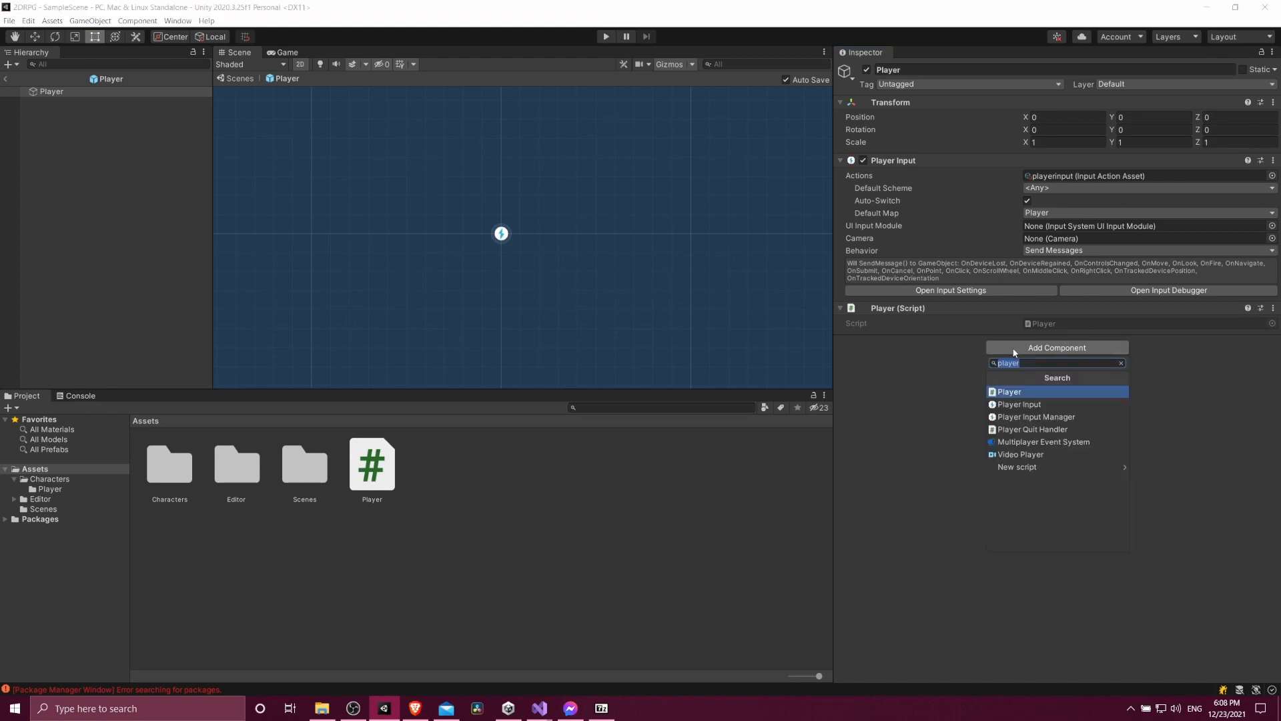
type("rigidb")
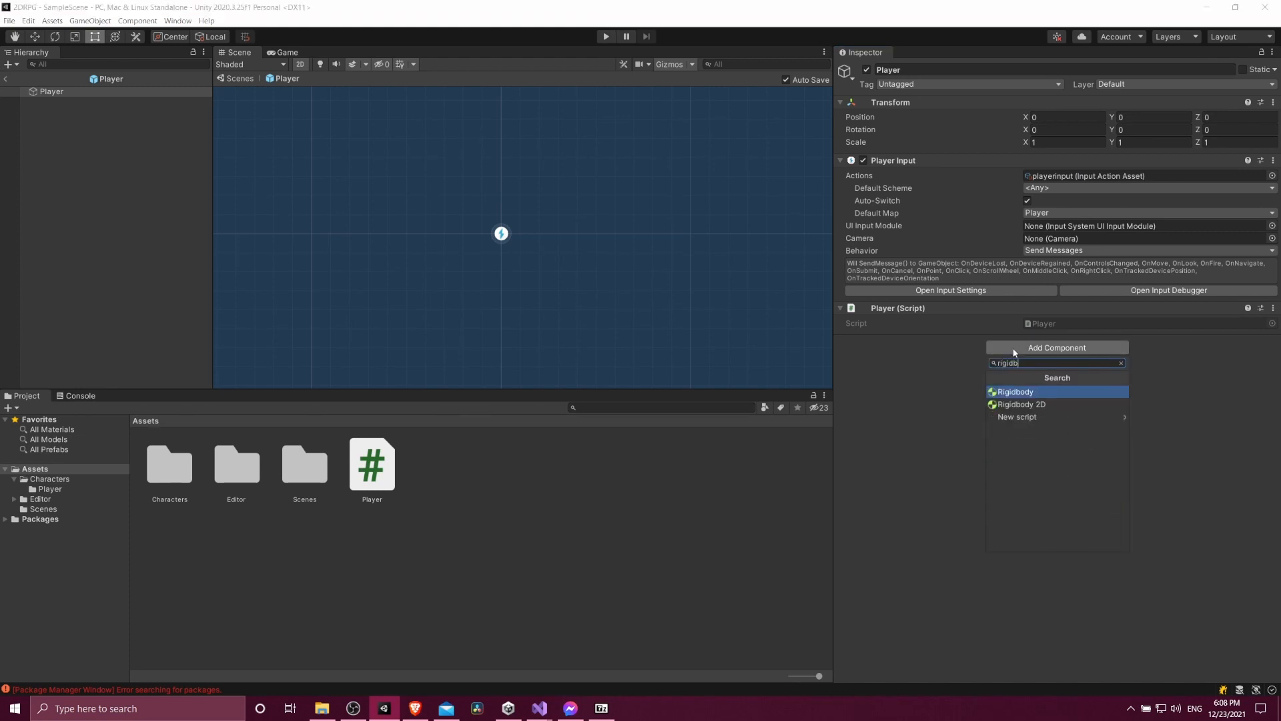
left_click(1021, 403)
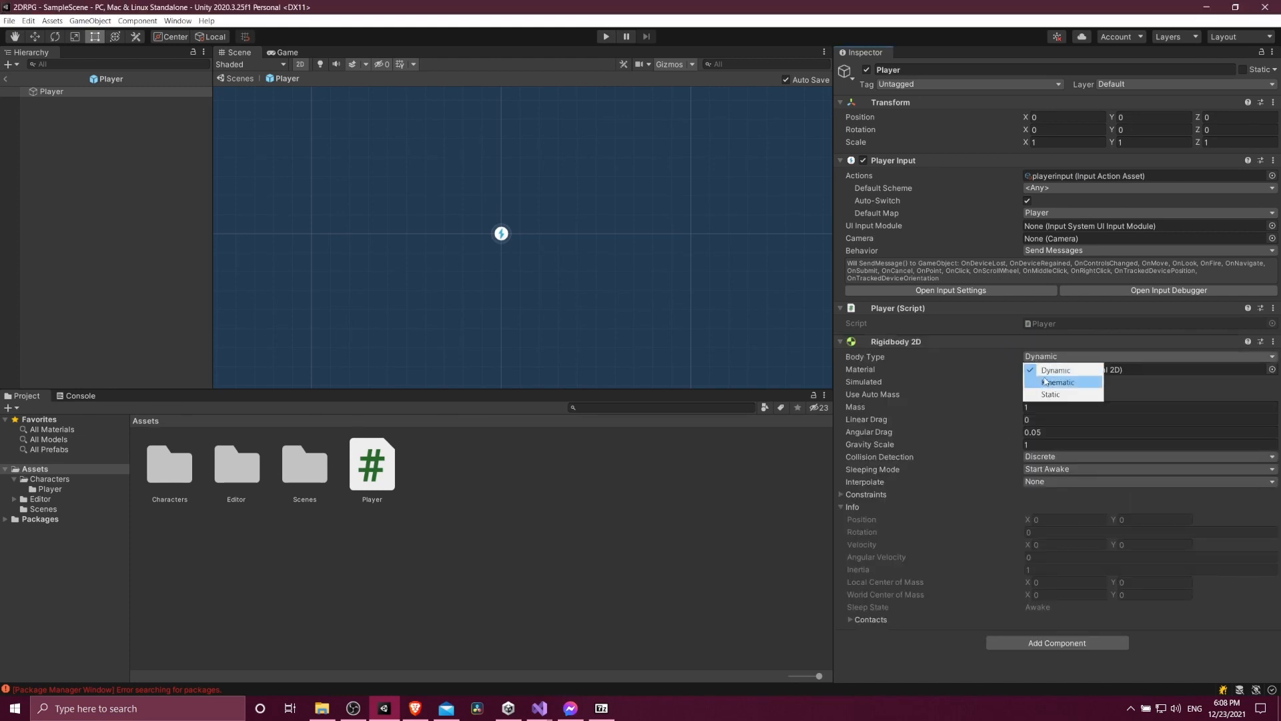
left_click(1057, 382)
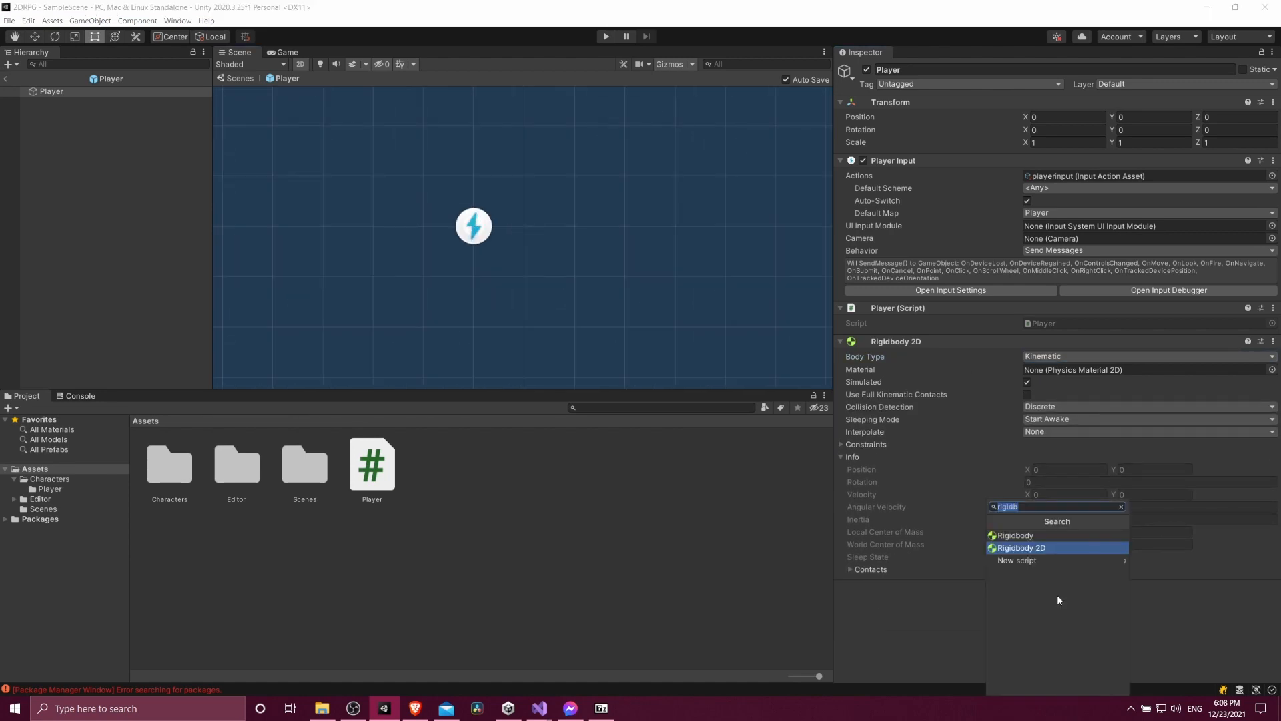
type("collider")
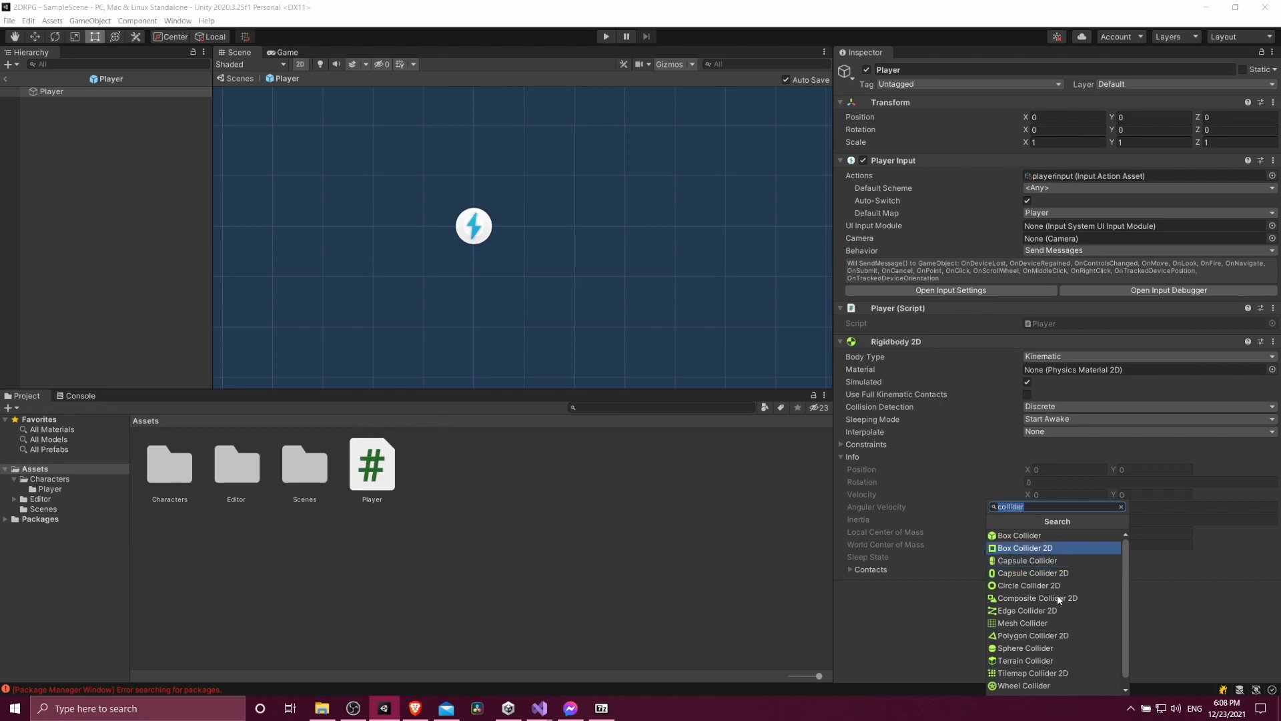
Add a Box Collider 2D to the Player object
left_click(1024, 548)
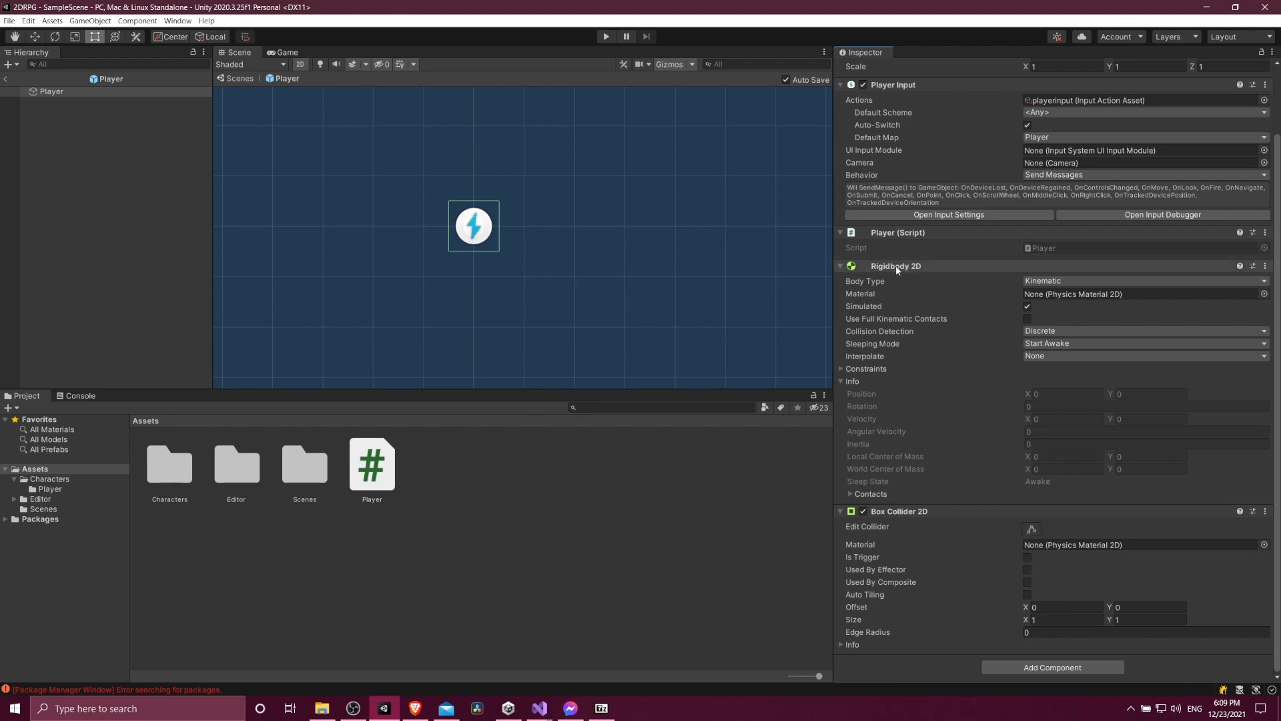
mouse_move(908, 275)
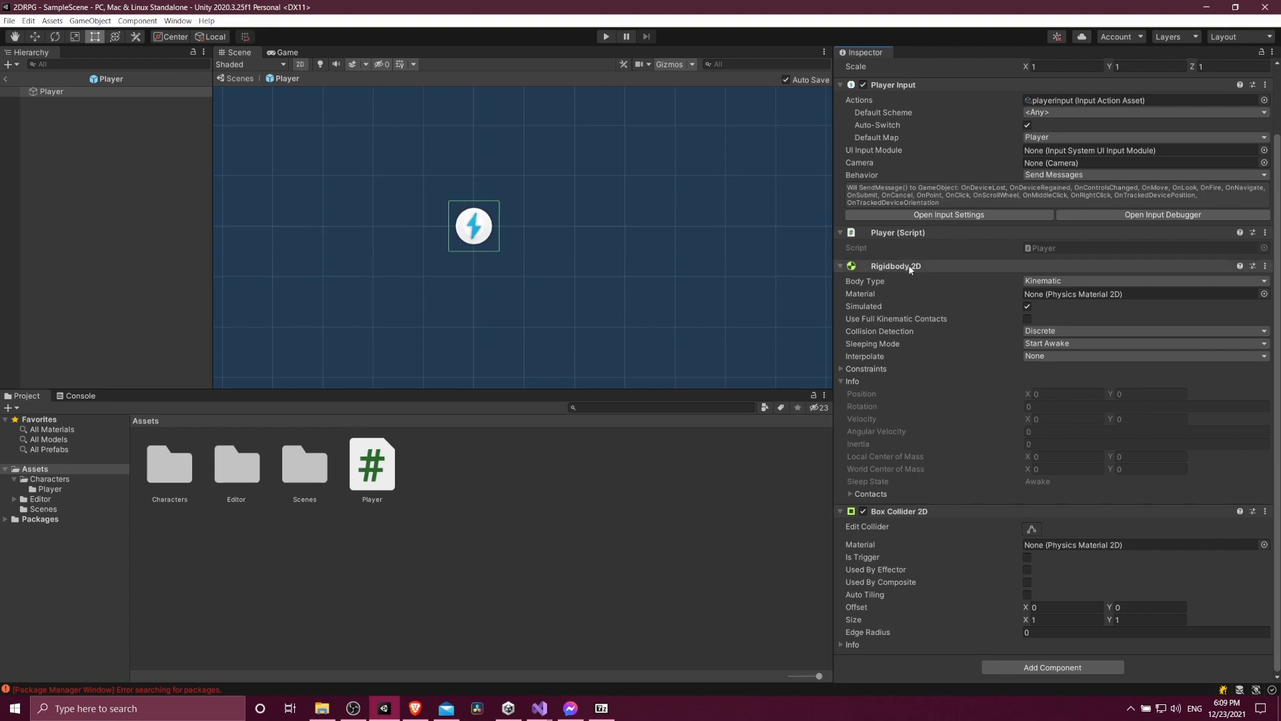
mouse_move(921, 517)
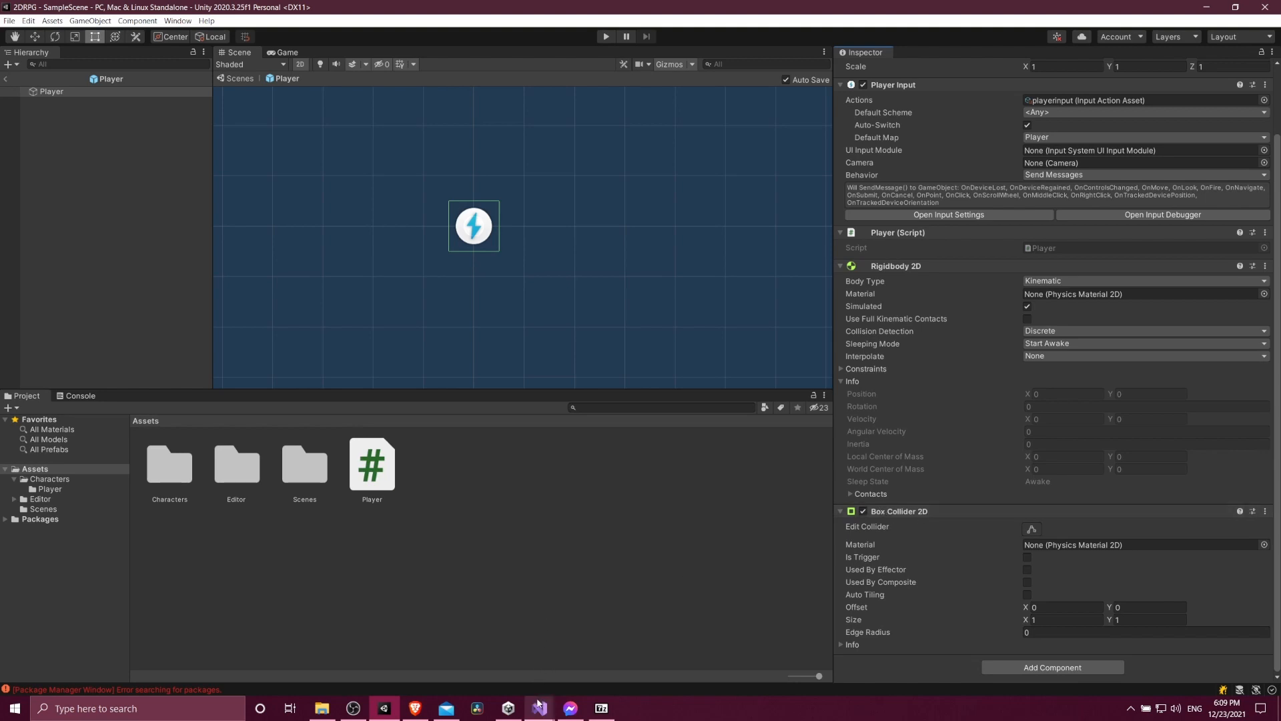
mouse_move(538, 708)
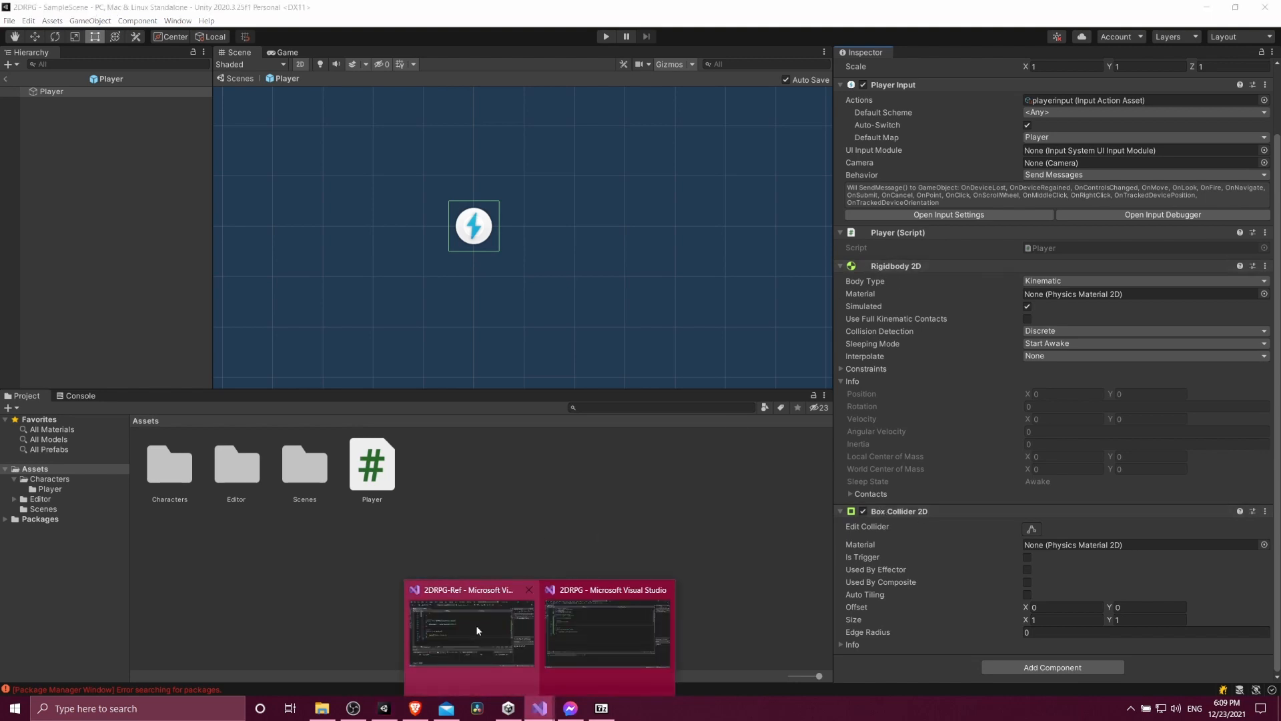
Declare private Rigidbody2D rb and assign it via GetComponent<Rigidbody2D>() in a new Start method
left_click(606, 629)
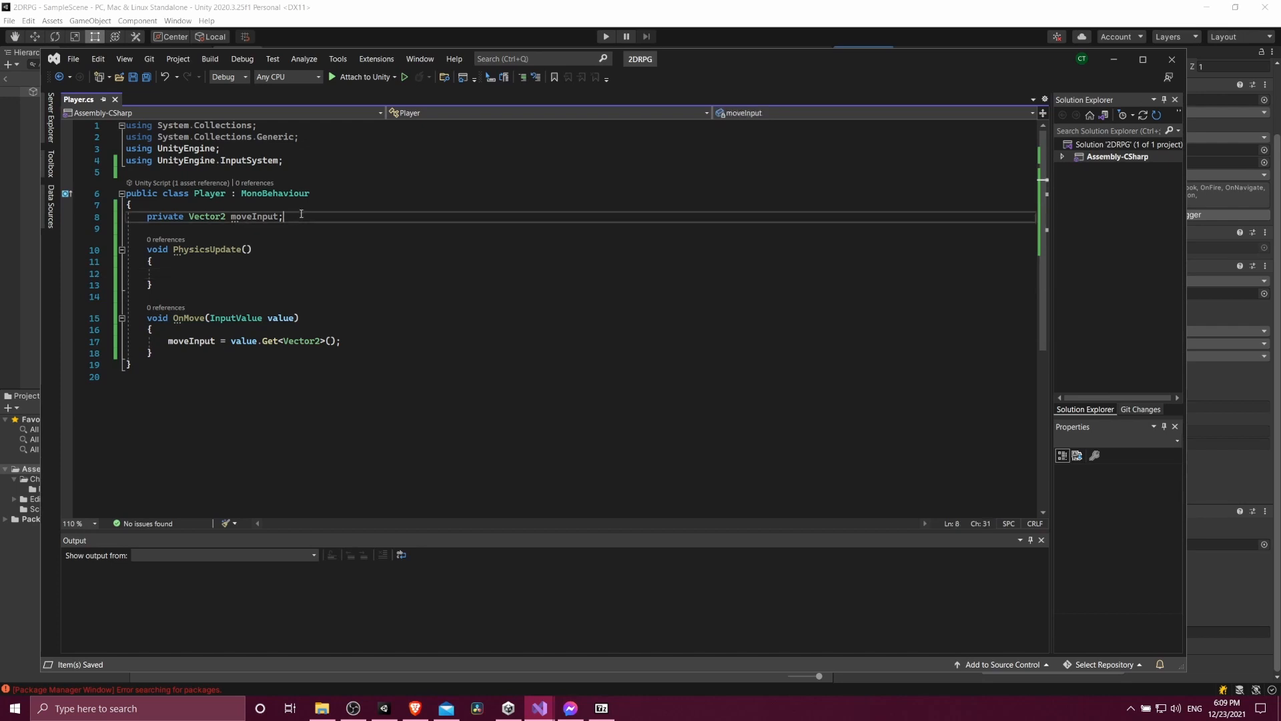
type("private")
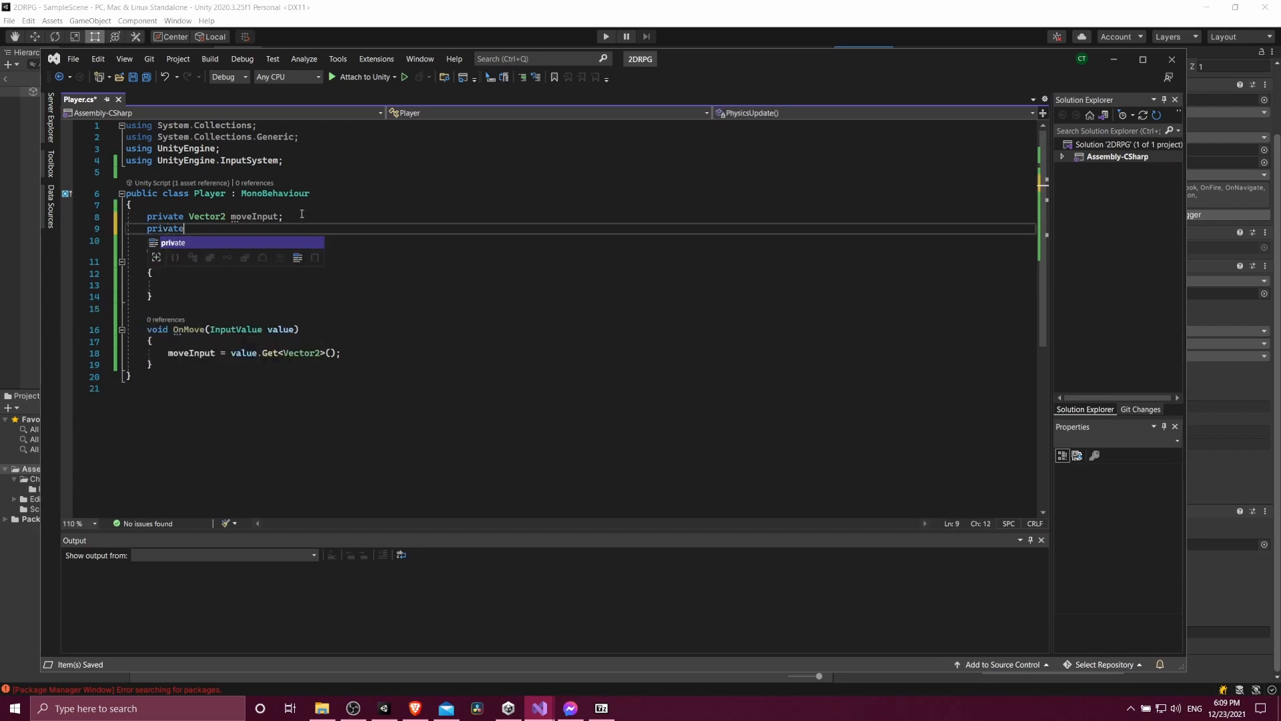
type("Rigidbody2D rb;")
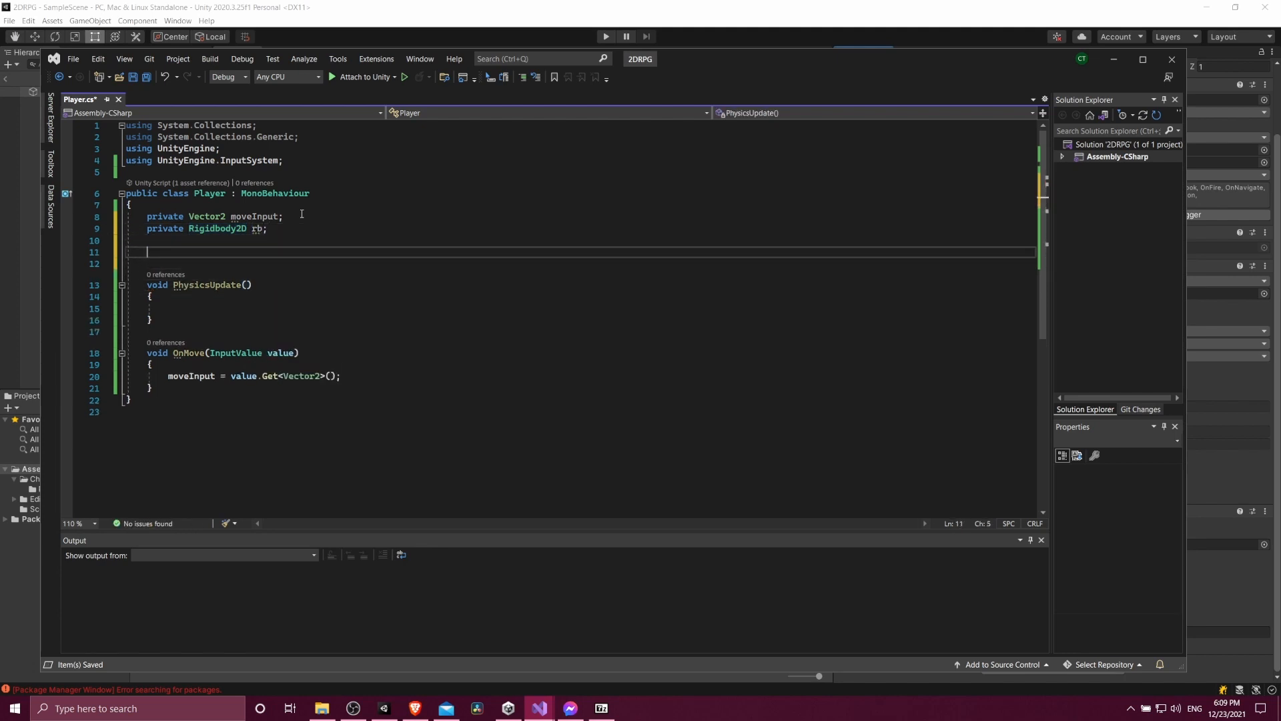
type("void Start(")
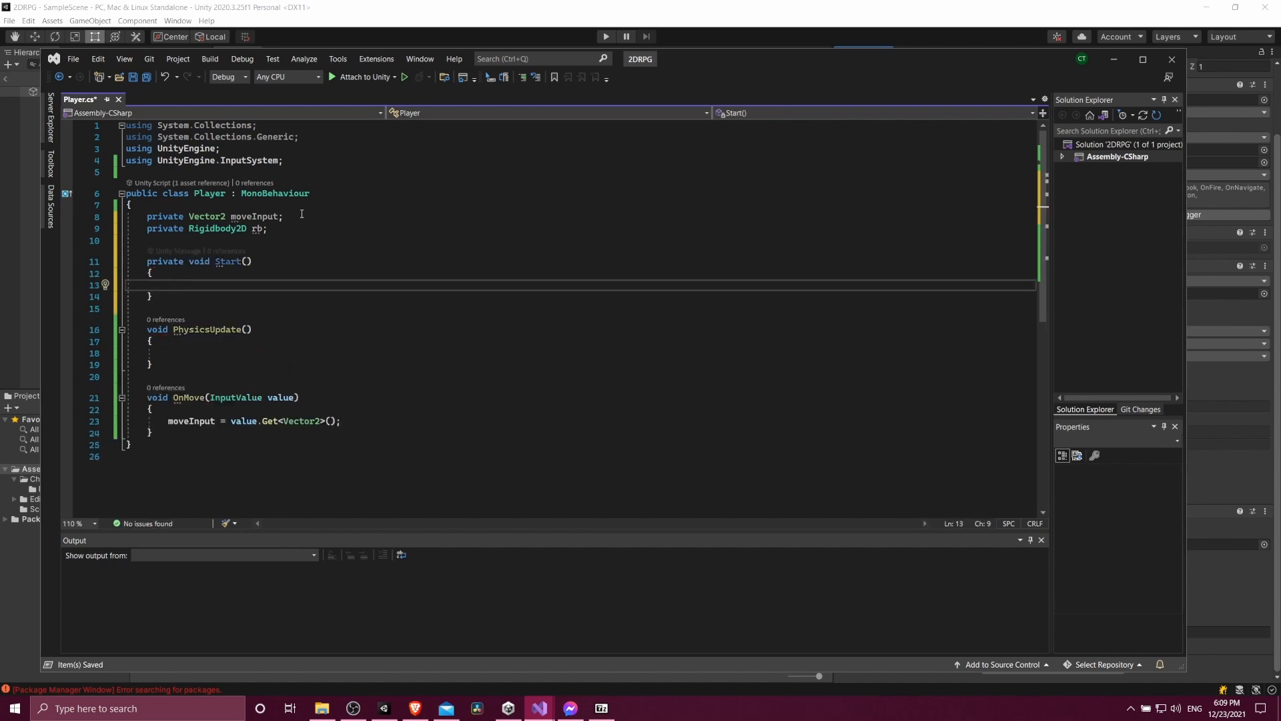
type("rb =")
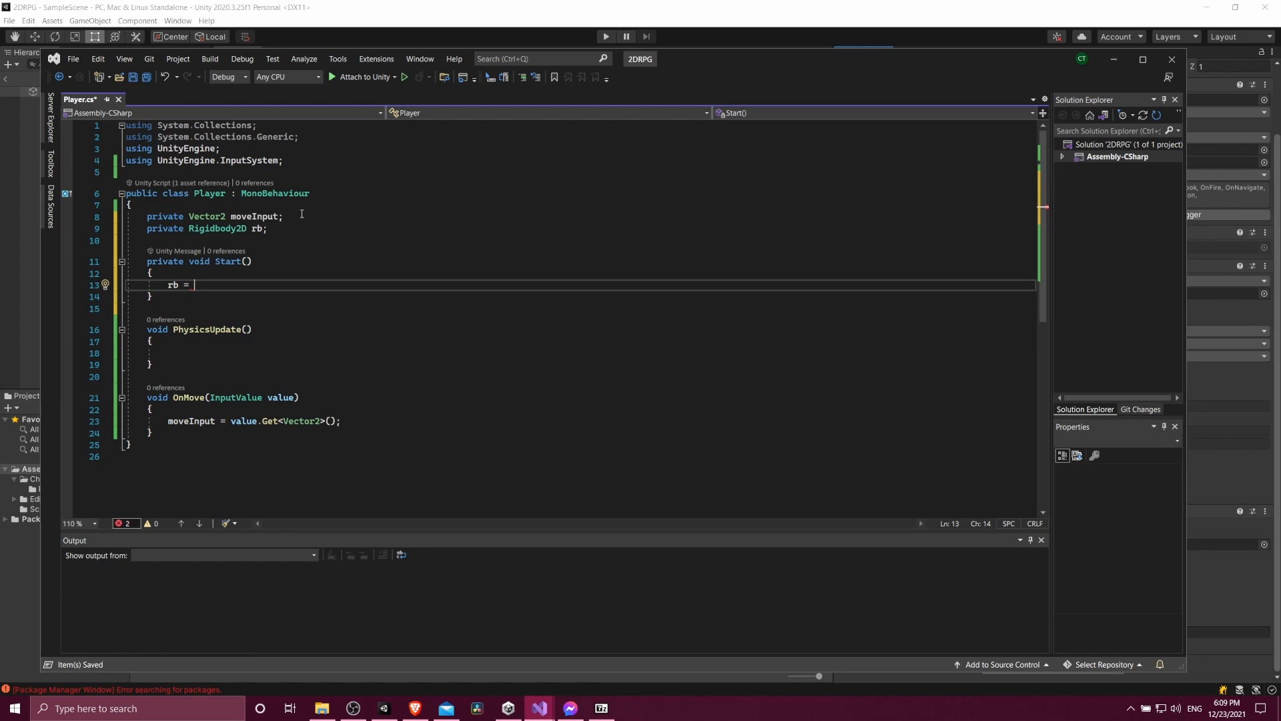
type("GetComponent<Rigidbody2D>();")
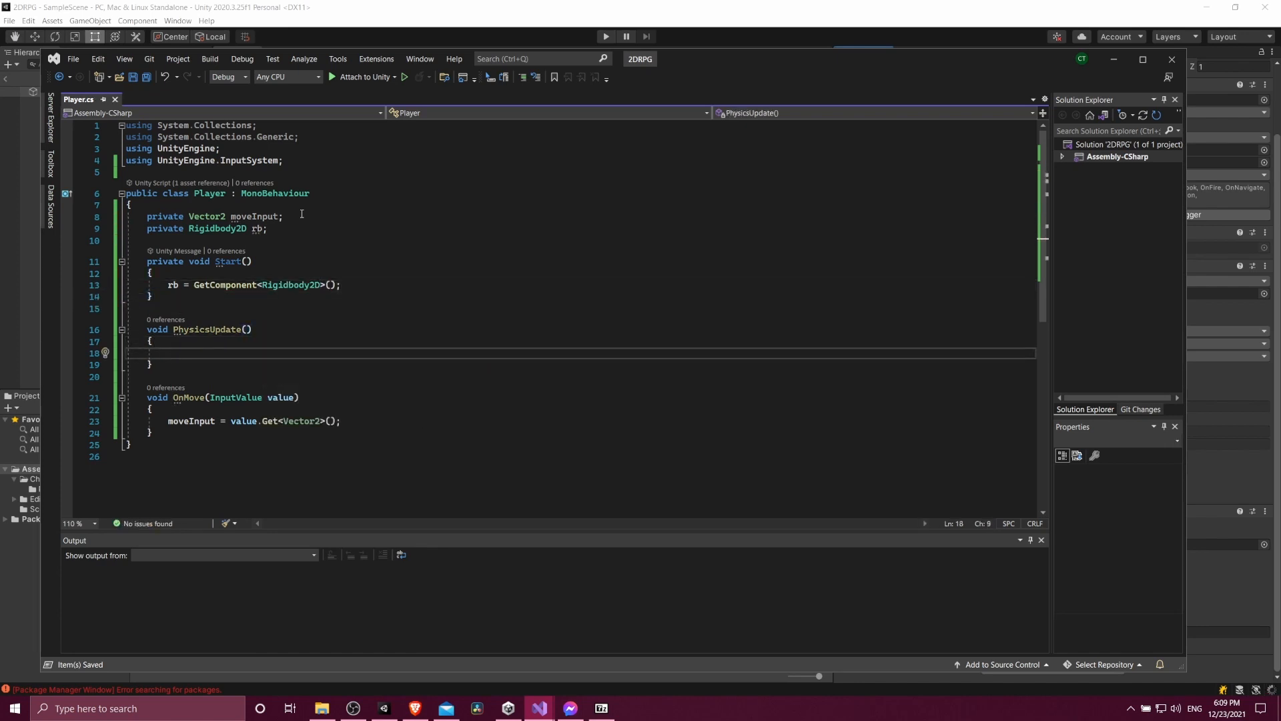
Write rb.MovePosition(rb.position + moveInput * moveSpeed * Time.fixedDeltaTime); inside PhysicsUpdate
type("rb.MovePosition")
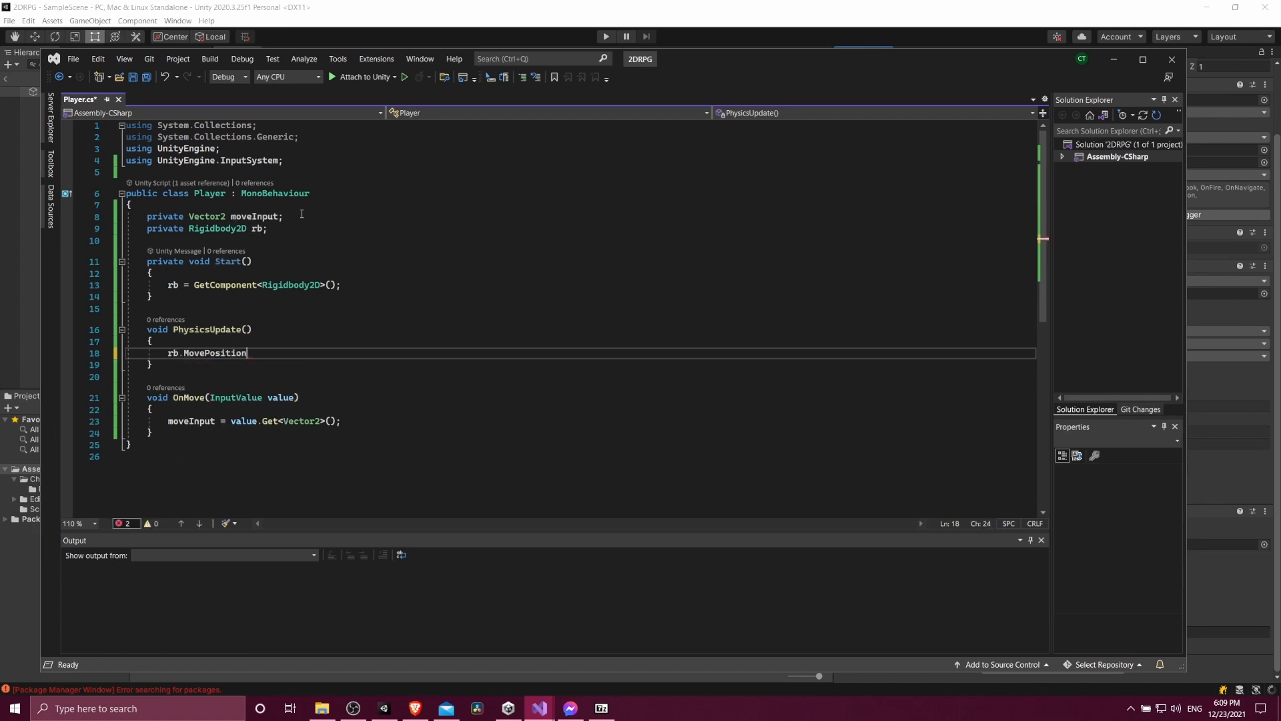
type("(")
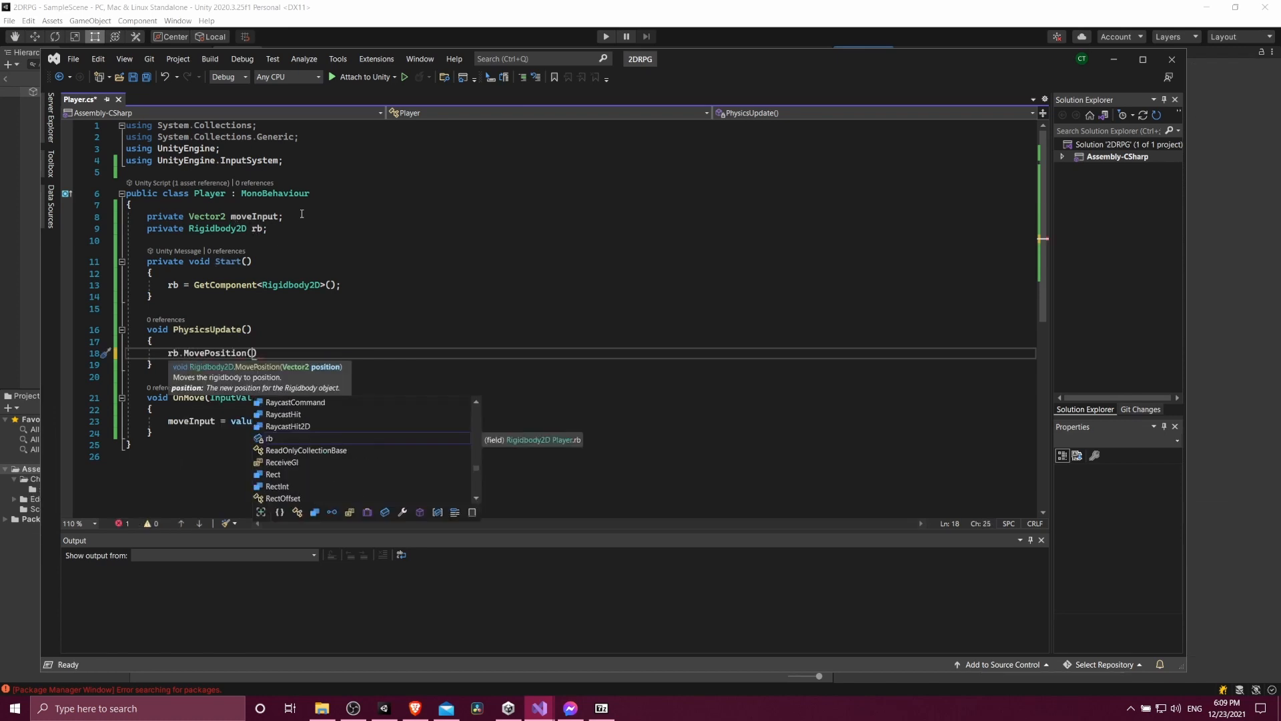
type("rb.")
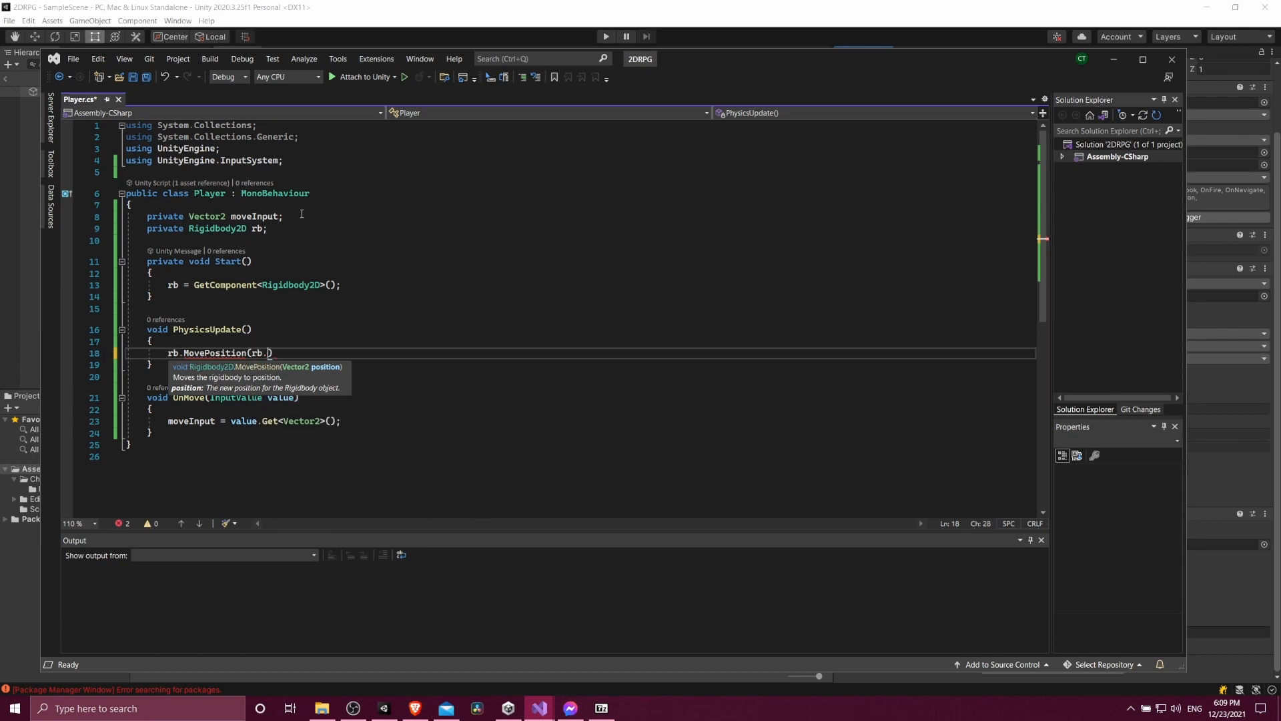
type("position +")
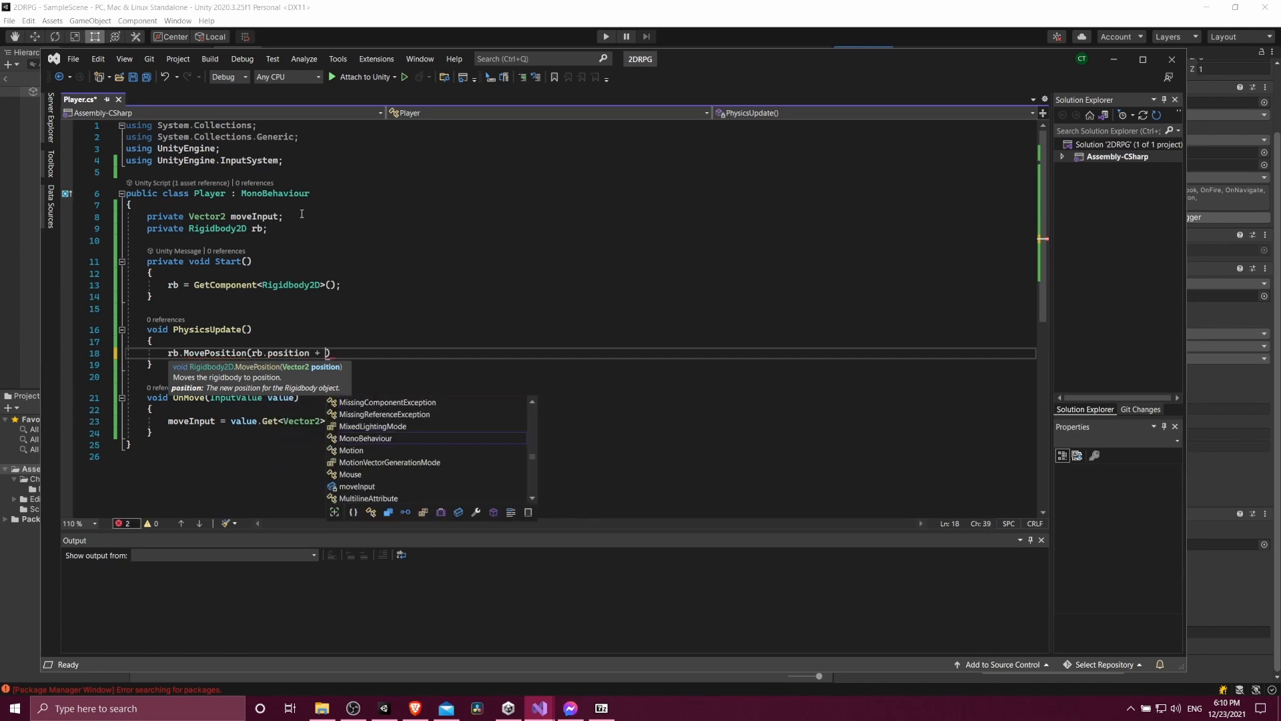
type("moveInput * moveSpeed * Time.")
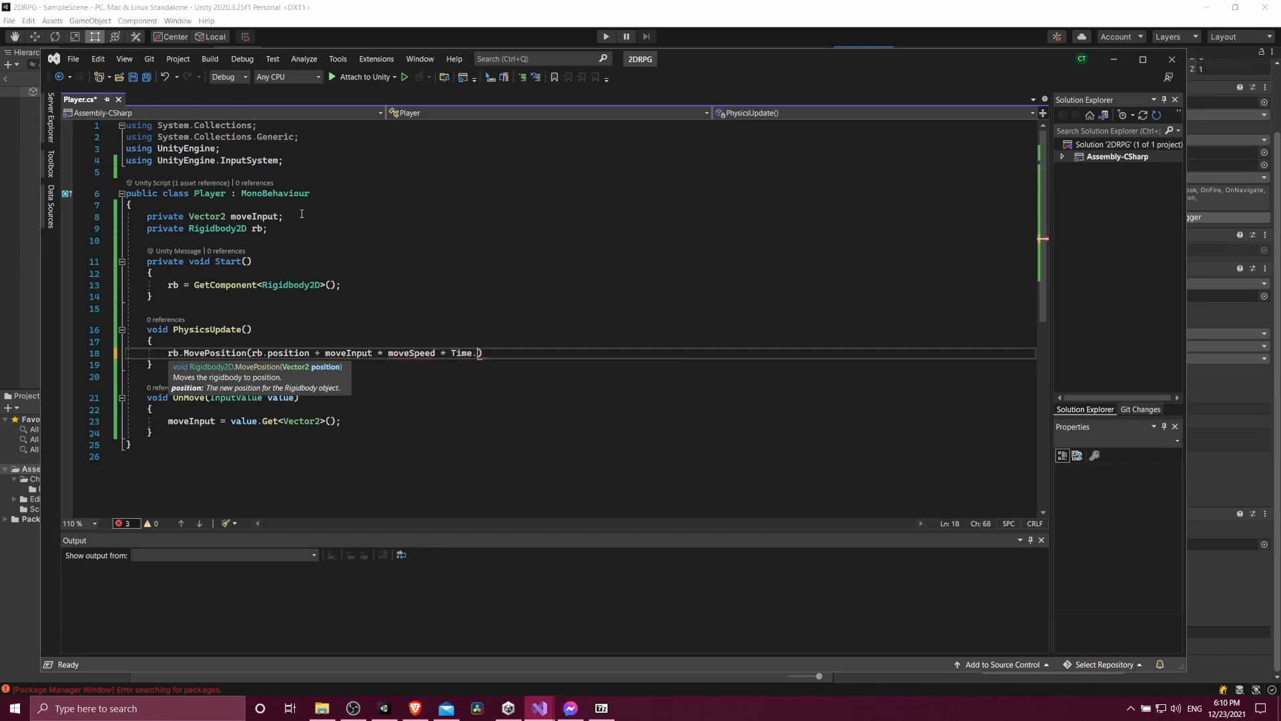
type("f")
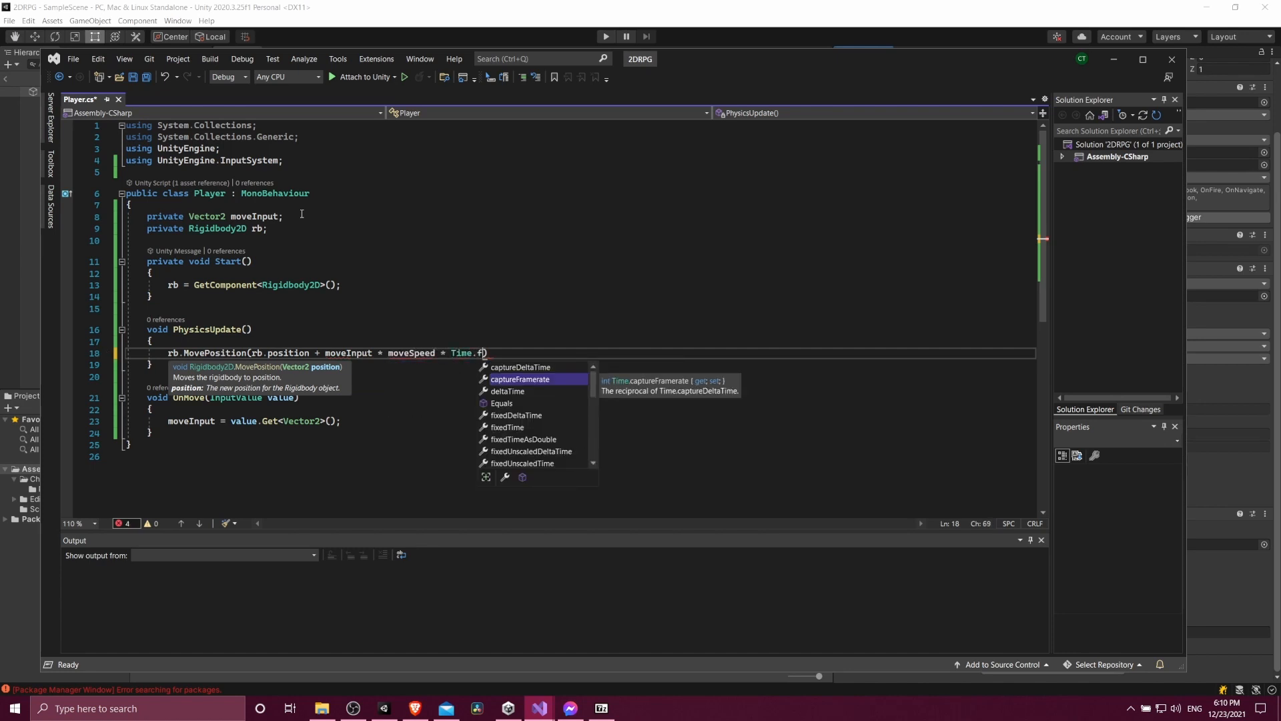
type("fixedDeltaTime);")
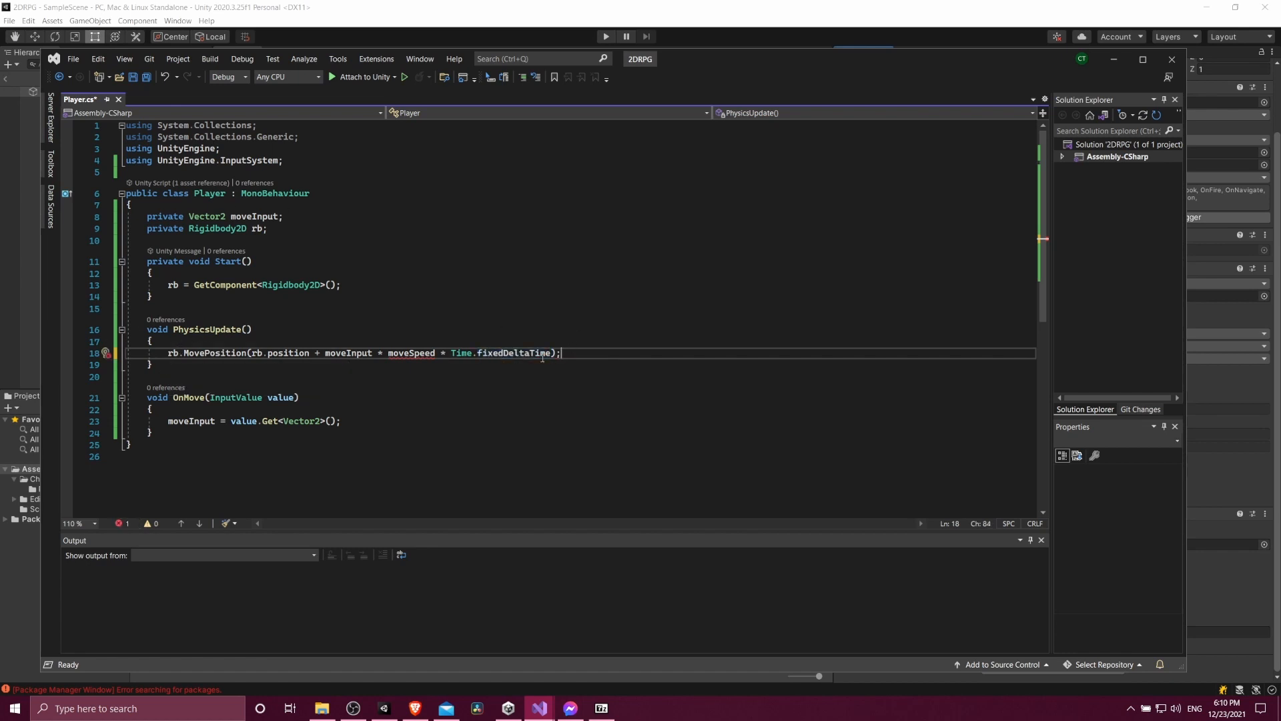
double_click(498, 352)
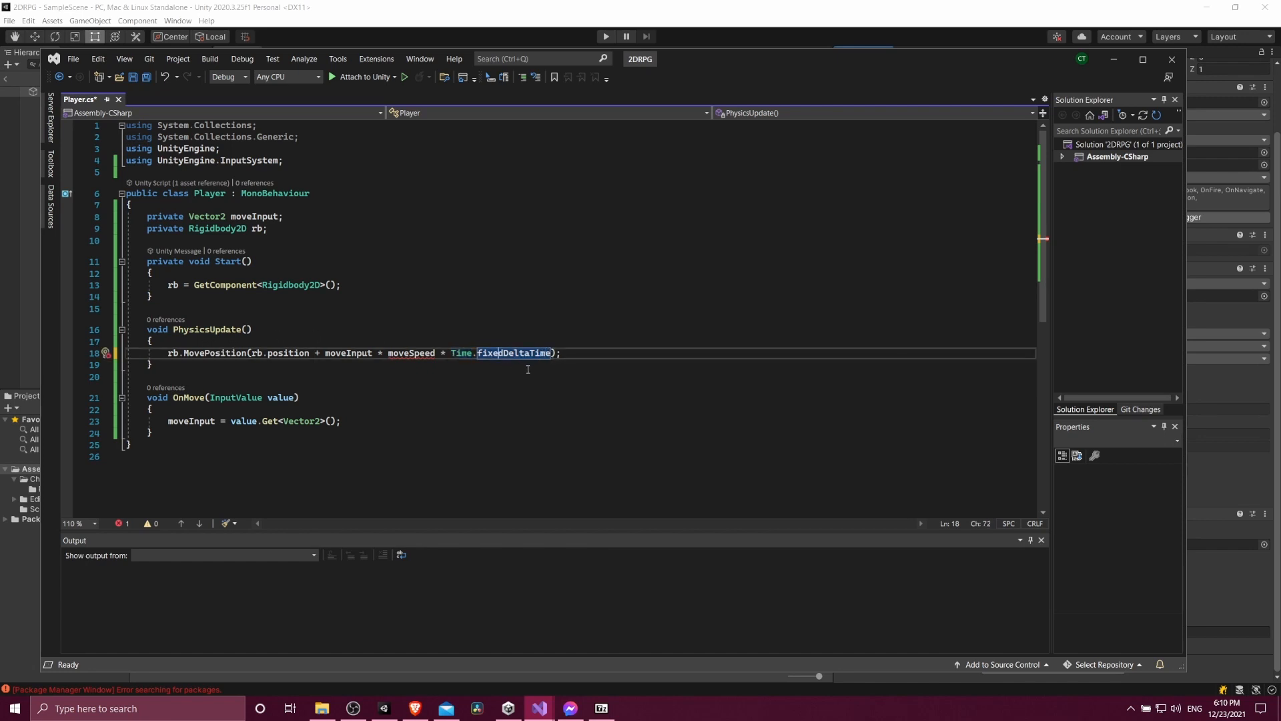
double_click(515, 353)
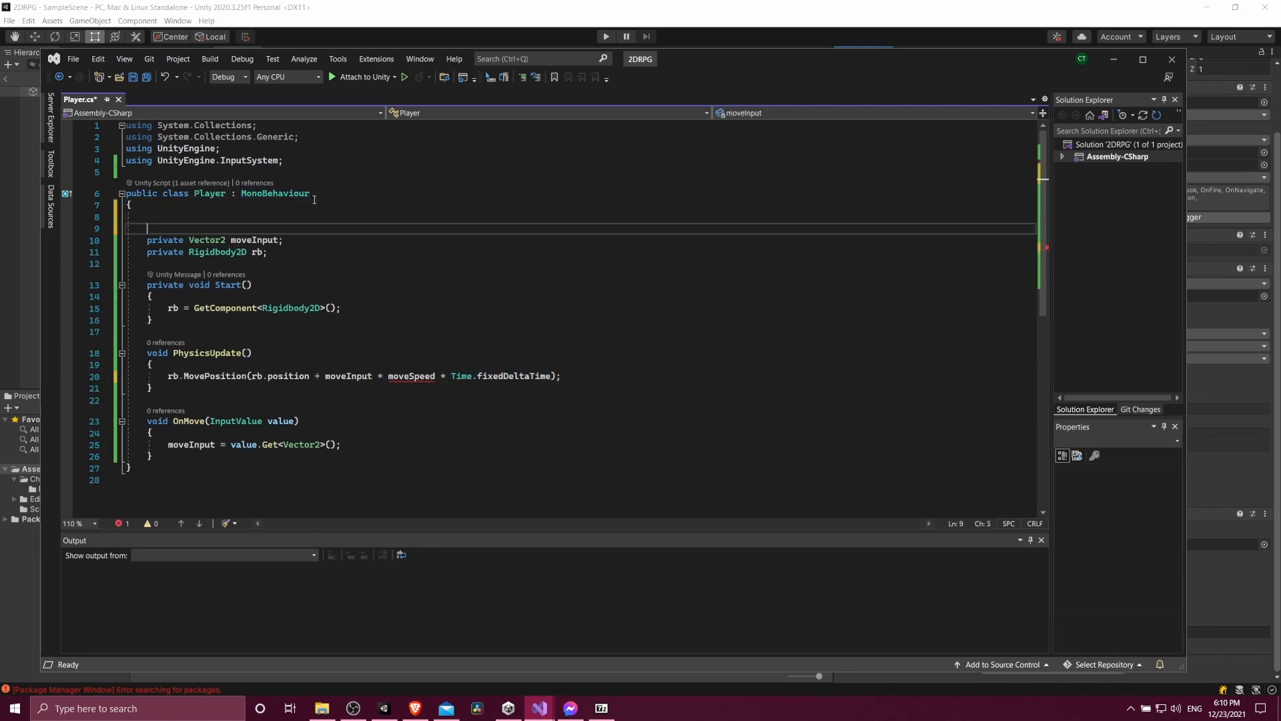
Declare public float moveSpeed = 1f; above moveInput and save Player.cs
type("public")
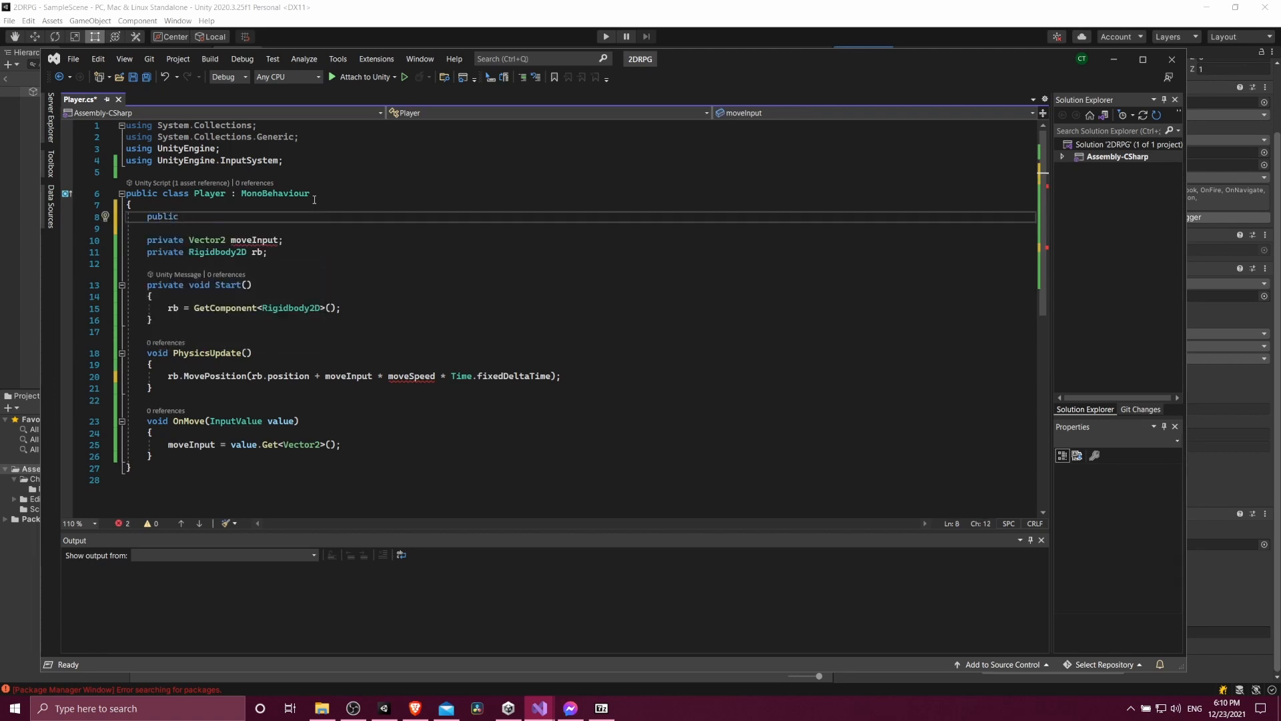
type("move")
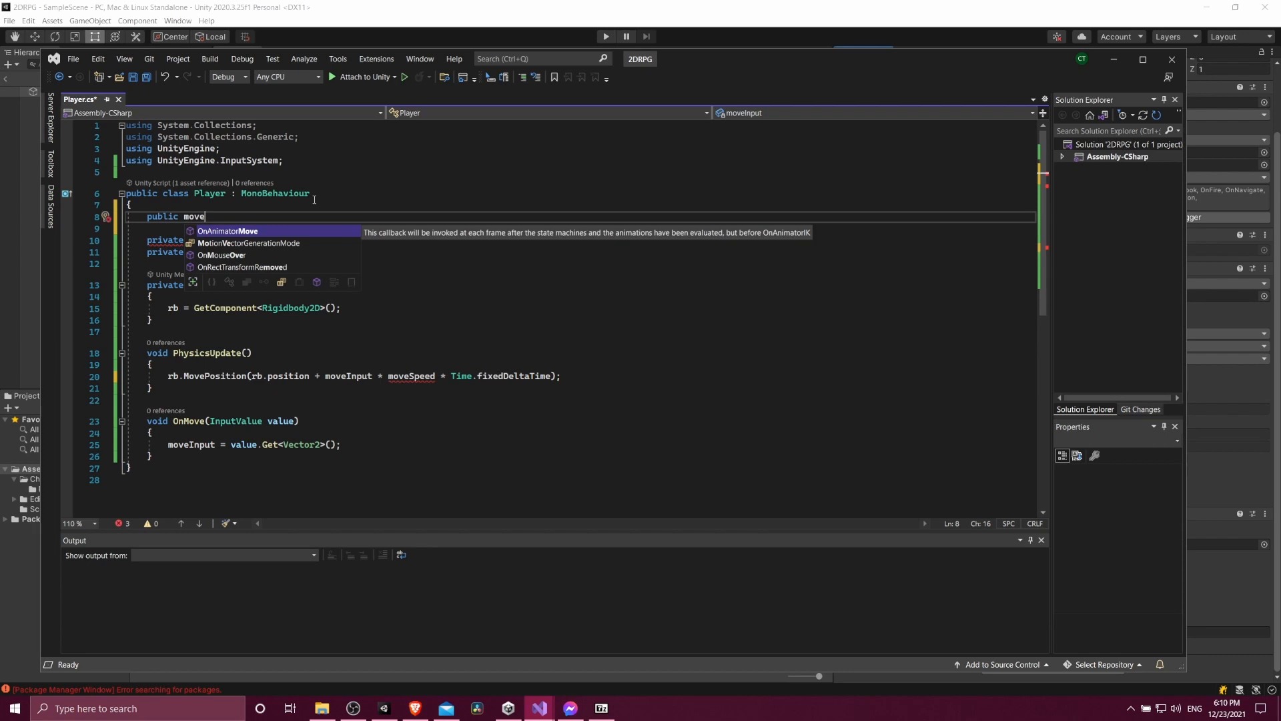
key("backspace")
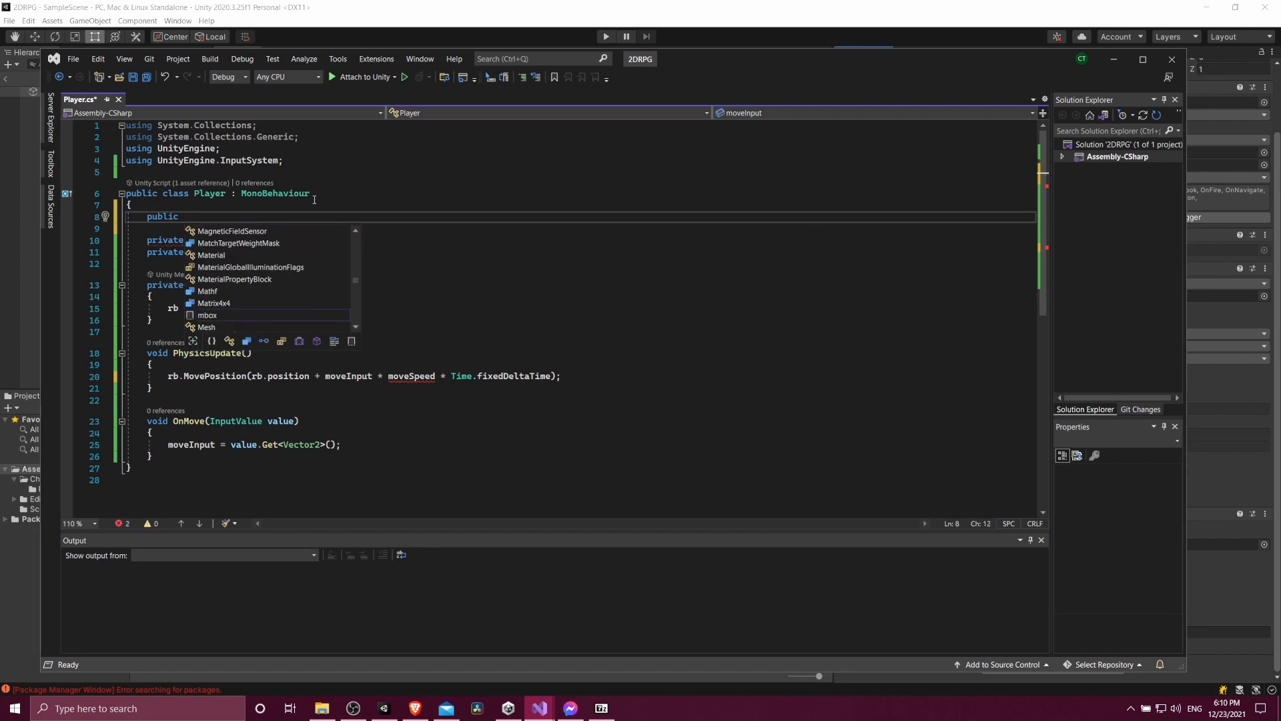
type("float moveSpeed = 1f;")
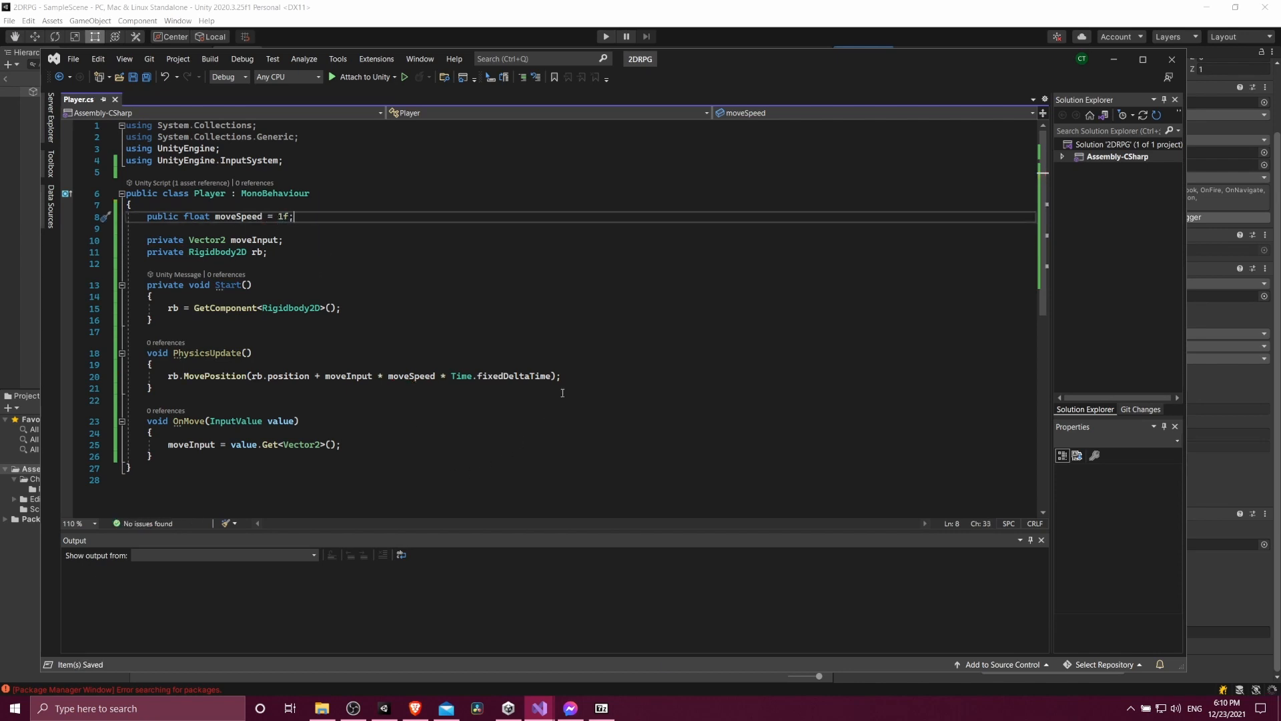
left_click_drag(168, 376, 501, 377)
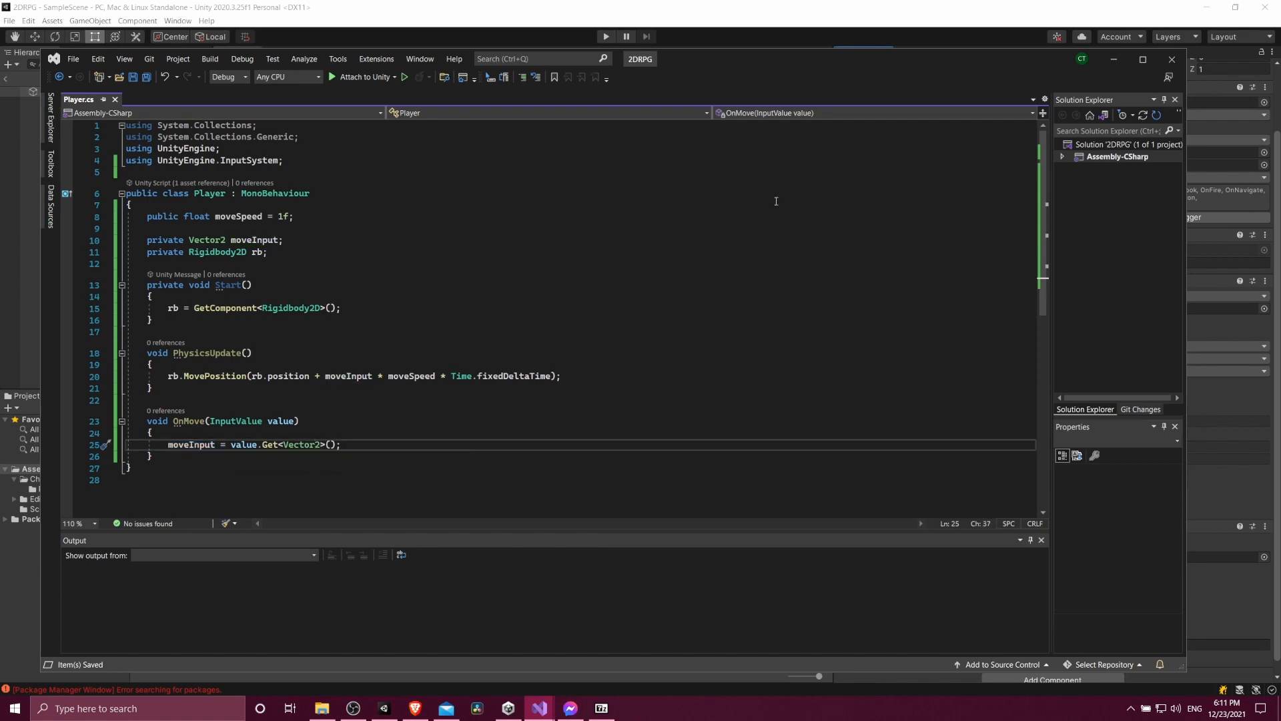
Return to Unity to see Move Speed 1 on the Player script component
left_click(383, 707)
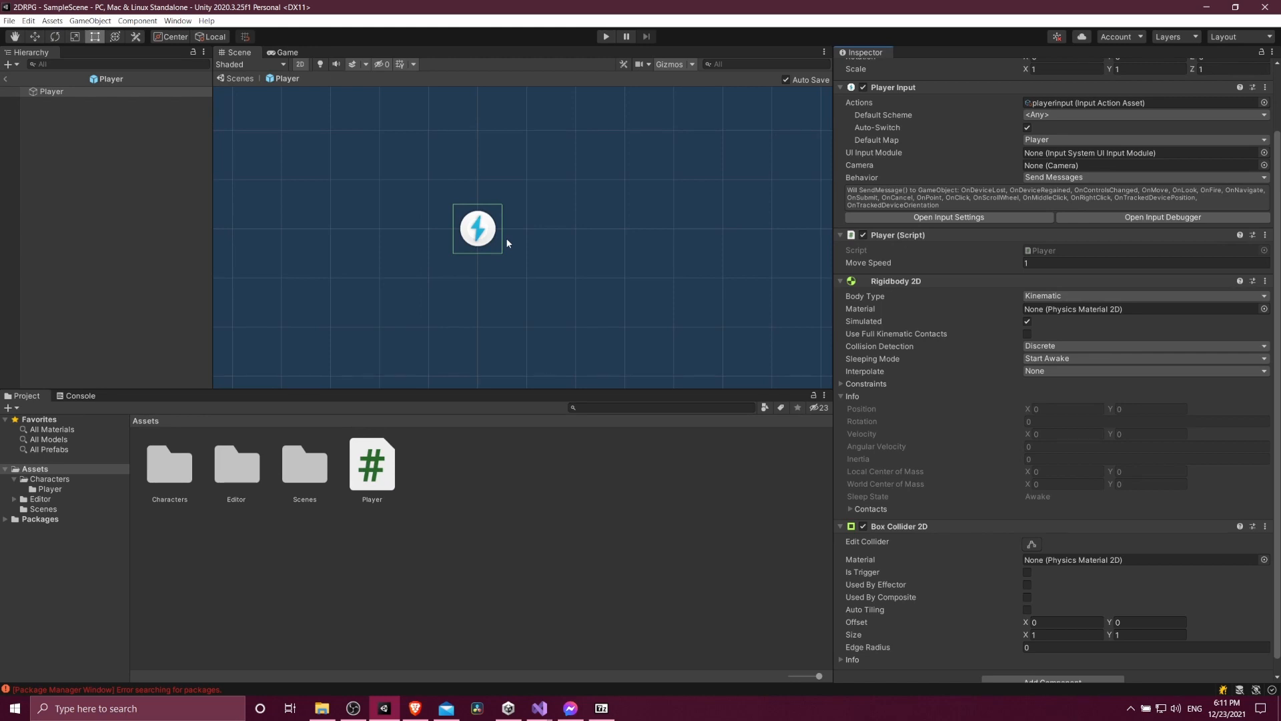
mouse_move(908, 551)
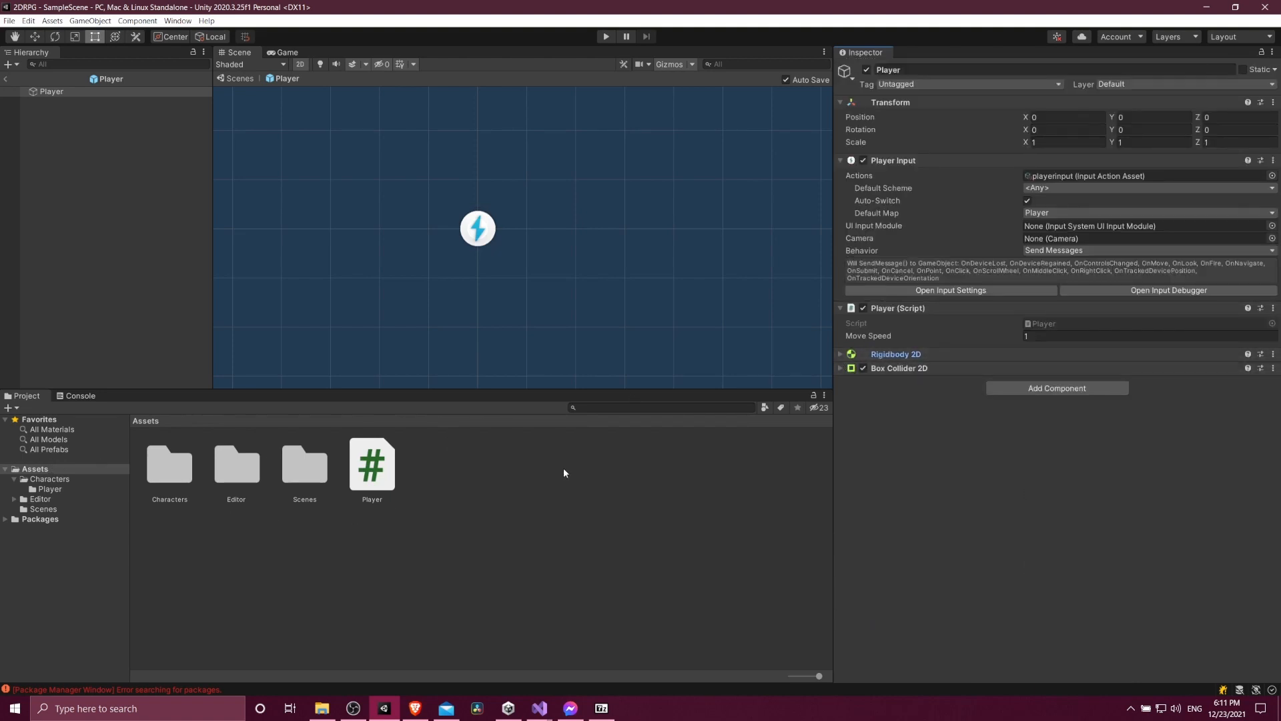
Import the Art folder into Assets via Show in Explorer and open it
right_click(563, 473)
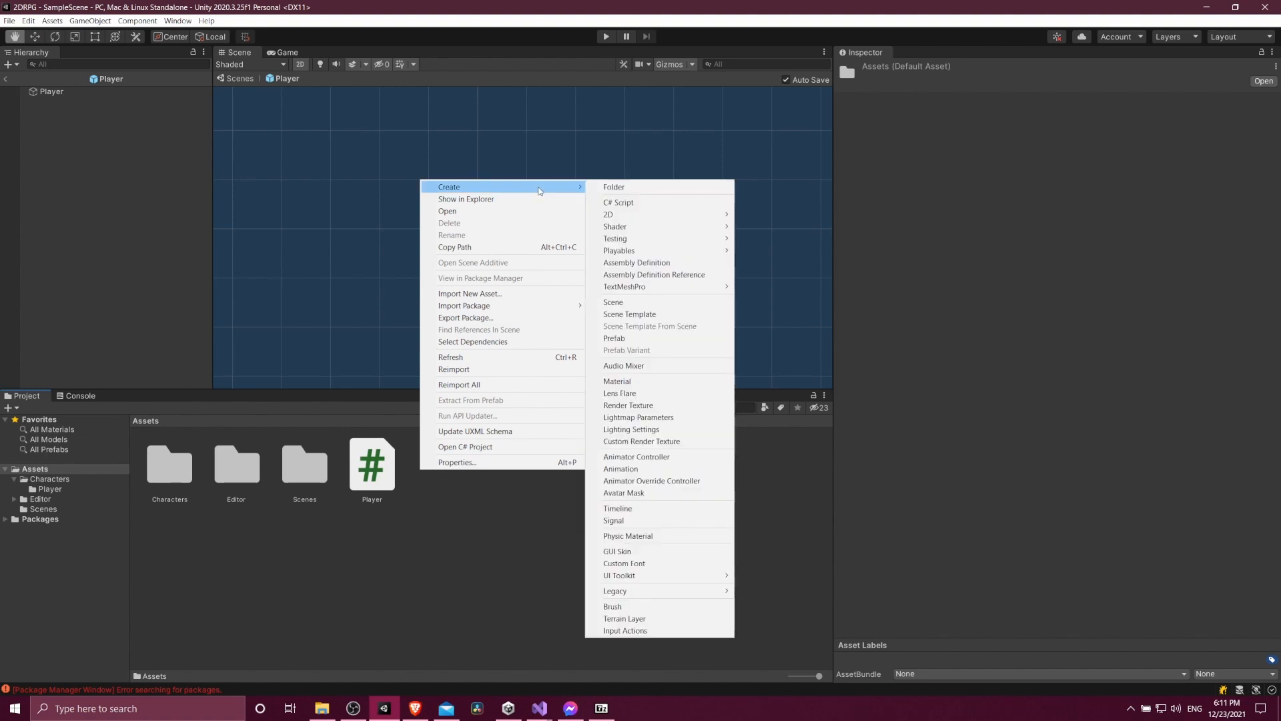
left_click(613, 187)
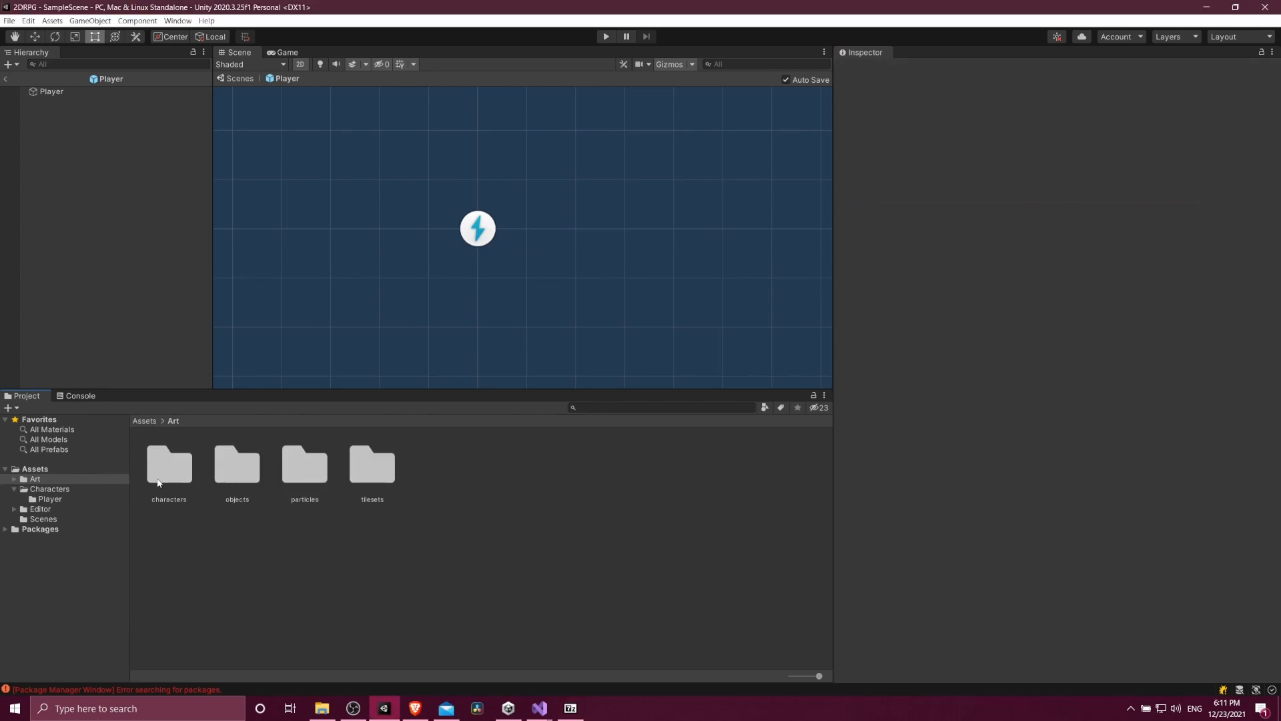
Add a Sprite Renderer component to the Player prefab
left_click(51, 92)
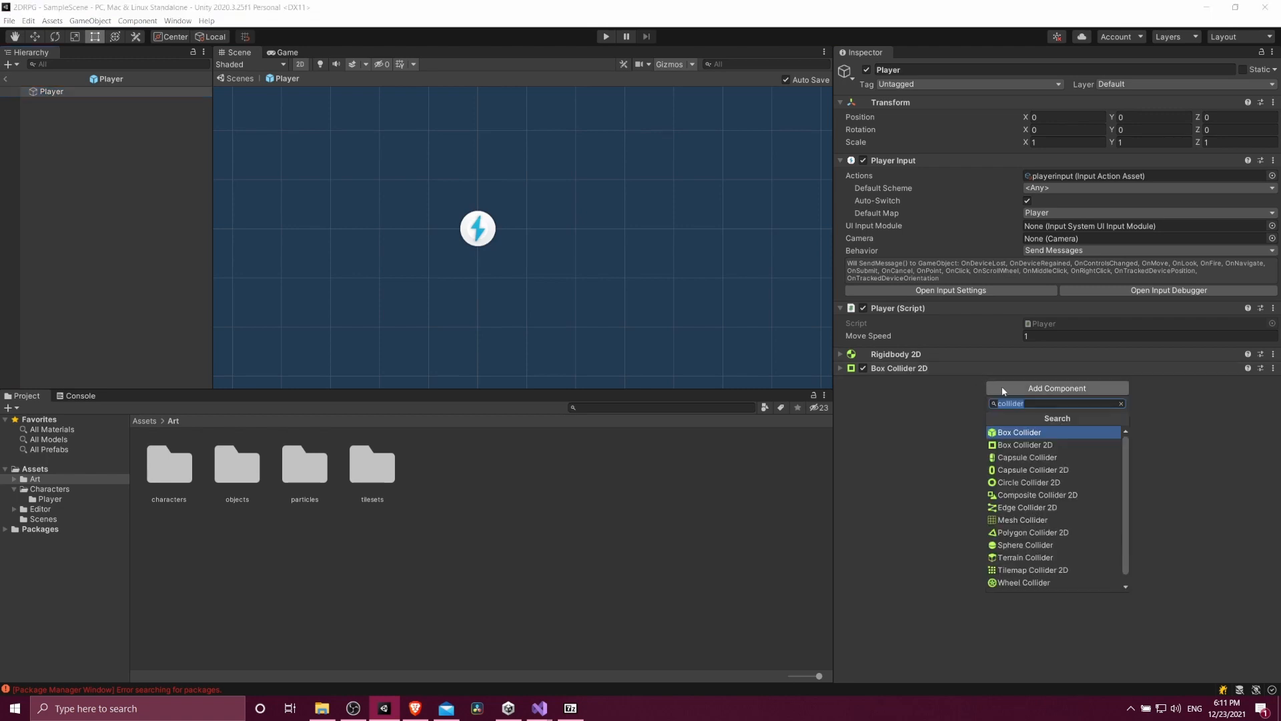
type("spriterend")
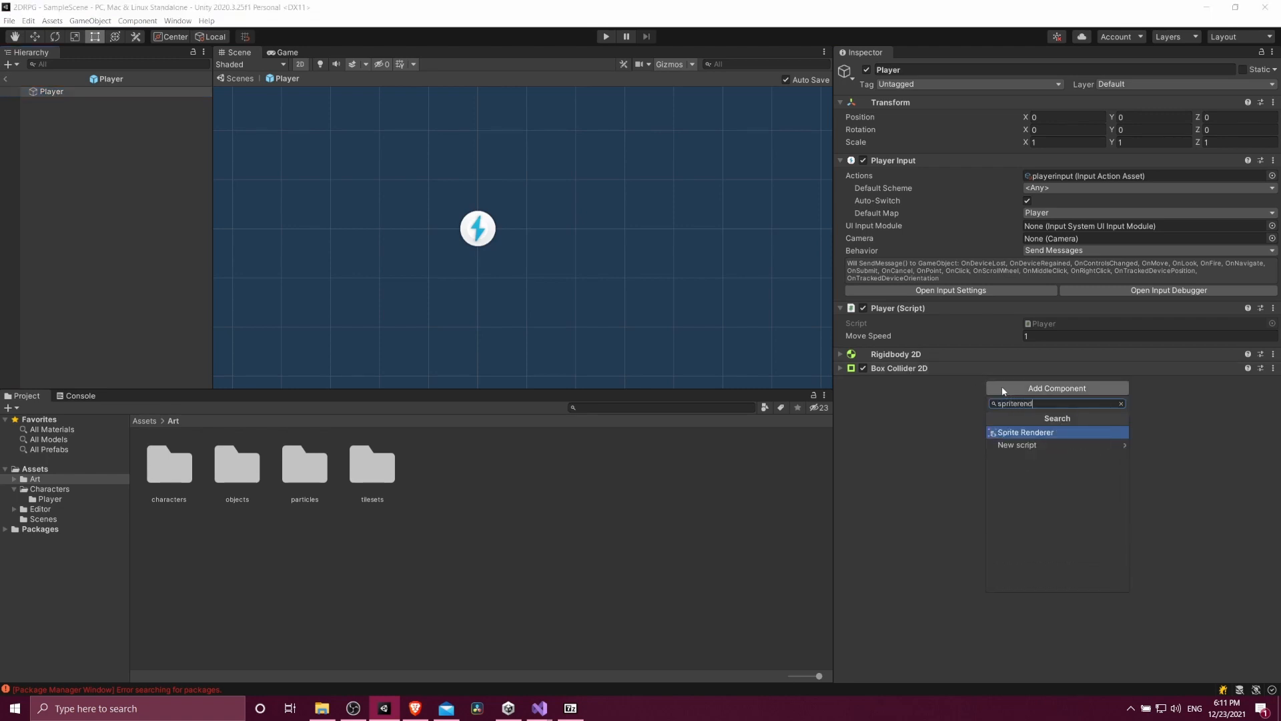
left_click(168, 466)
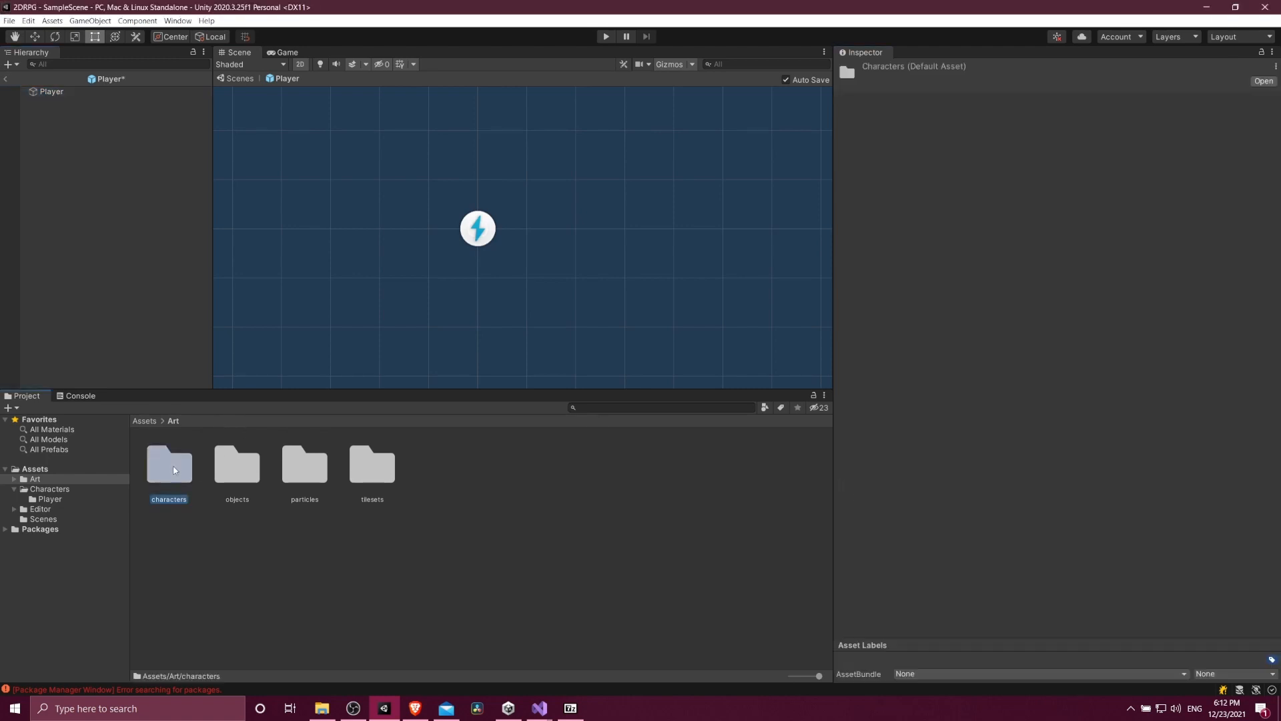
Set the player texture in Art/characters to Sprite Mode Multiple and open it in the Sprite Editor
double_click(168, 464)
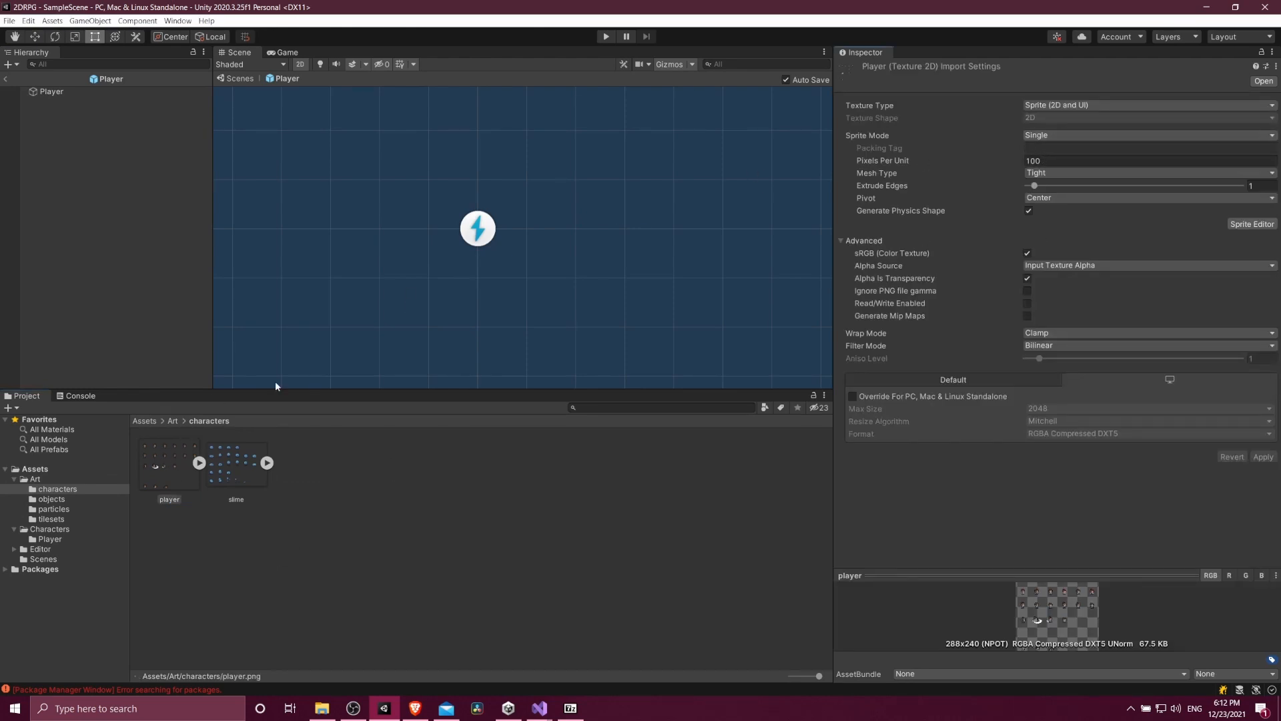
left_click(1144, 135)
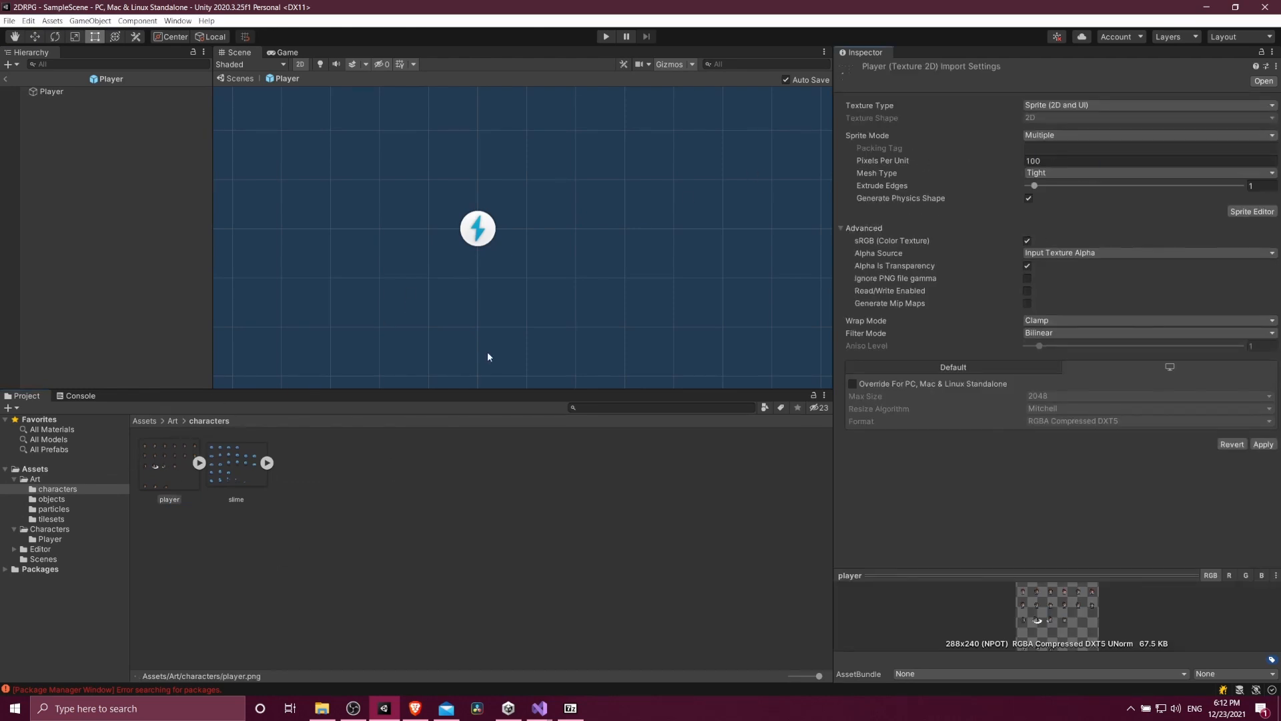
left_click(1250, 213)
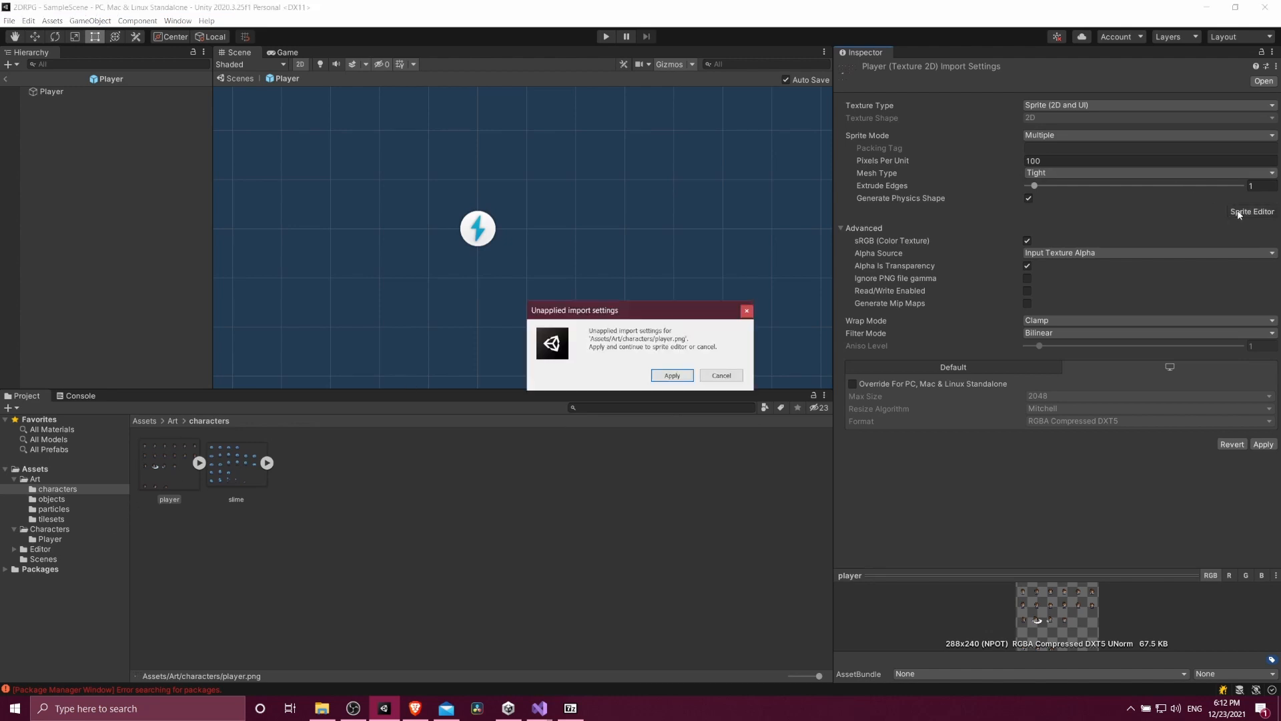
left_click(671, 375)
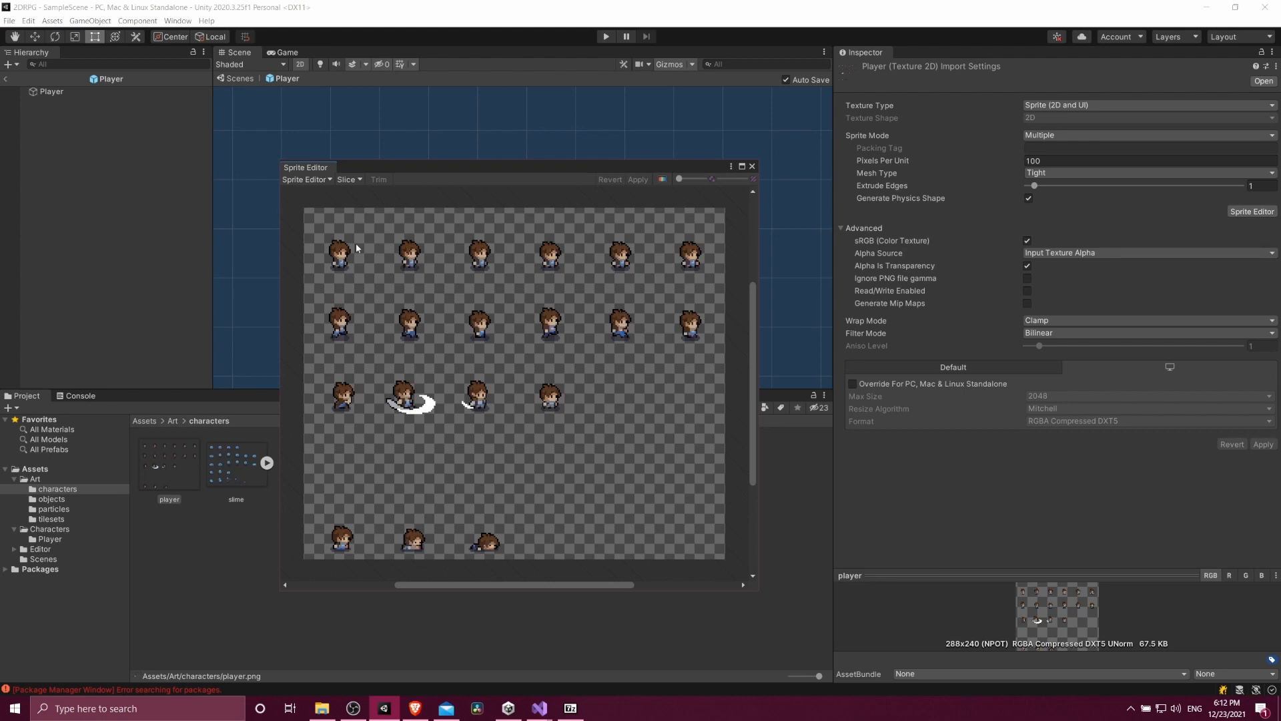
left_click(347, 180)
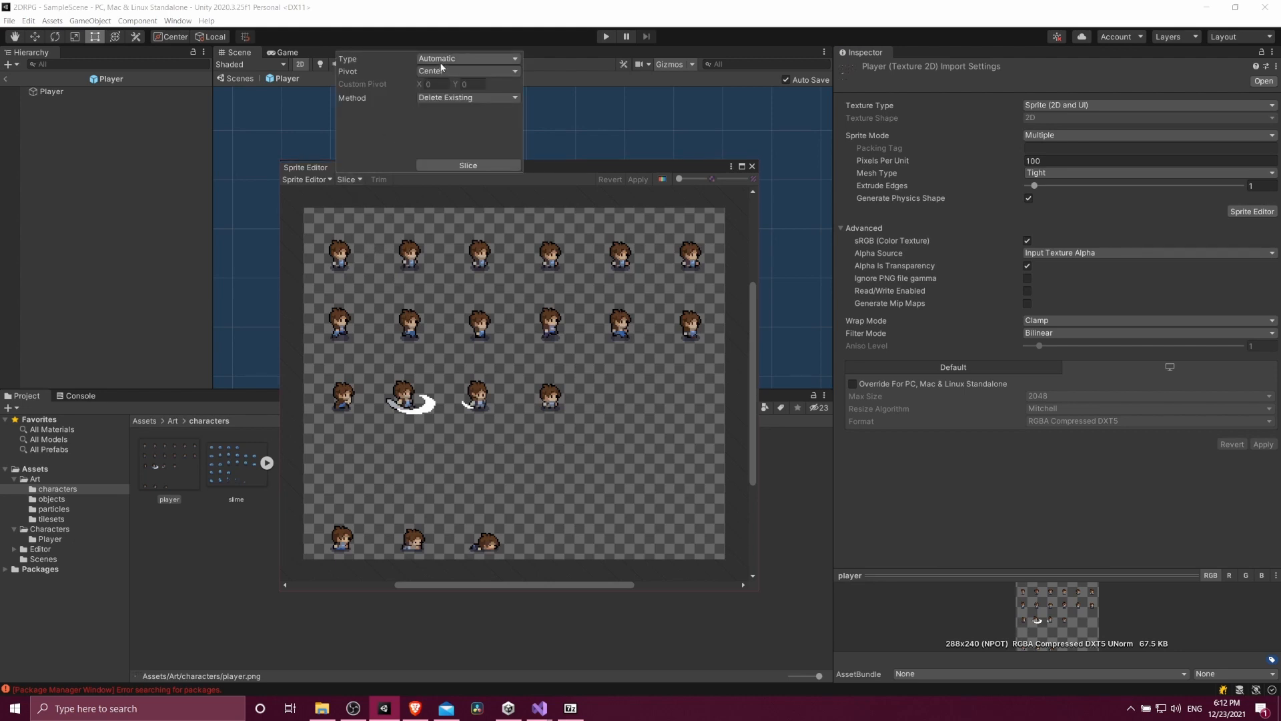
Slice the sheet by Grid By Cell Size 48x48 and apply, producing player_0 through player_18
left_click(467, 58)
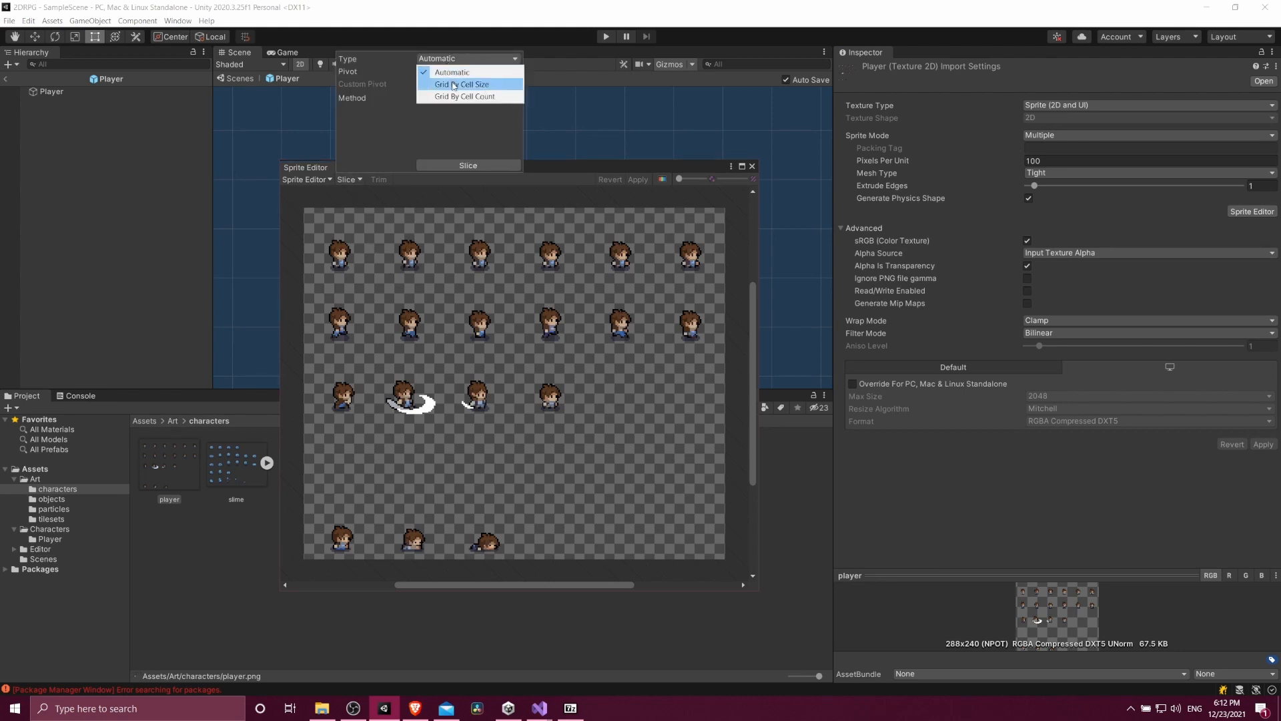
left_click(461, 84)
type("48")
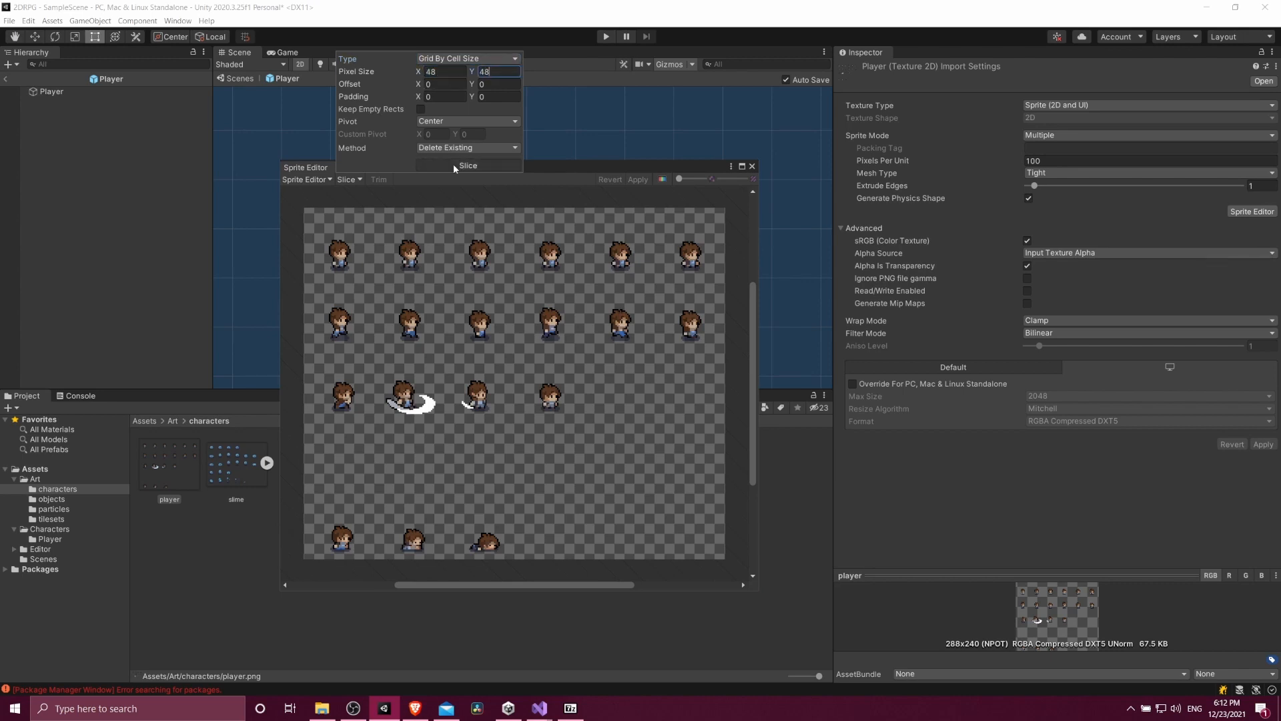
left_click(467, 166)
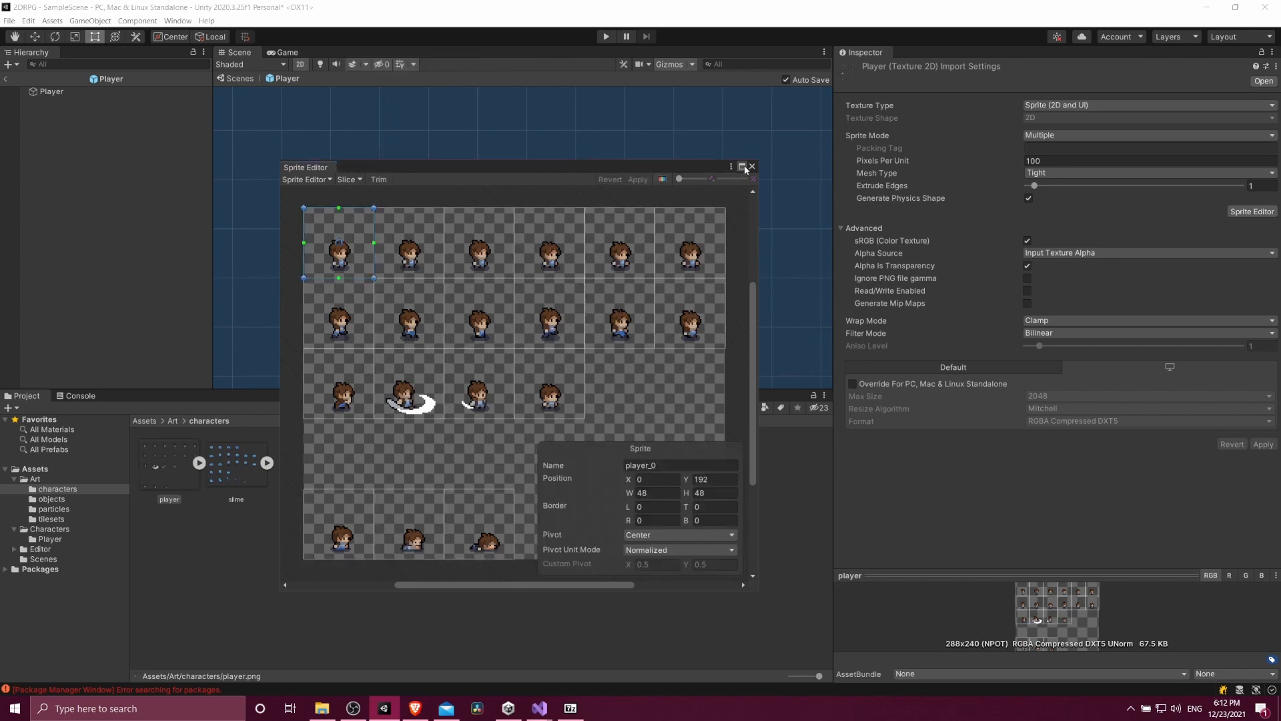
left_click(752, 169)
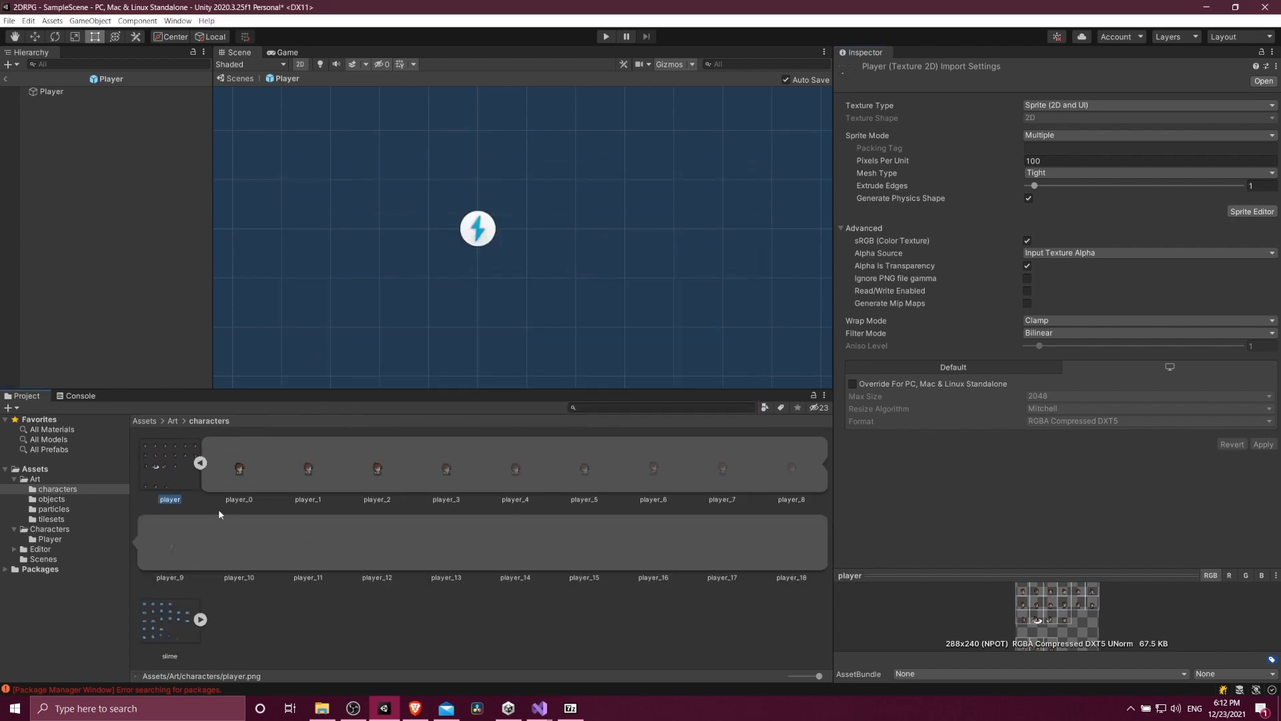
Assign the player_0 sprite to the Player prefab's Sprite Renderer and return to SampleScene
left_click(50, 91)
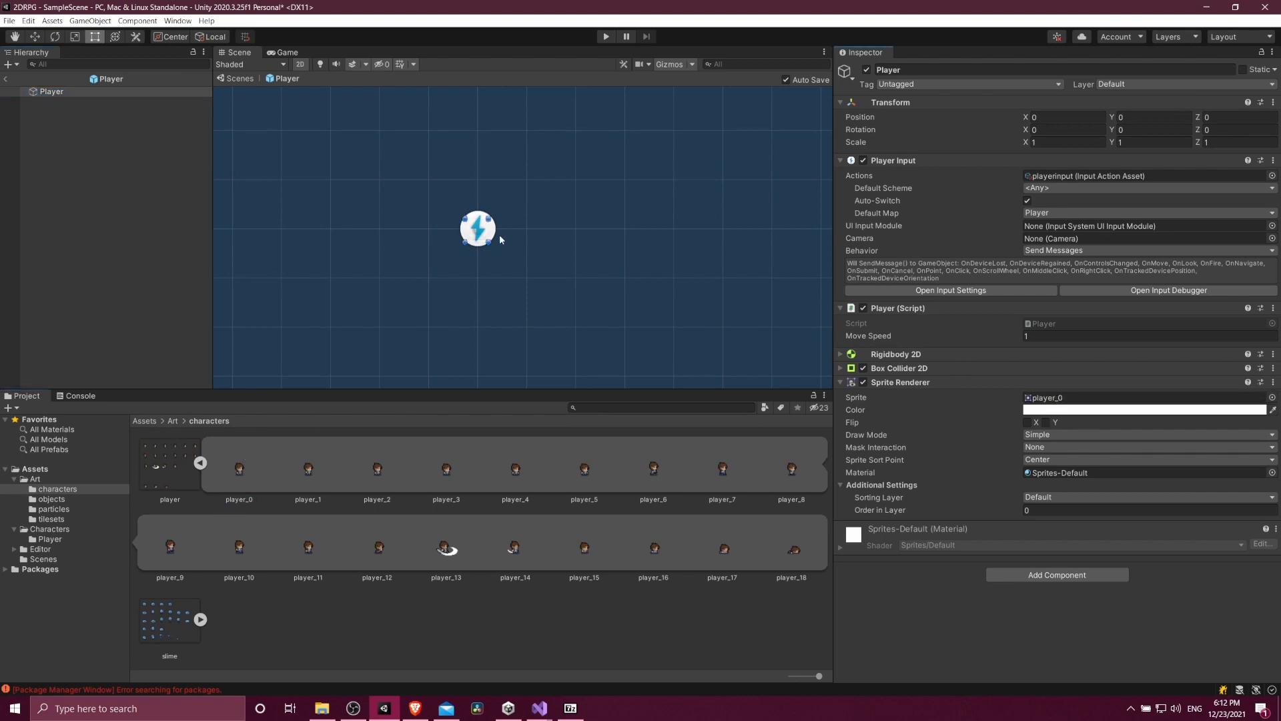
left_click(688, 64)
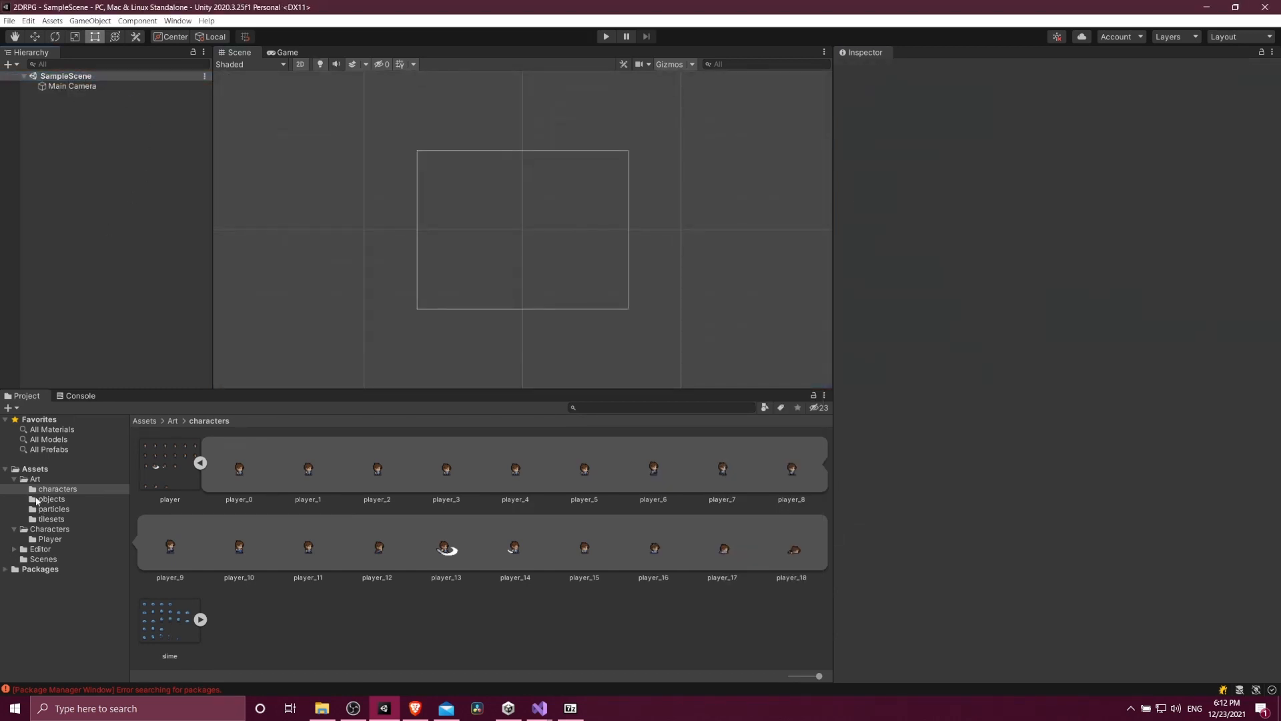
Place an instance of the Player prefab into SampleScene
left_click(48, 537)
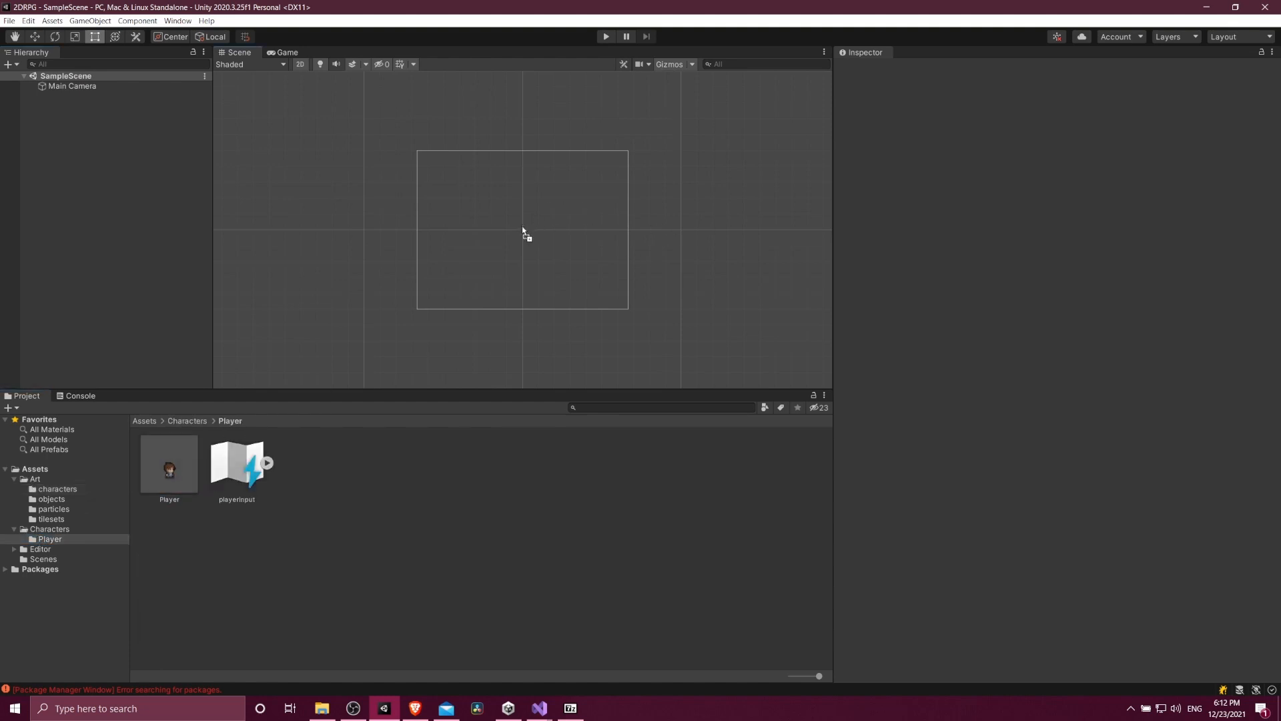
left_click_drag(170, 462, 523, 229)
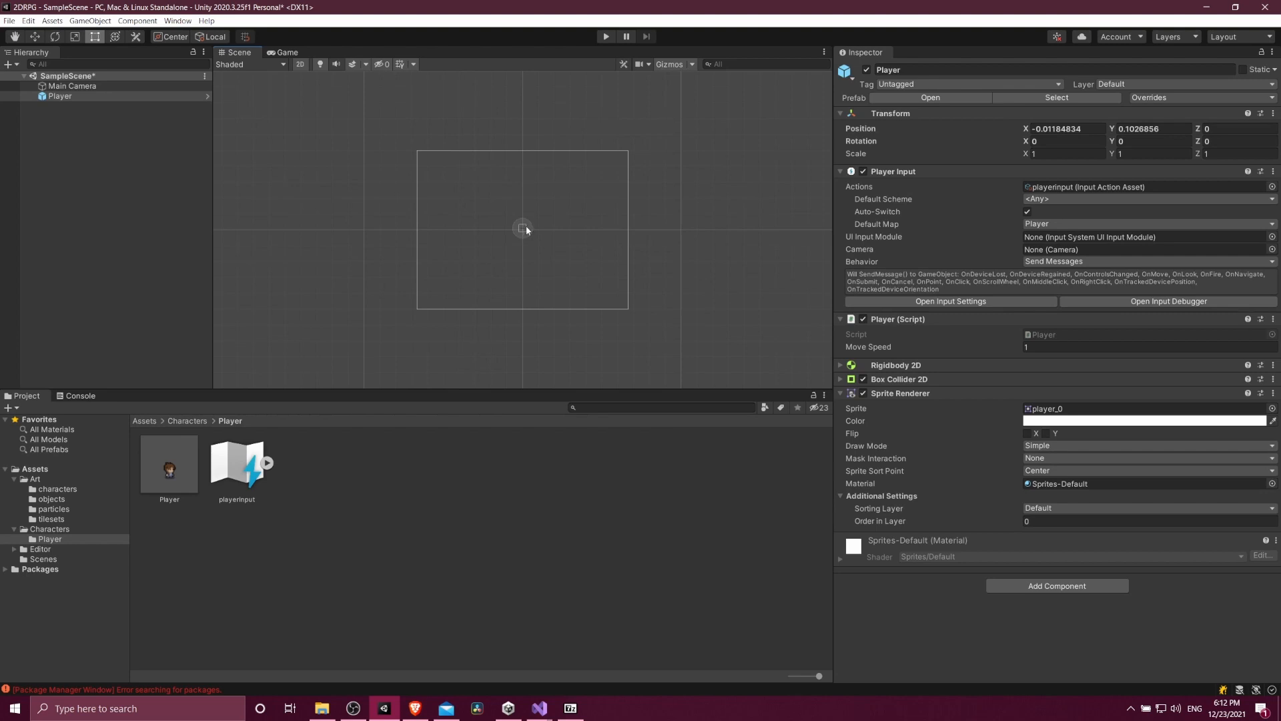
Give the Main Camera size 1 and a near-black 252827 background, then save the scene
left_click(72, 86)
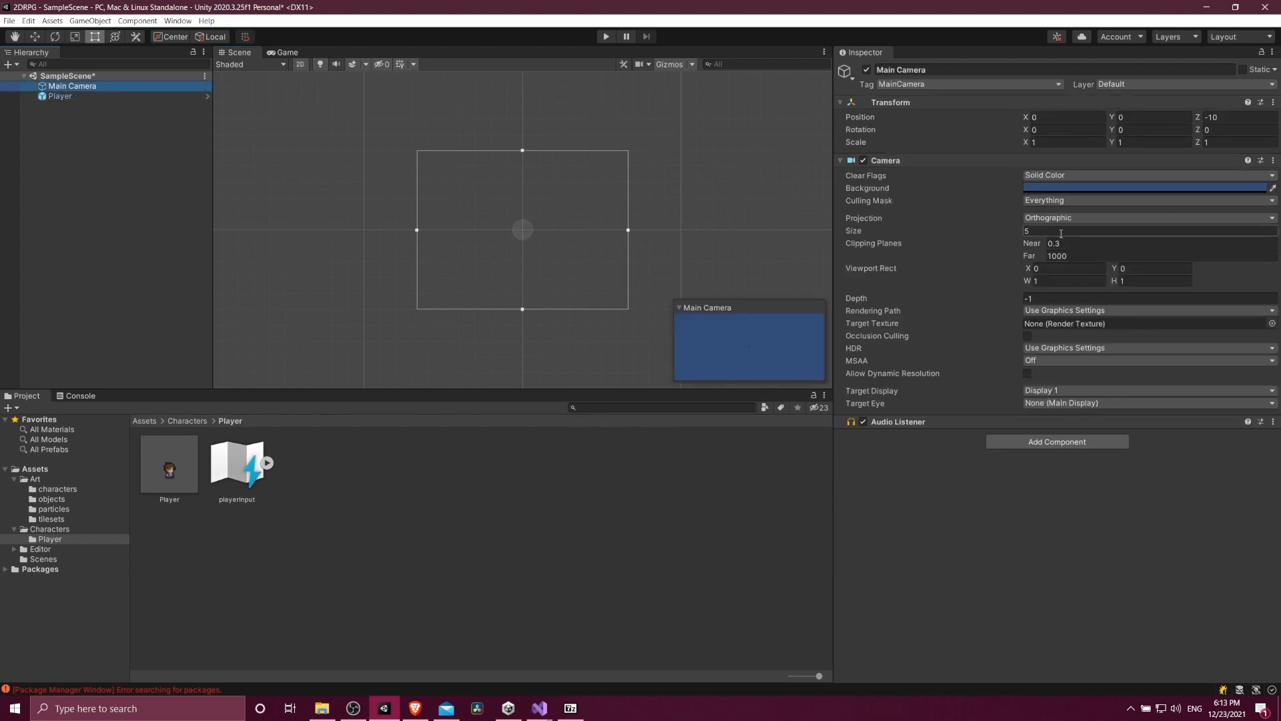
left_click(1144, 187)
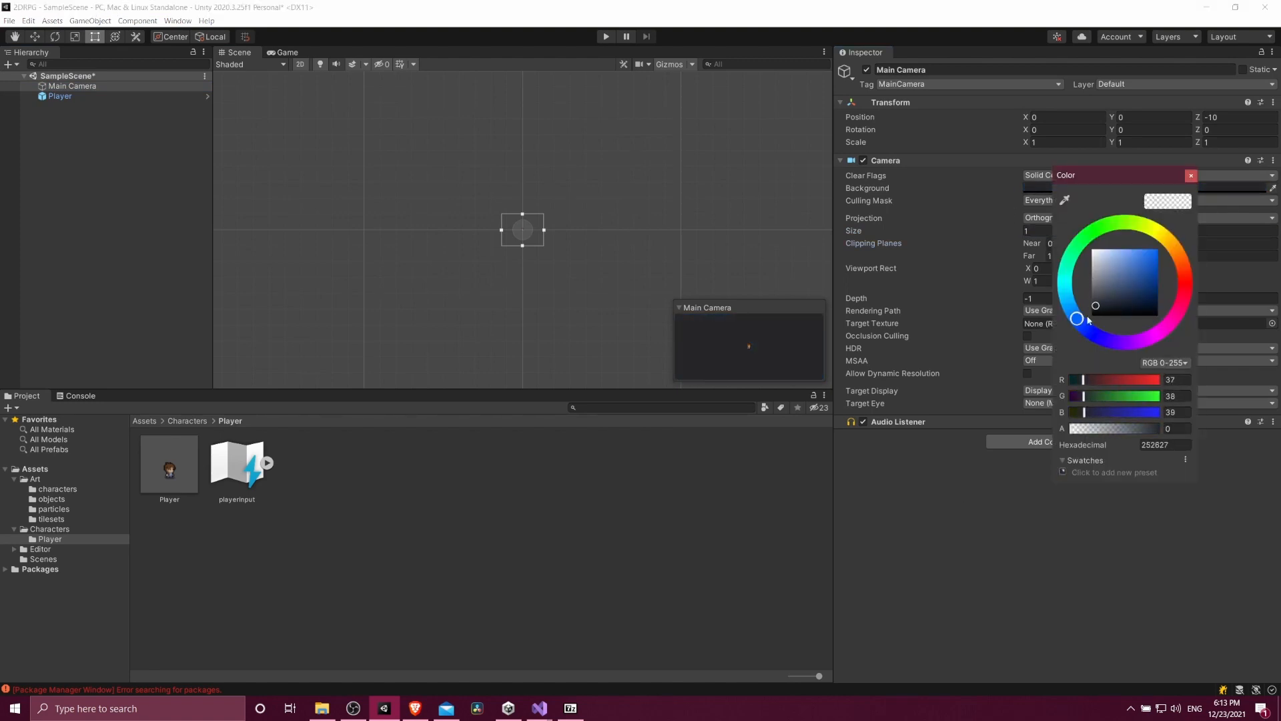
left_click(1191, 175)
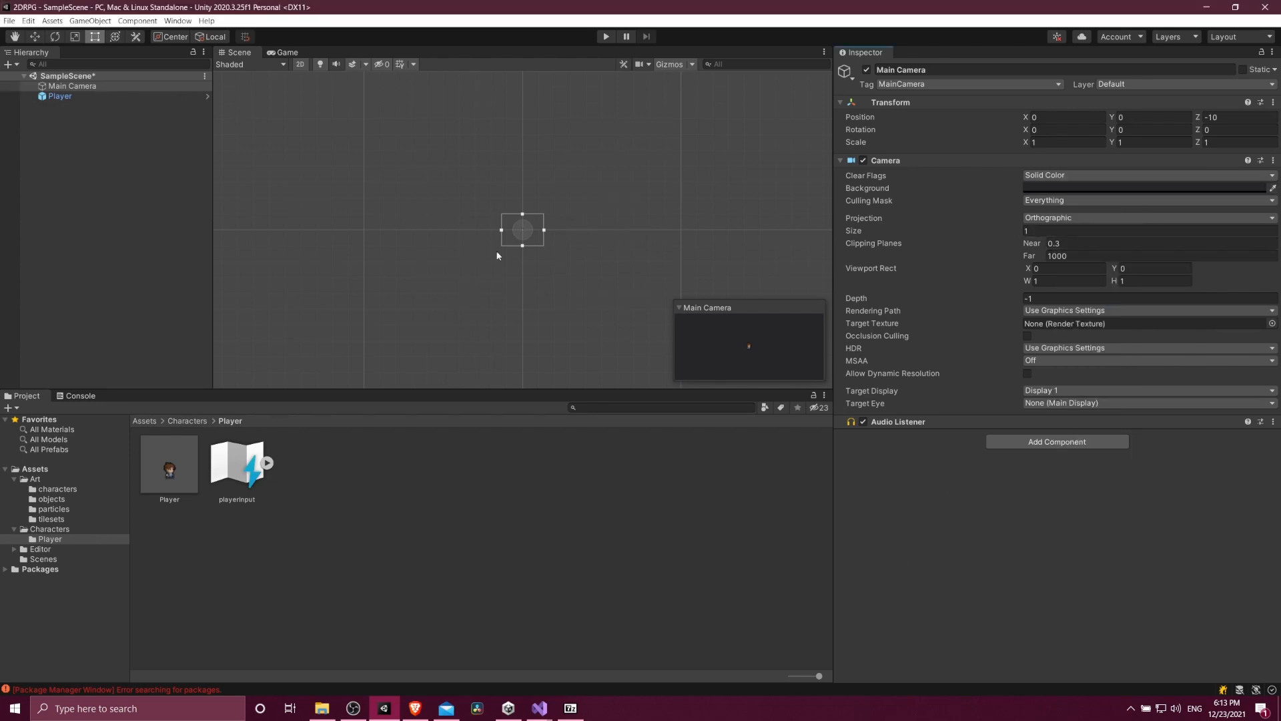
left_click(605, 36)
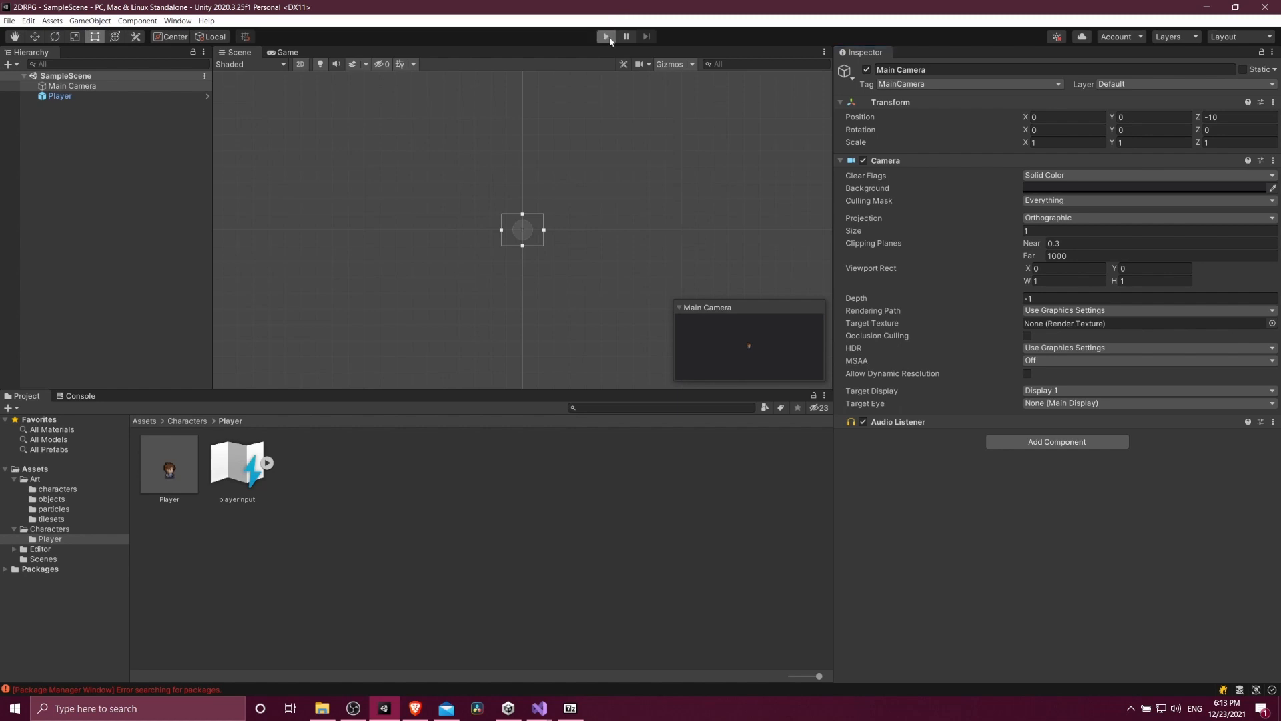
Play the scene to see the player sprite against the dark background
left_click(606, 37)
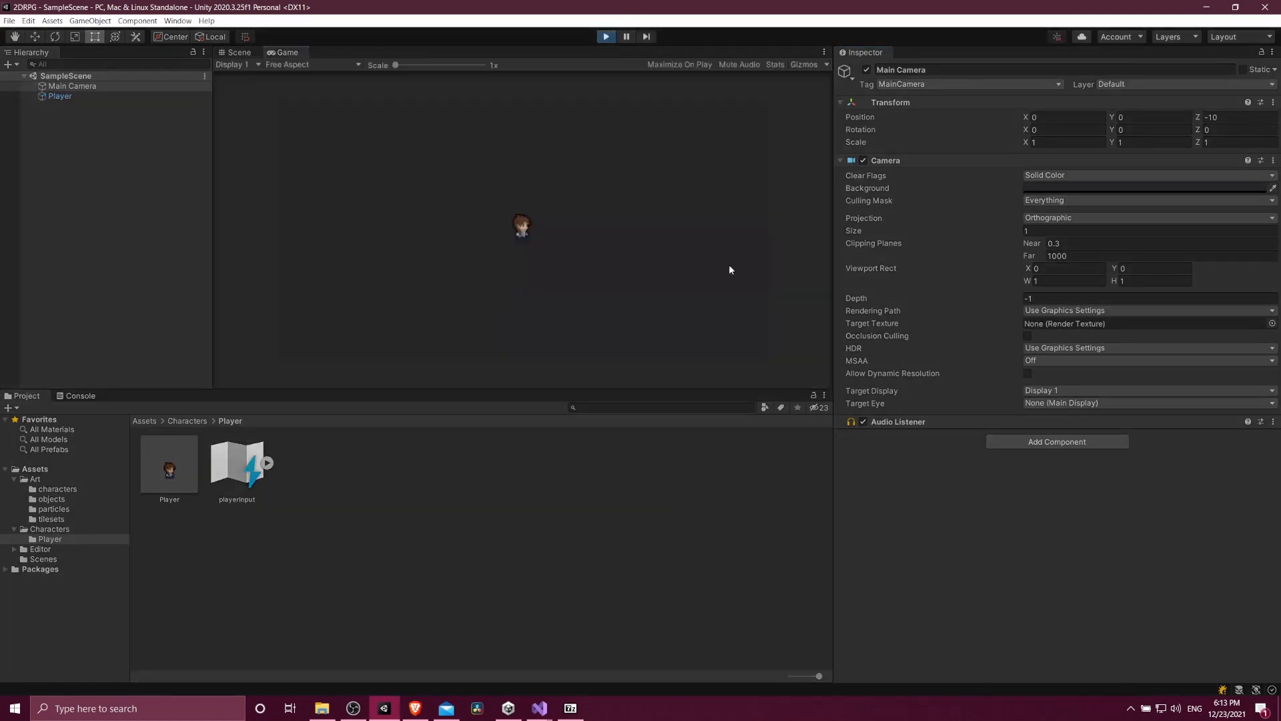
left_click(60, 96)
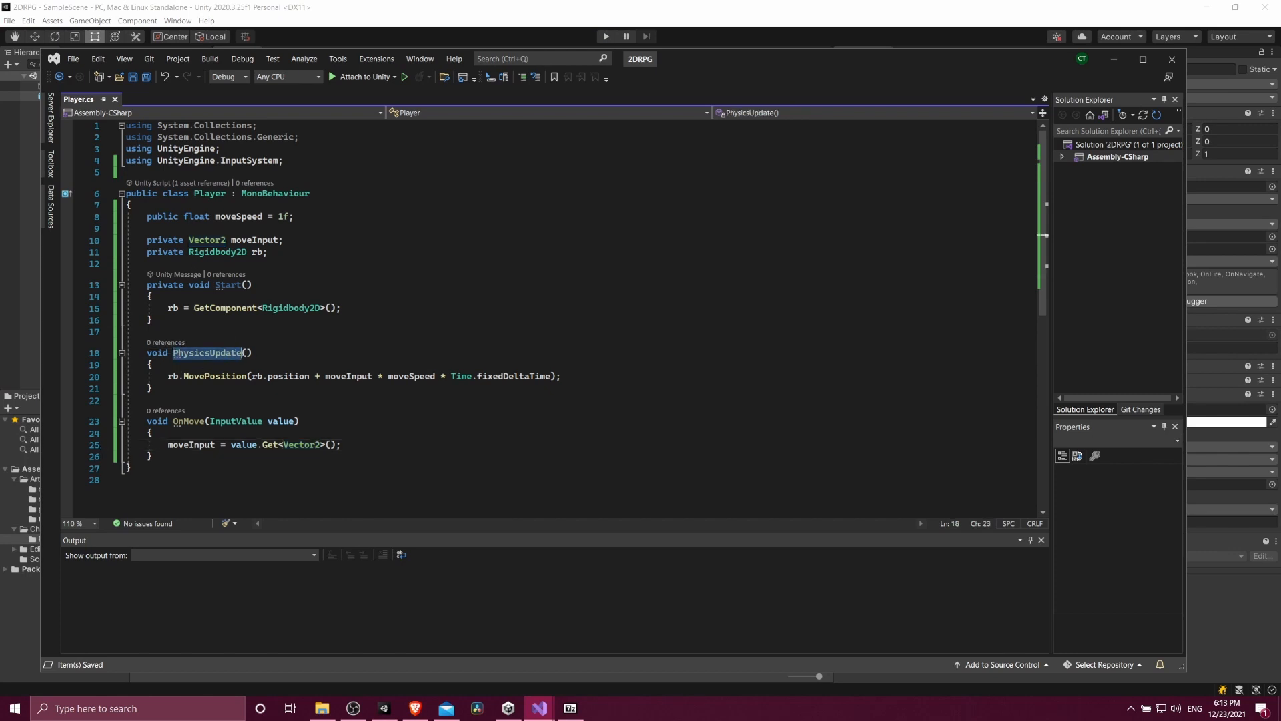
Rename PhysicsUpdate to FixedUpdate in Player.cs so movement runs in the physics step
type("Fixed")
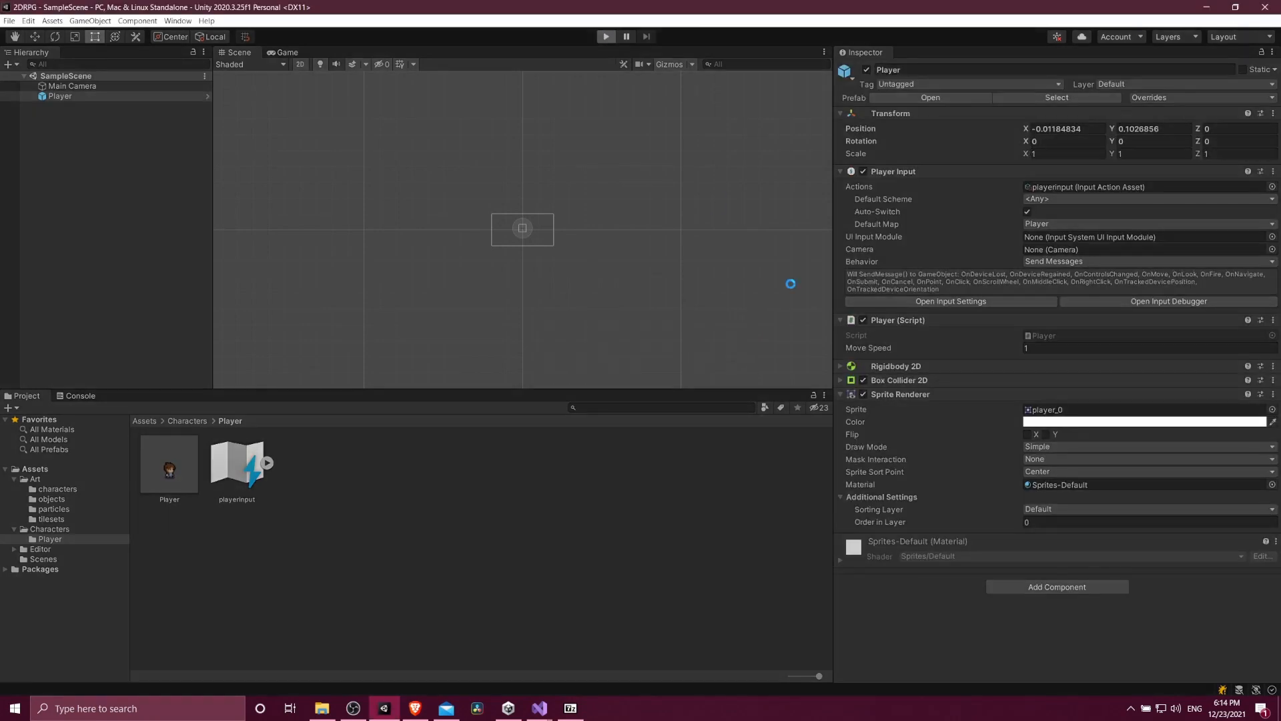
Set the Art/characters/player sprite sheet's Filter Mode to Point (no filter)
left_click(605, 36)
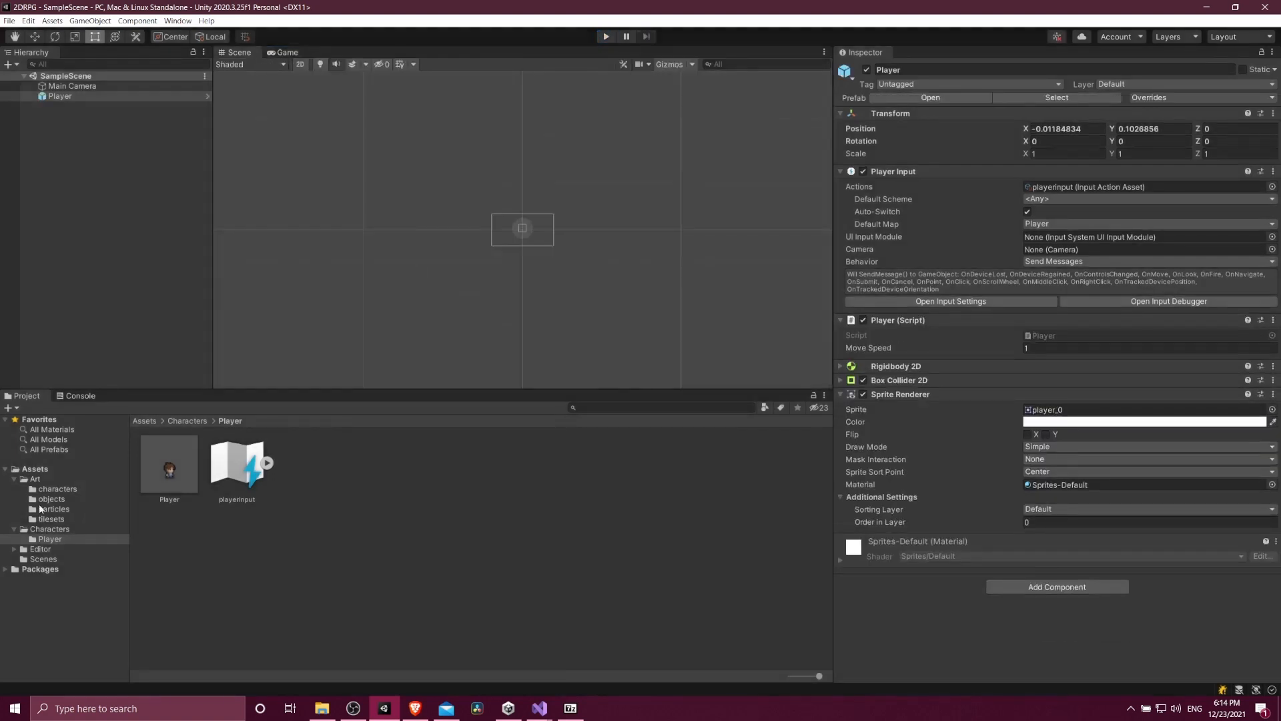
left_click(58, 489)
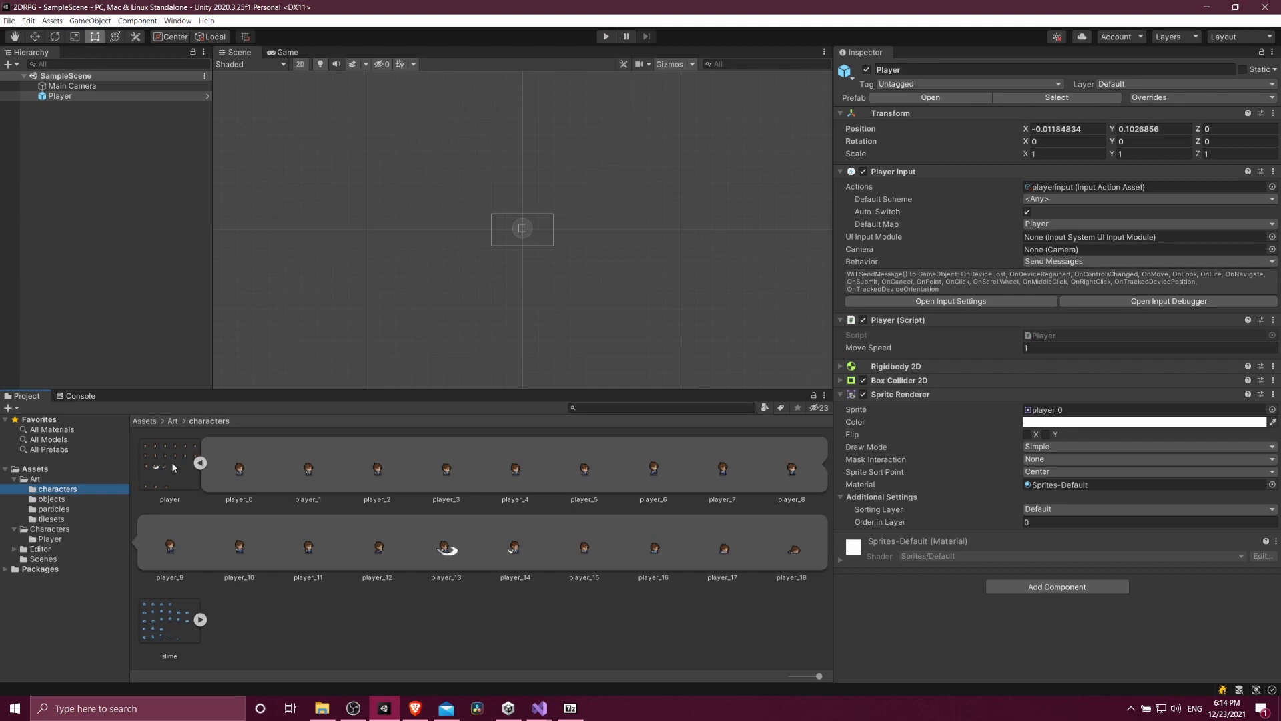
left_click(170, 499)
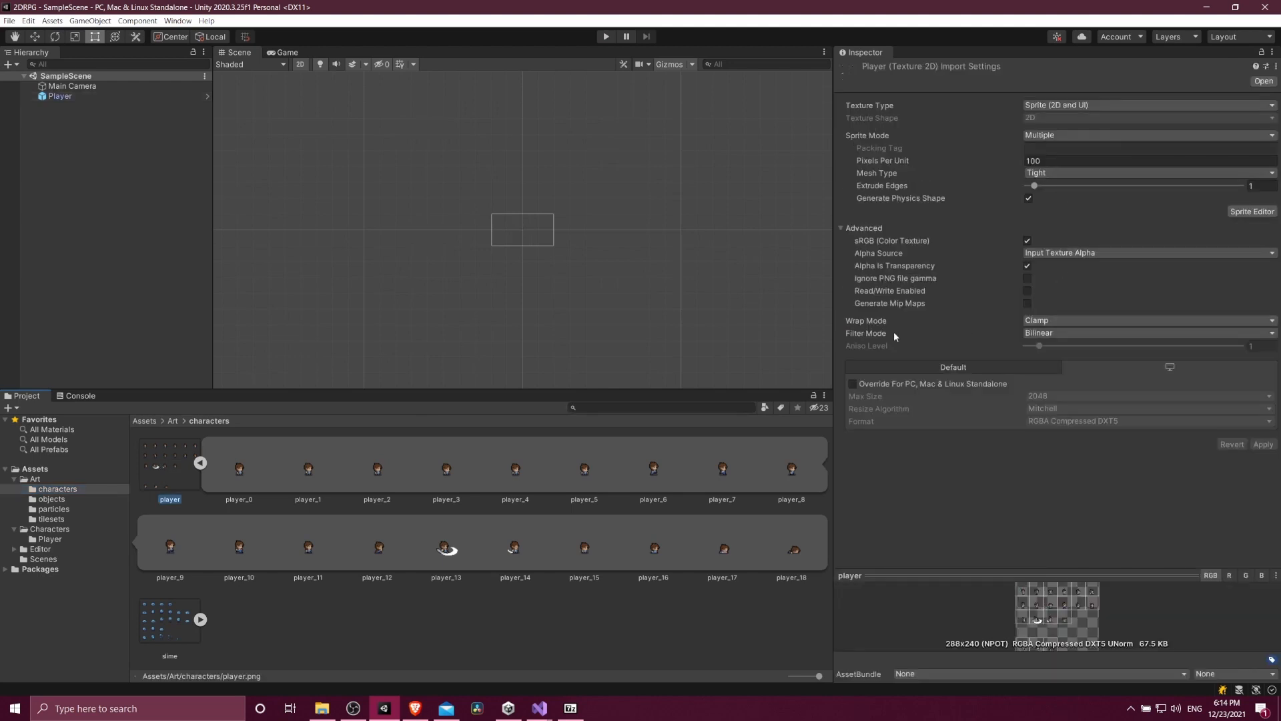
left_click(1148, 332)
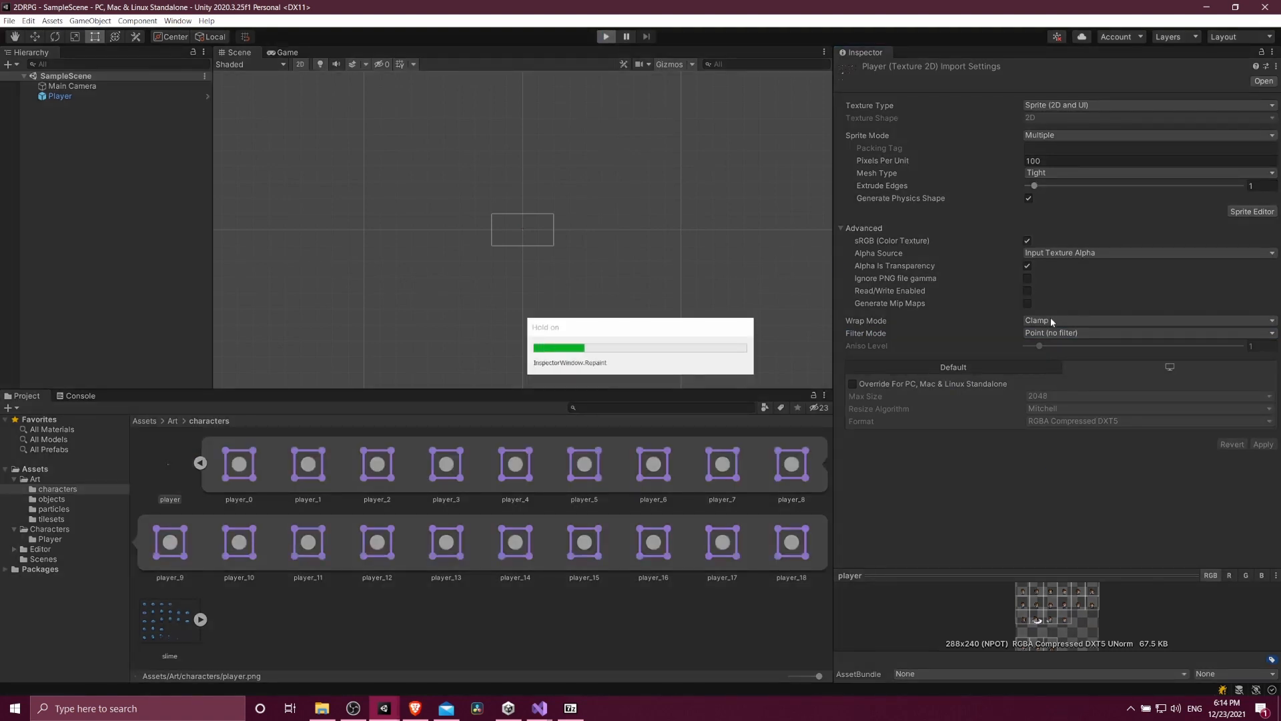
Play the scene to check the crisp sprite moving, then stop play mode
left_click(605, 36)
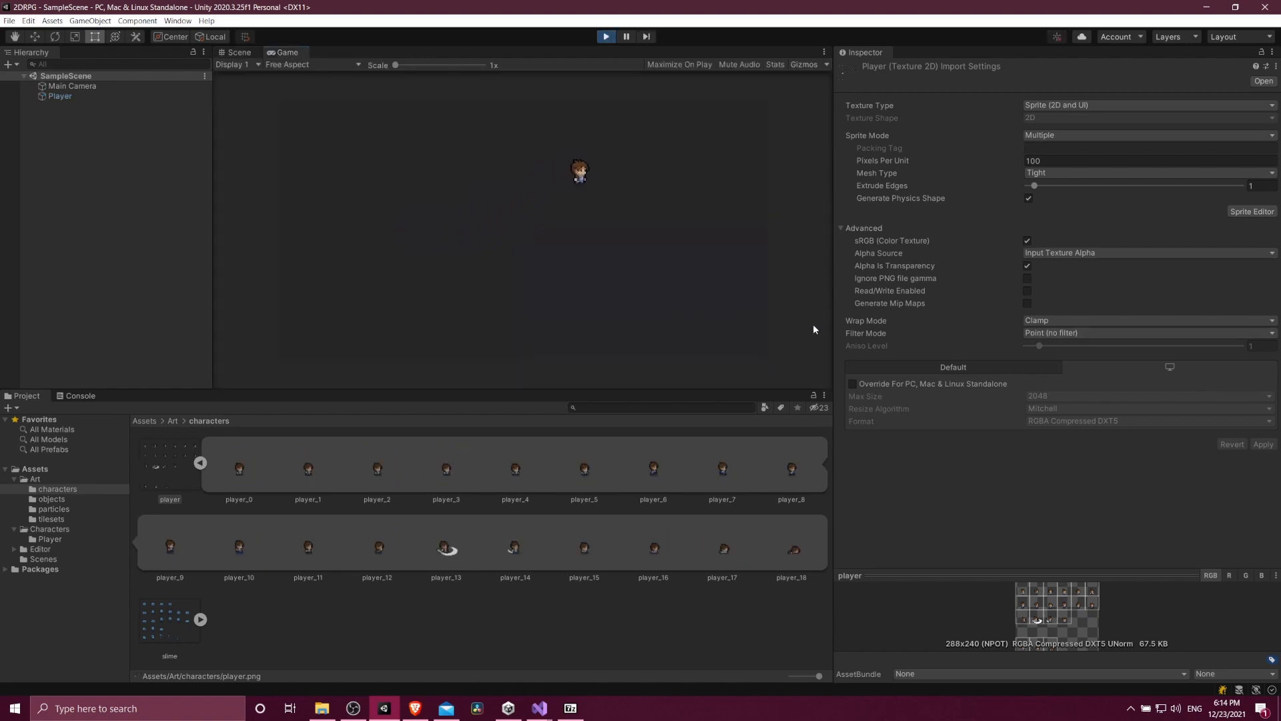
left_click(606, 36)
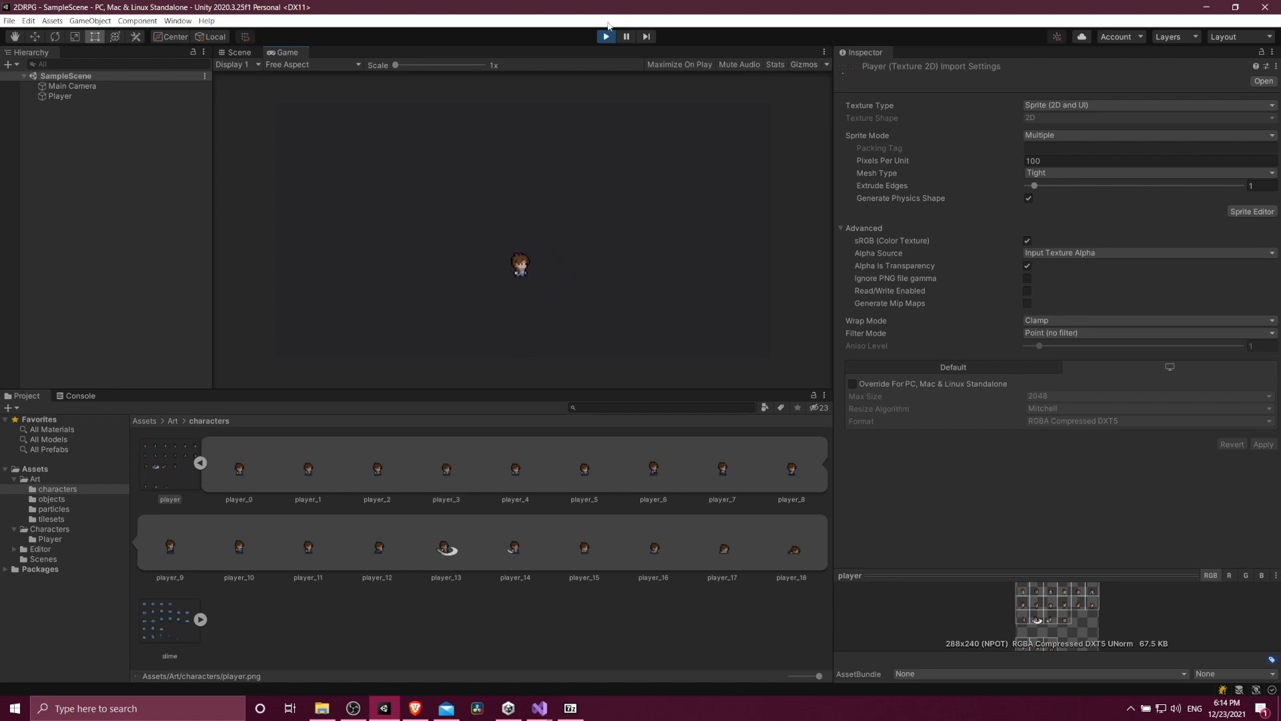
left_click(59, 96)
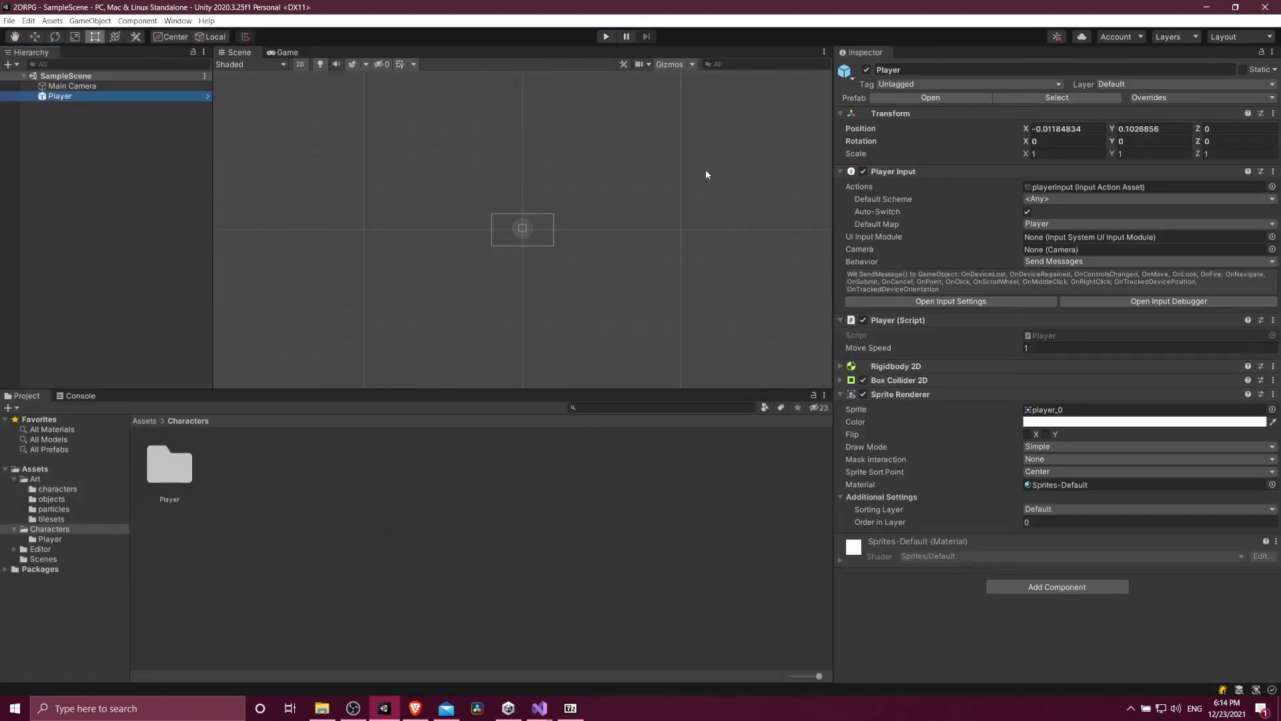
mouse_move(1141, 280)
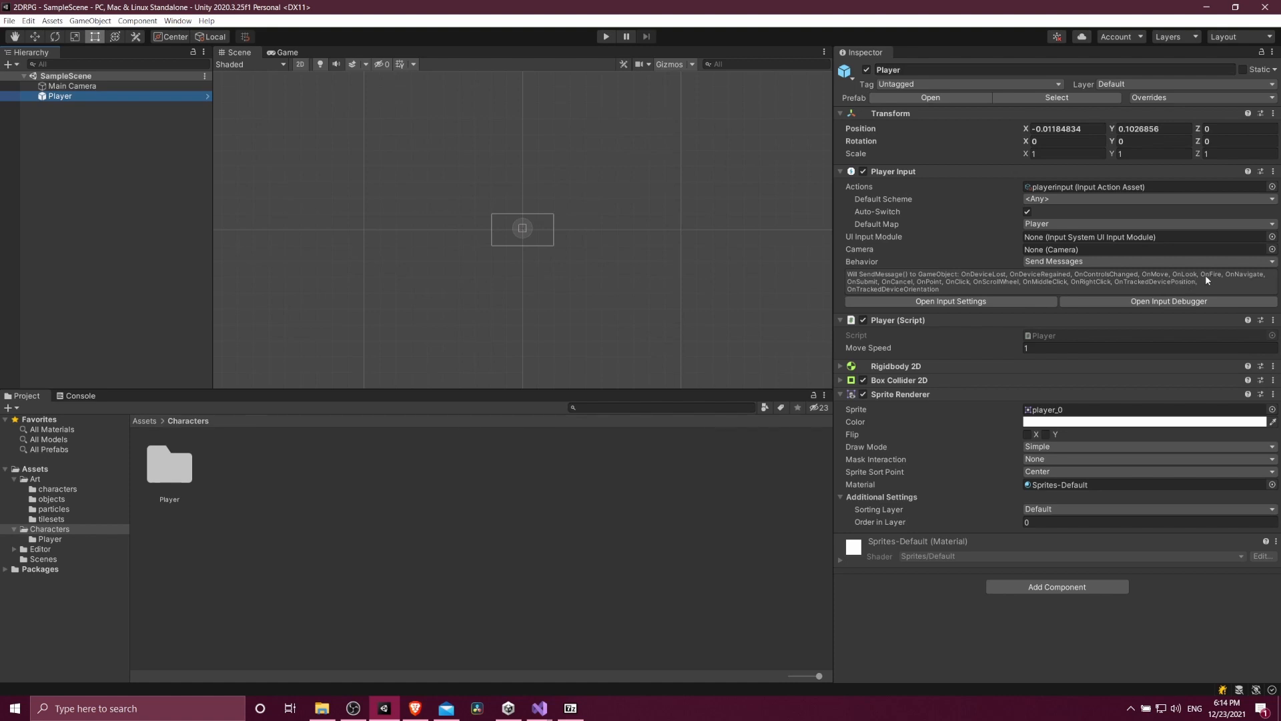
mouse_move(1192, 296)
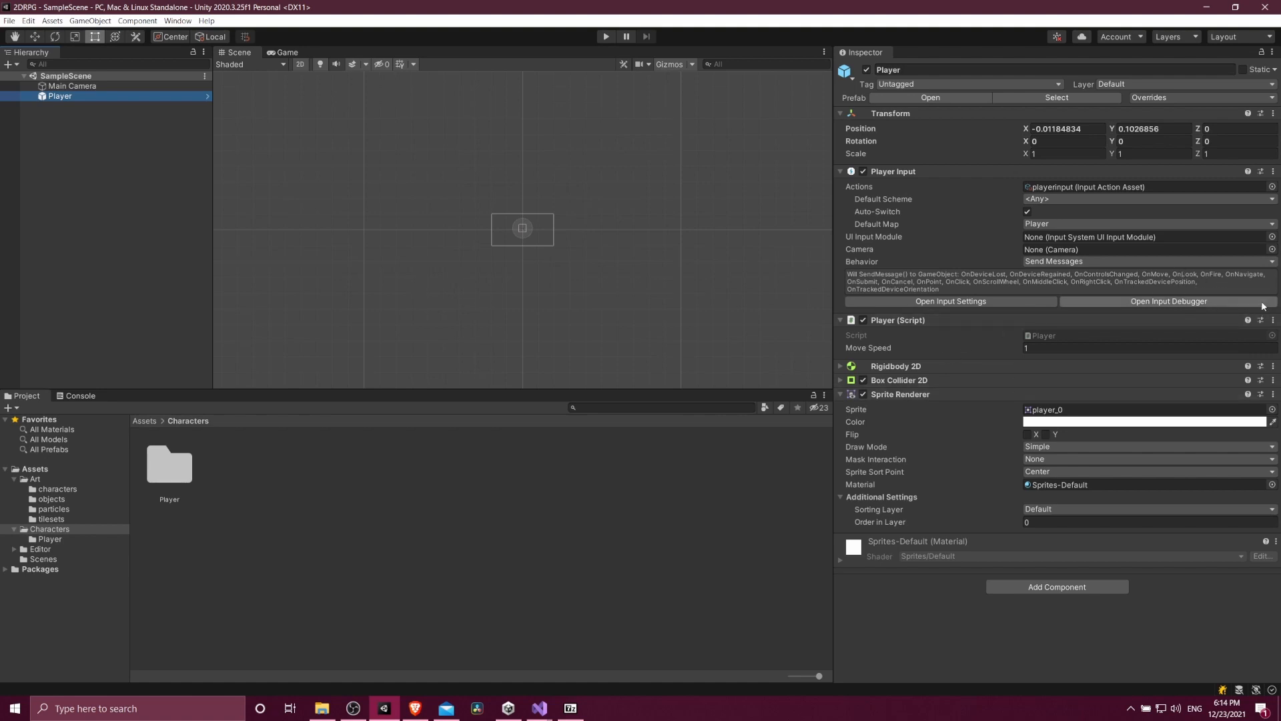
Open the Player script from its component menu via Edit Script
left_click(1273, 319)
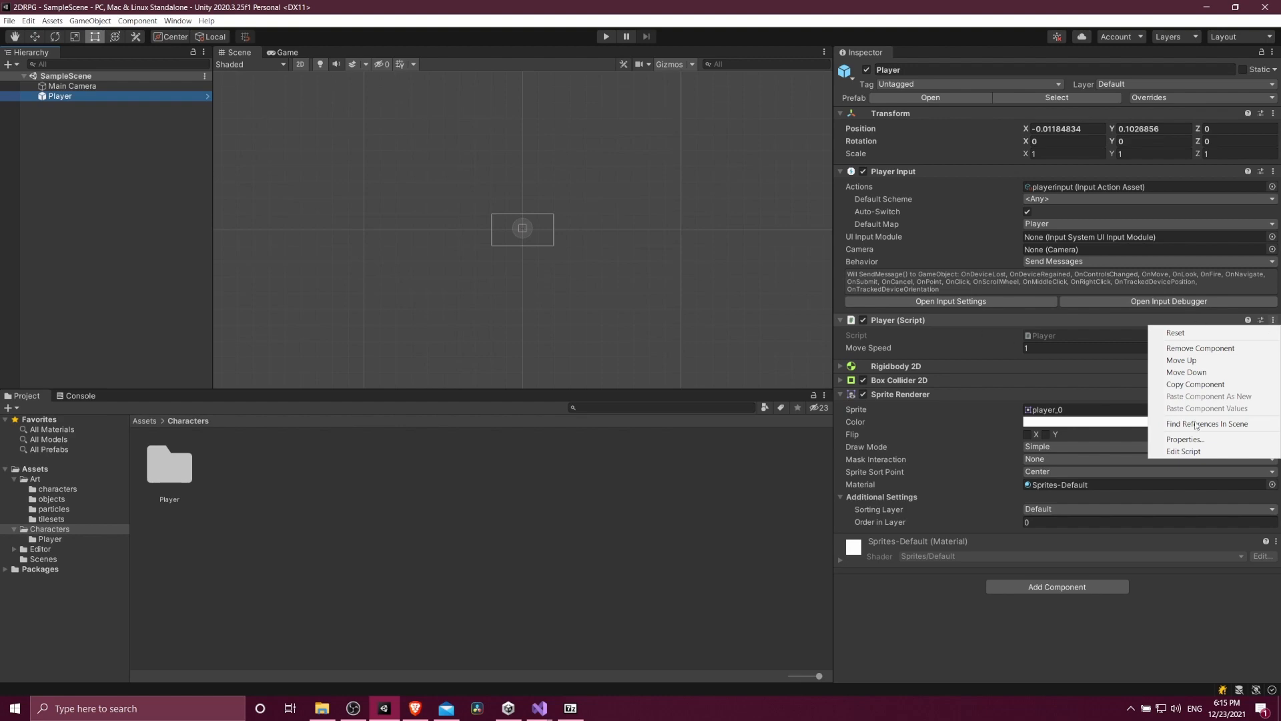
left_click(1183, 451)
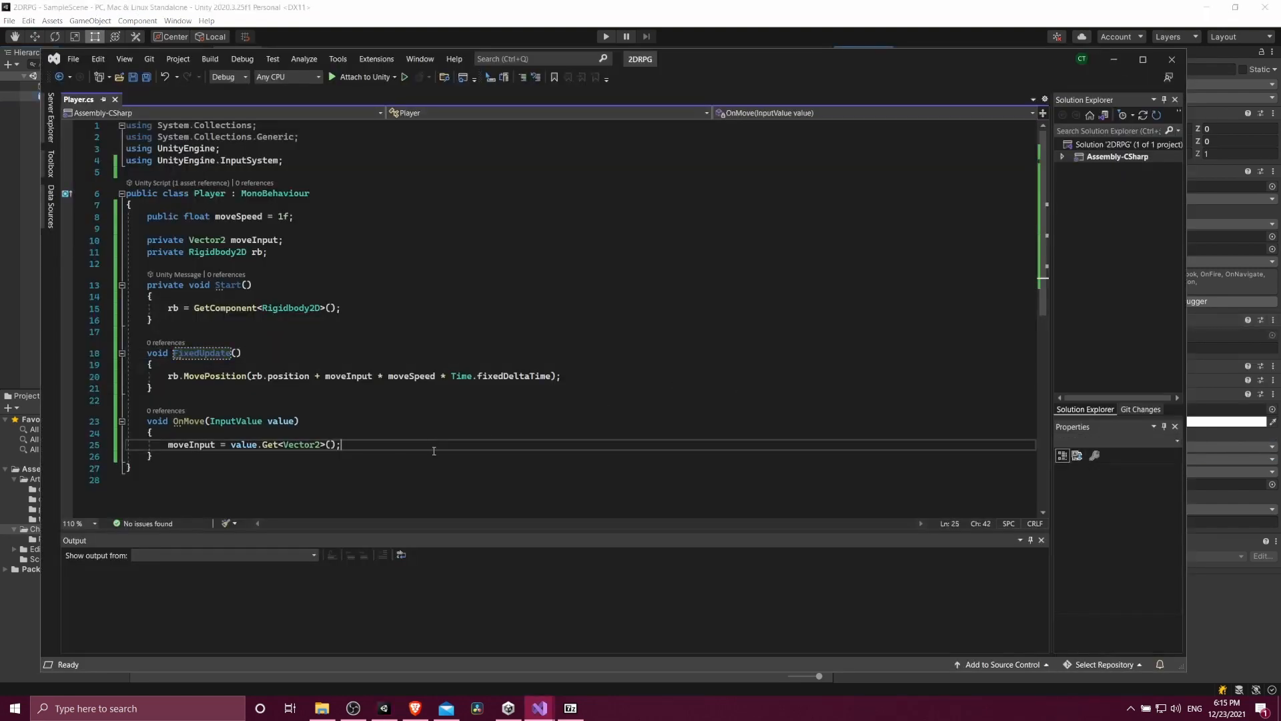
Add void OnFire() { print("Shots Fired!"); } below OnMove, save, and return to Unity
type("v")
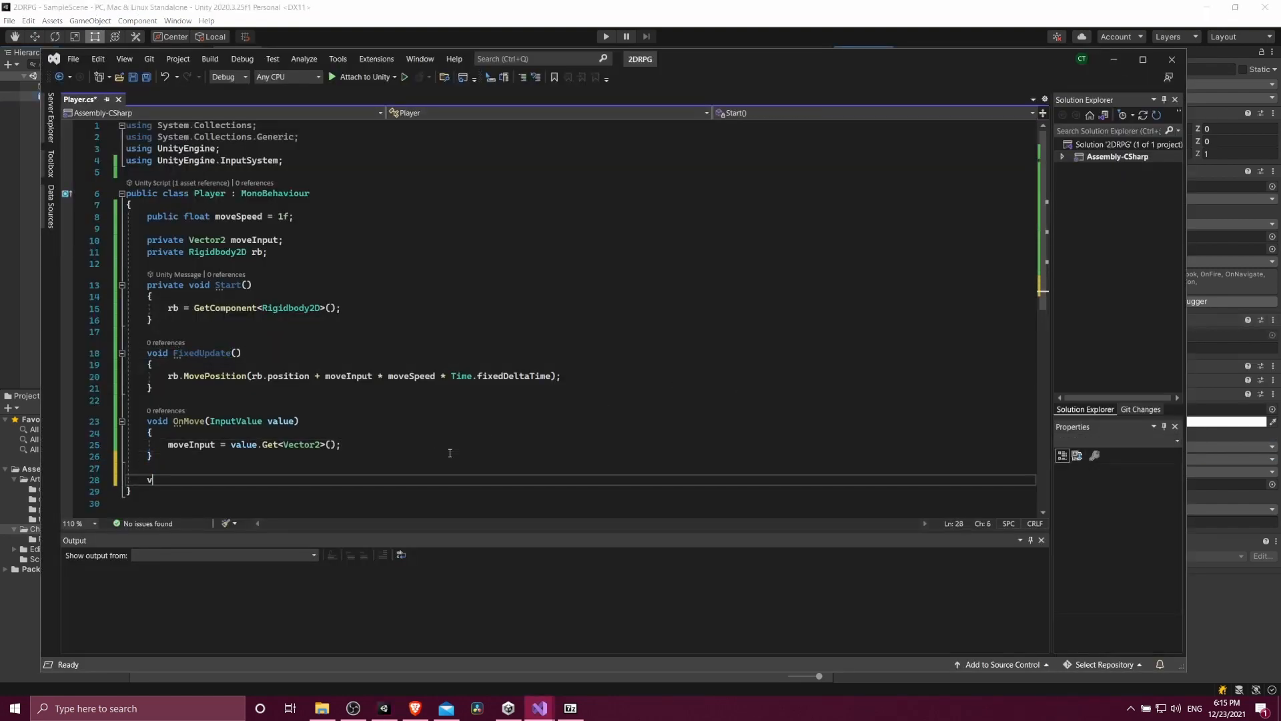
type("oid OnFire")
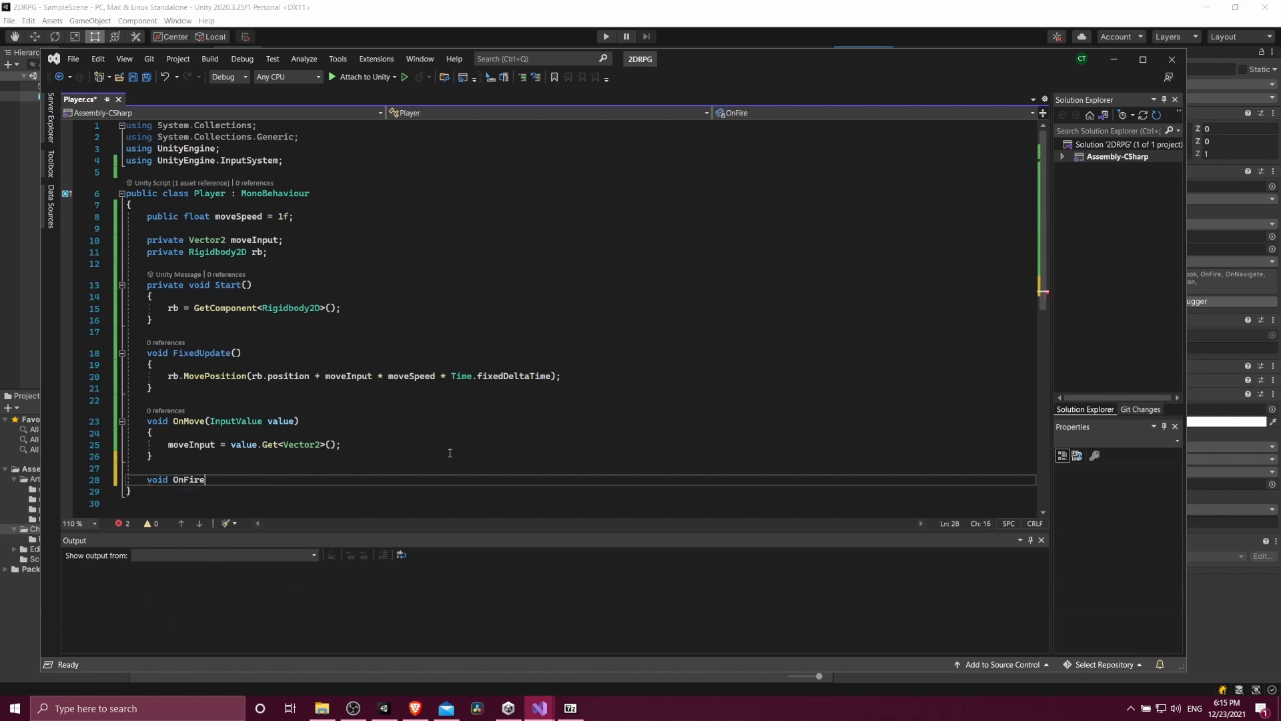
type("() { }")
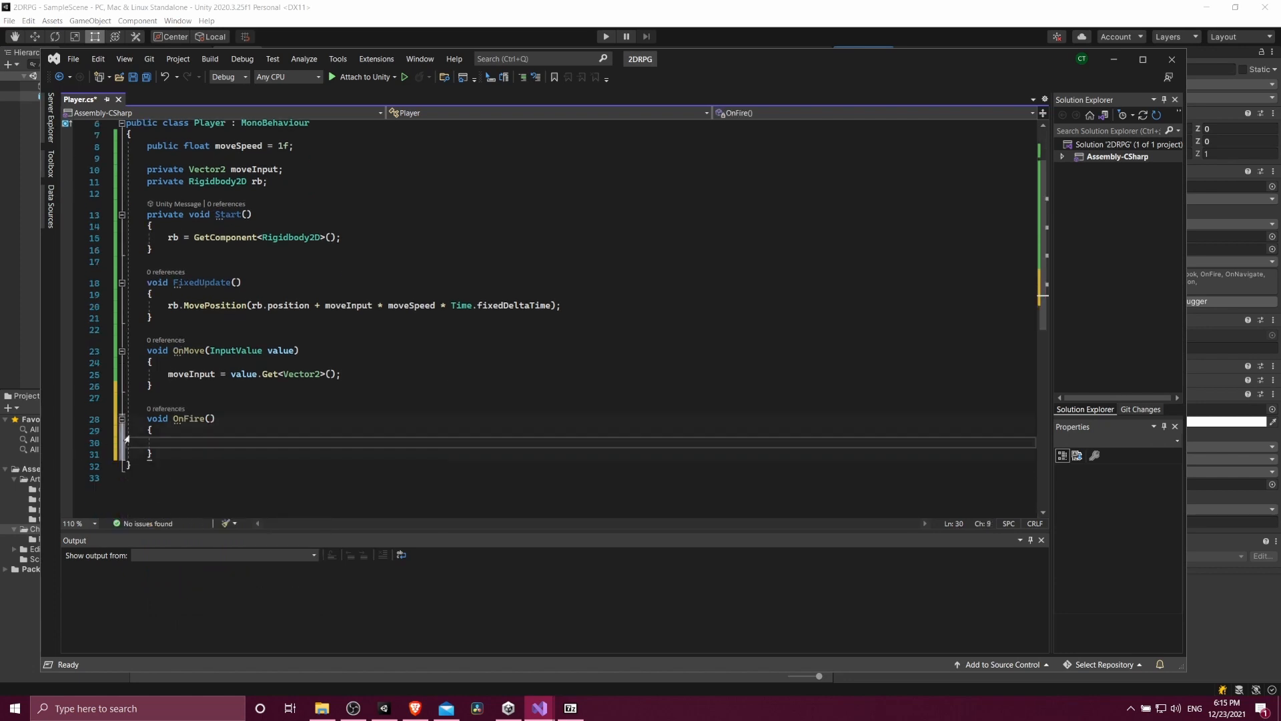
type("print()")
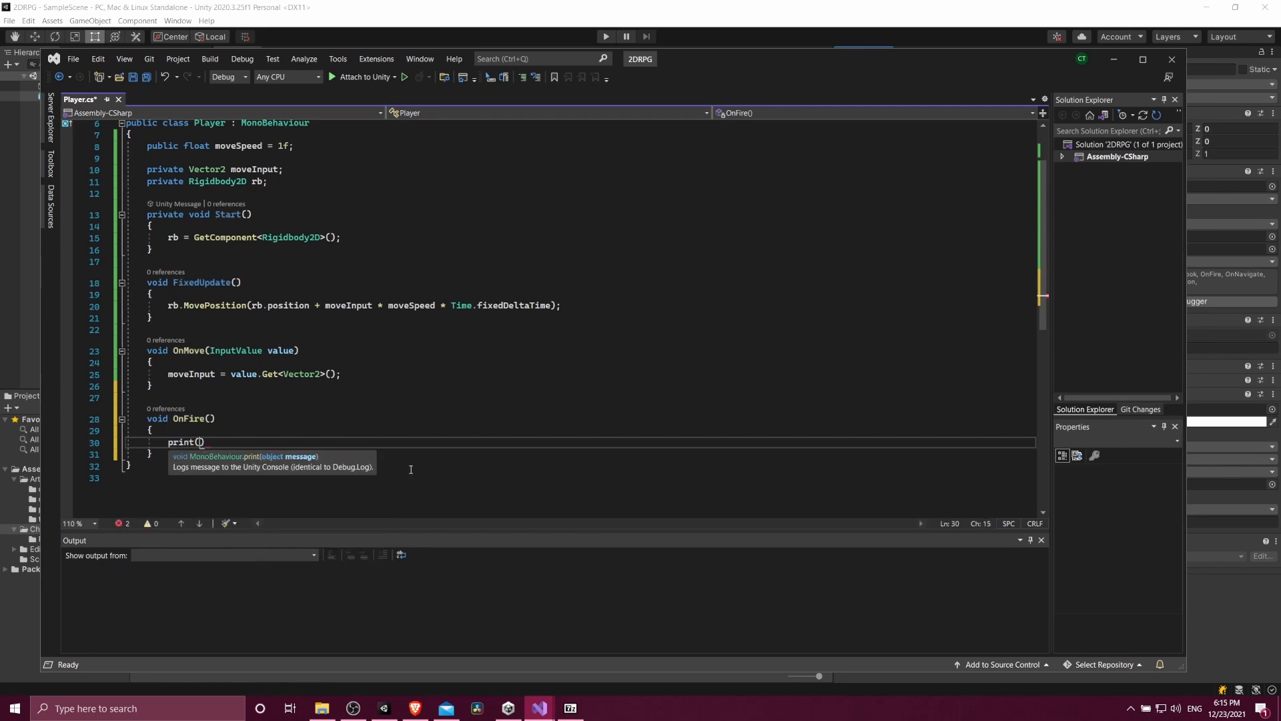
type("\"Shots Fired!\"")
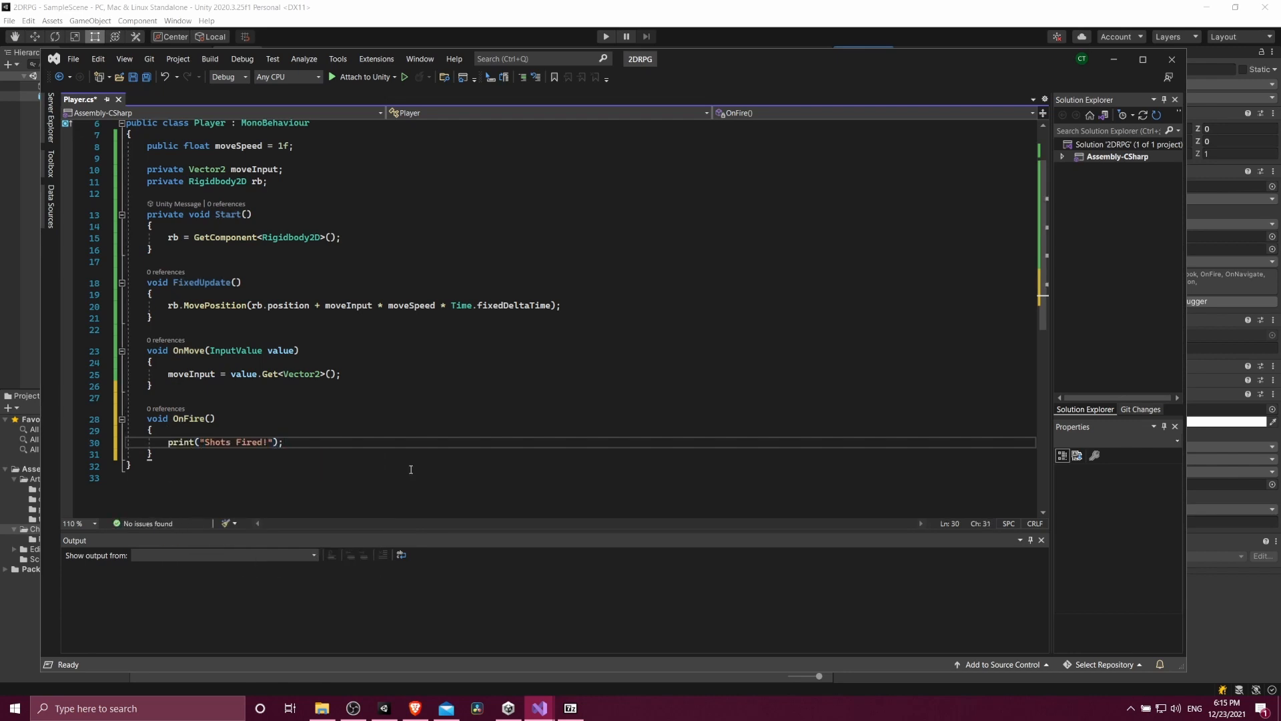
key("ctrl+s")
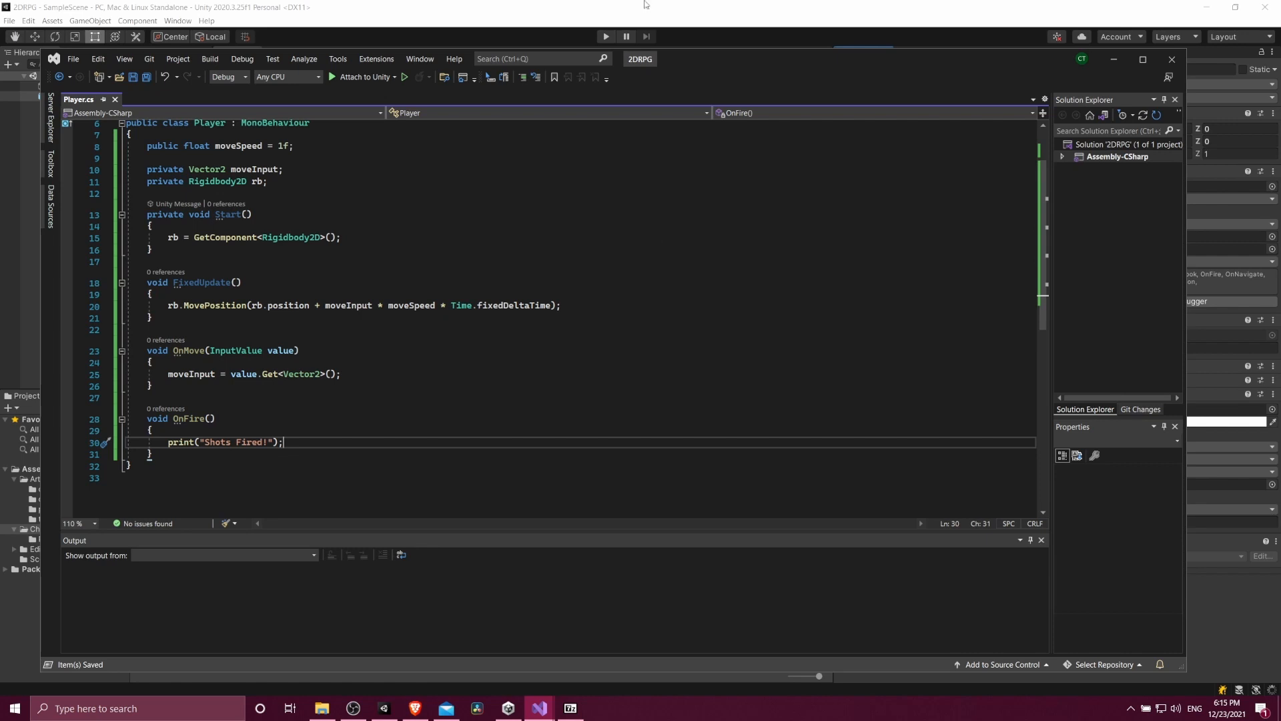
left_click(384, 707)
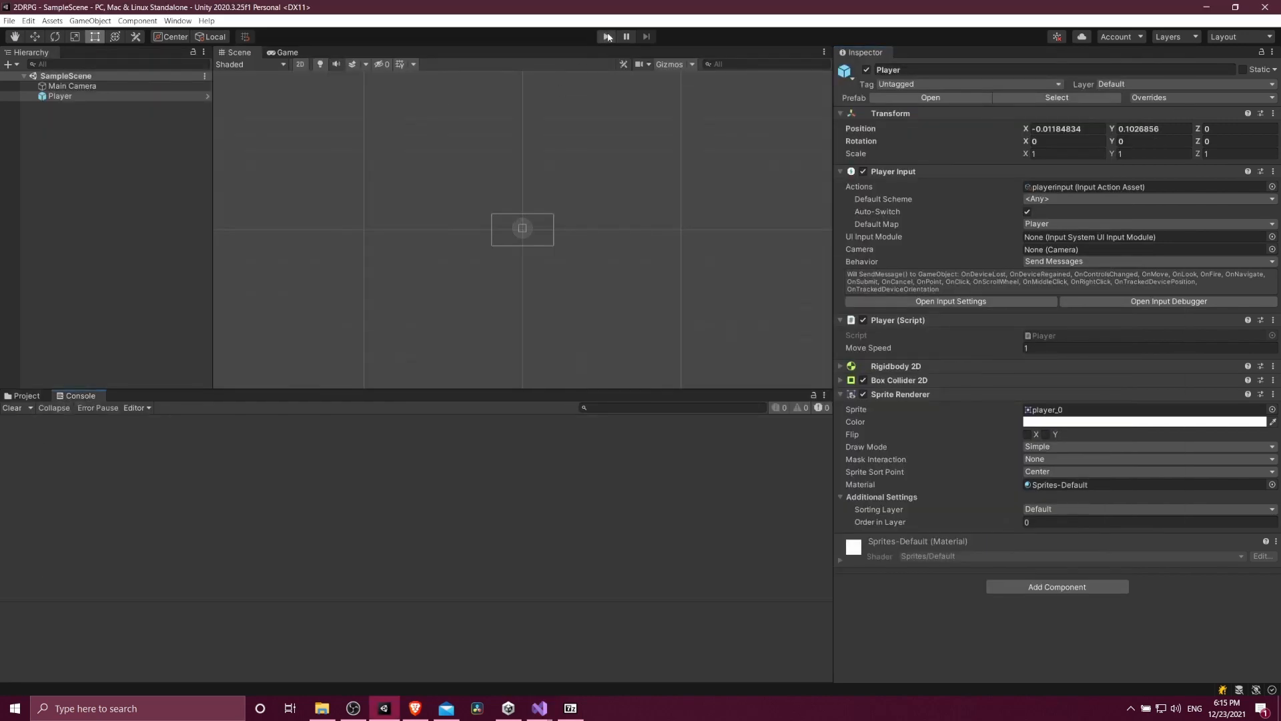